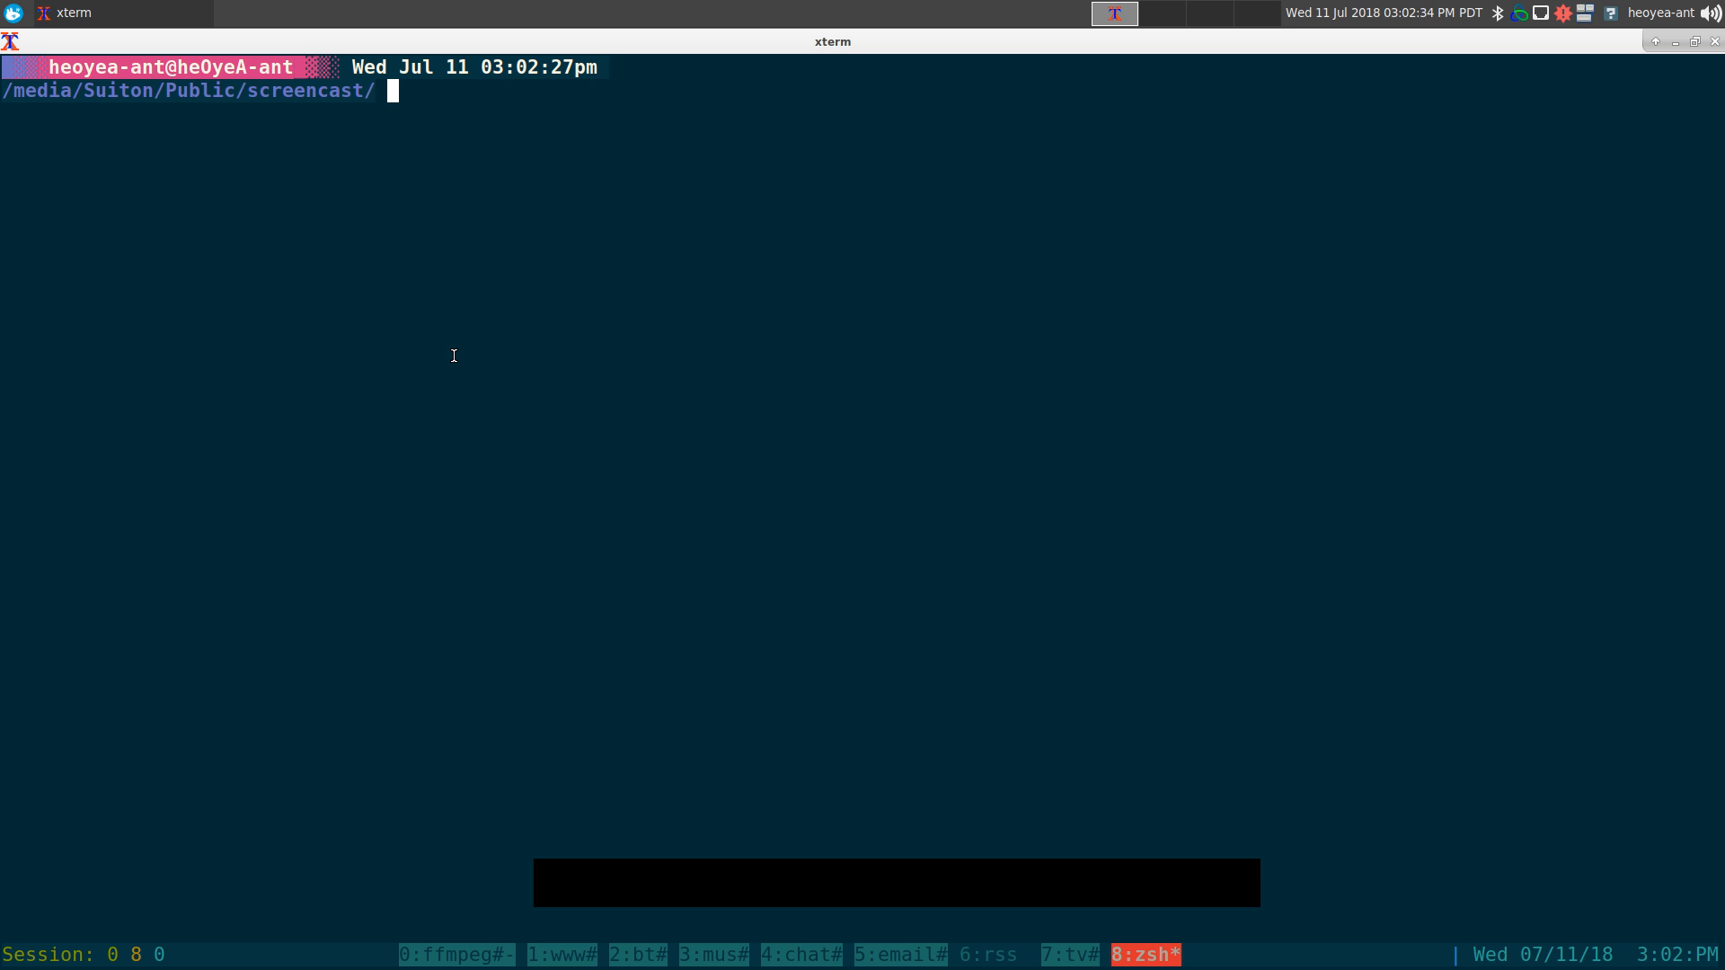
Launch Browsh from the zsh prompt so it loads the Google homepage.
type("brows")
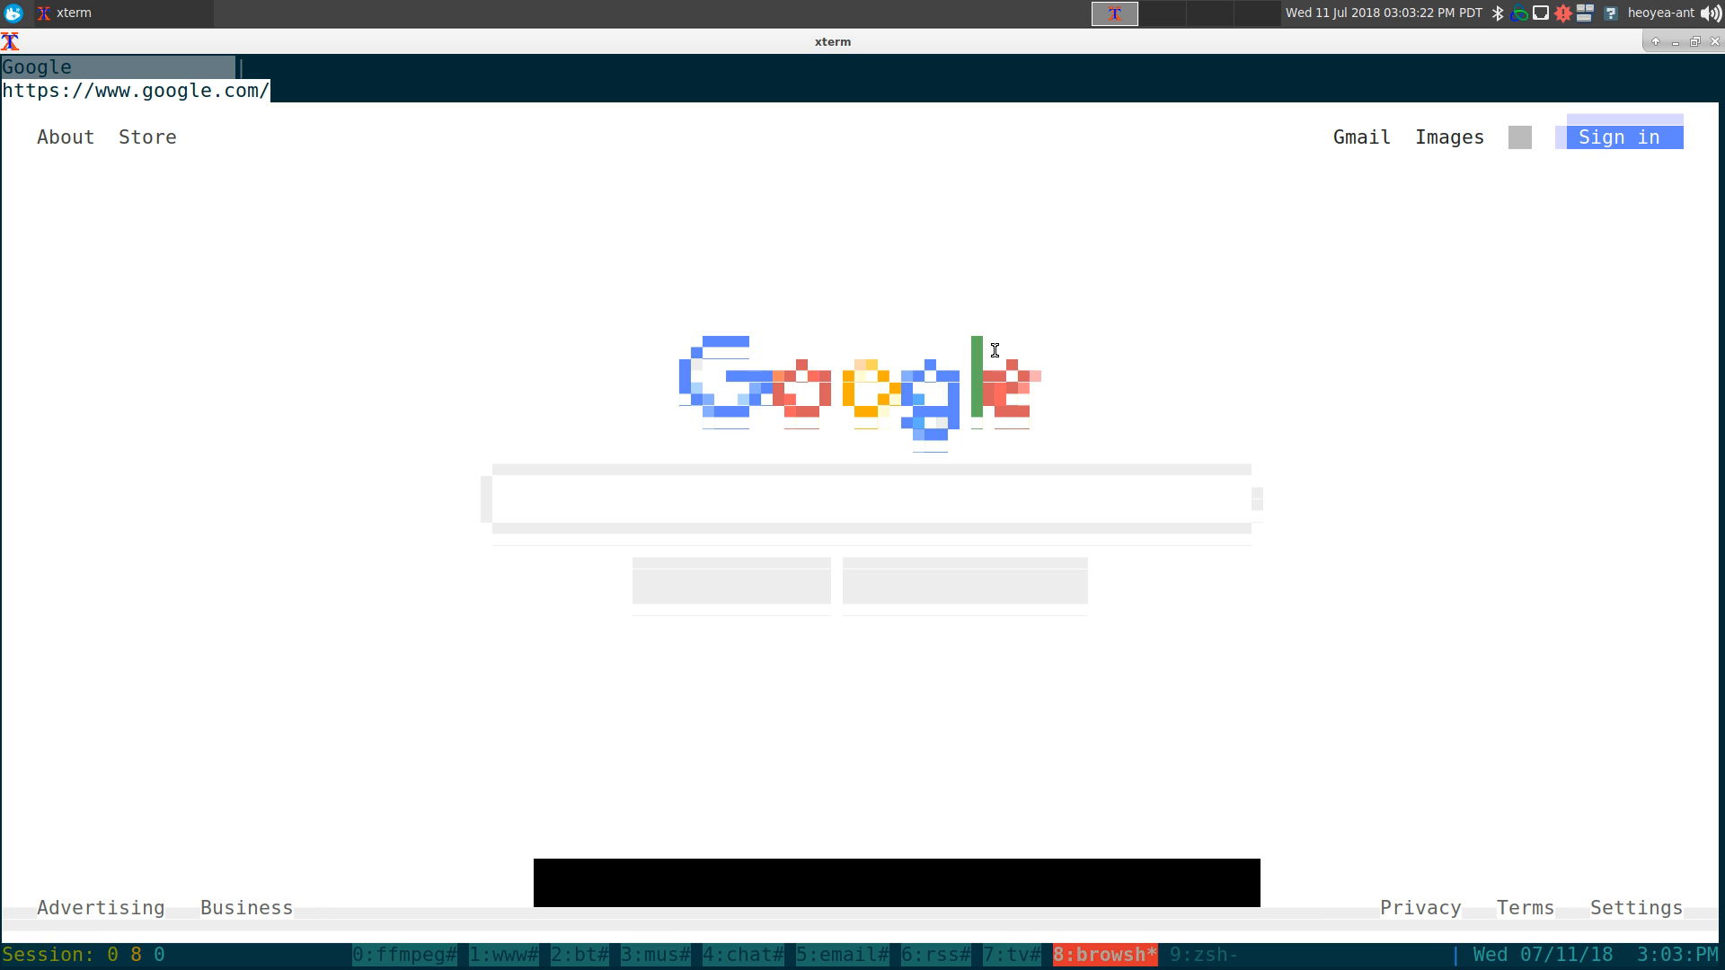
Search Google for 'gotbletu', showing the YouTube and GitHub results.
type("gotbletu")
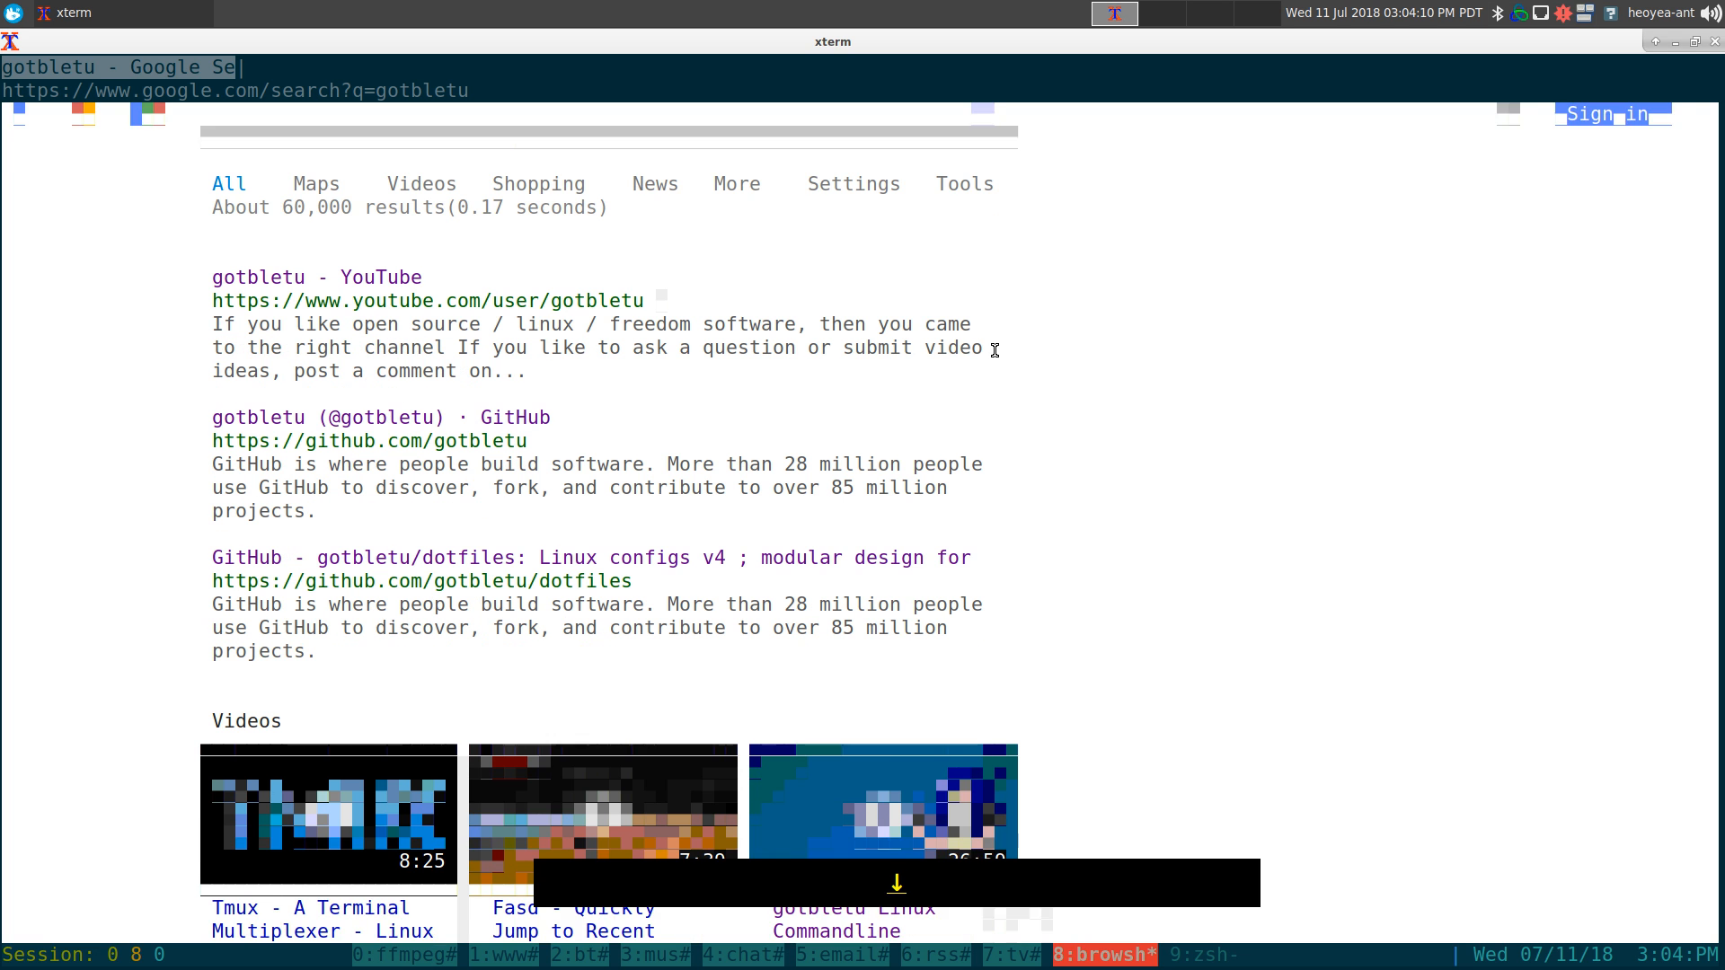
Scroll down the gotbletu results to the Videos row and shownotes result.
scroll("down", 3)
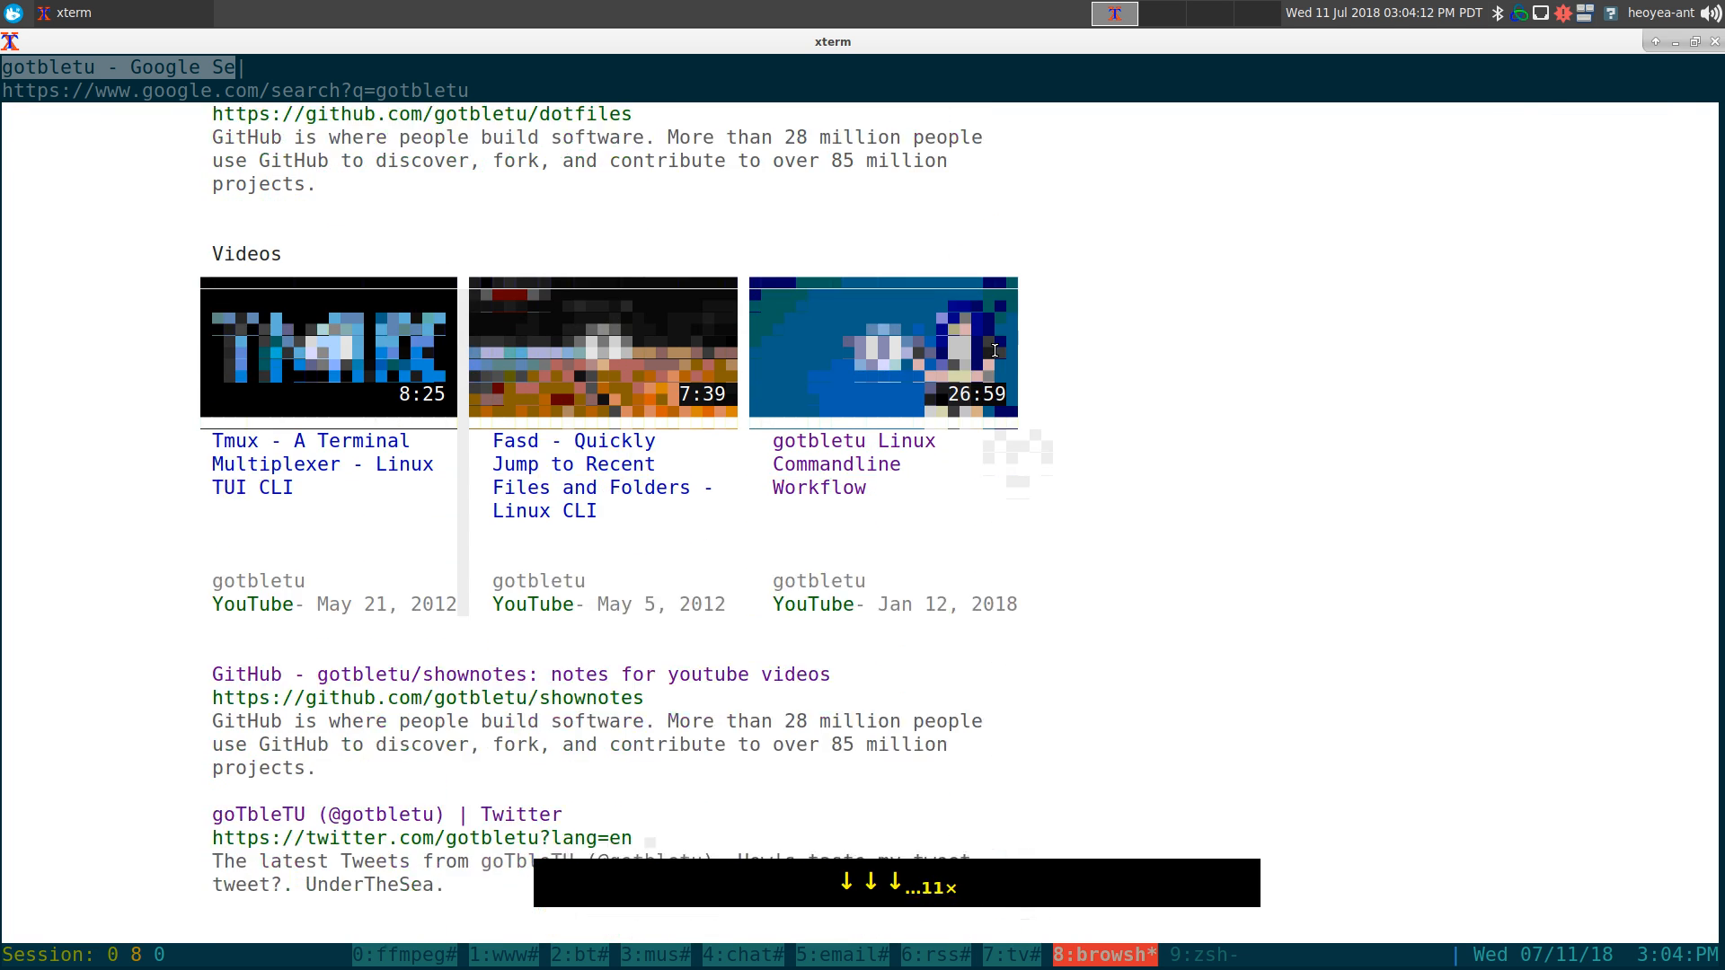
scroll("down", 3)
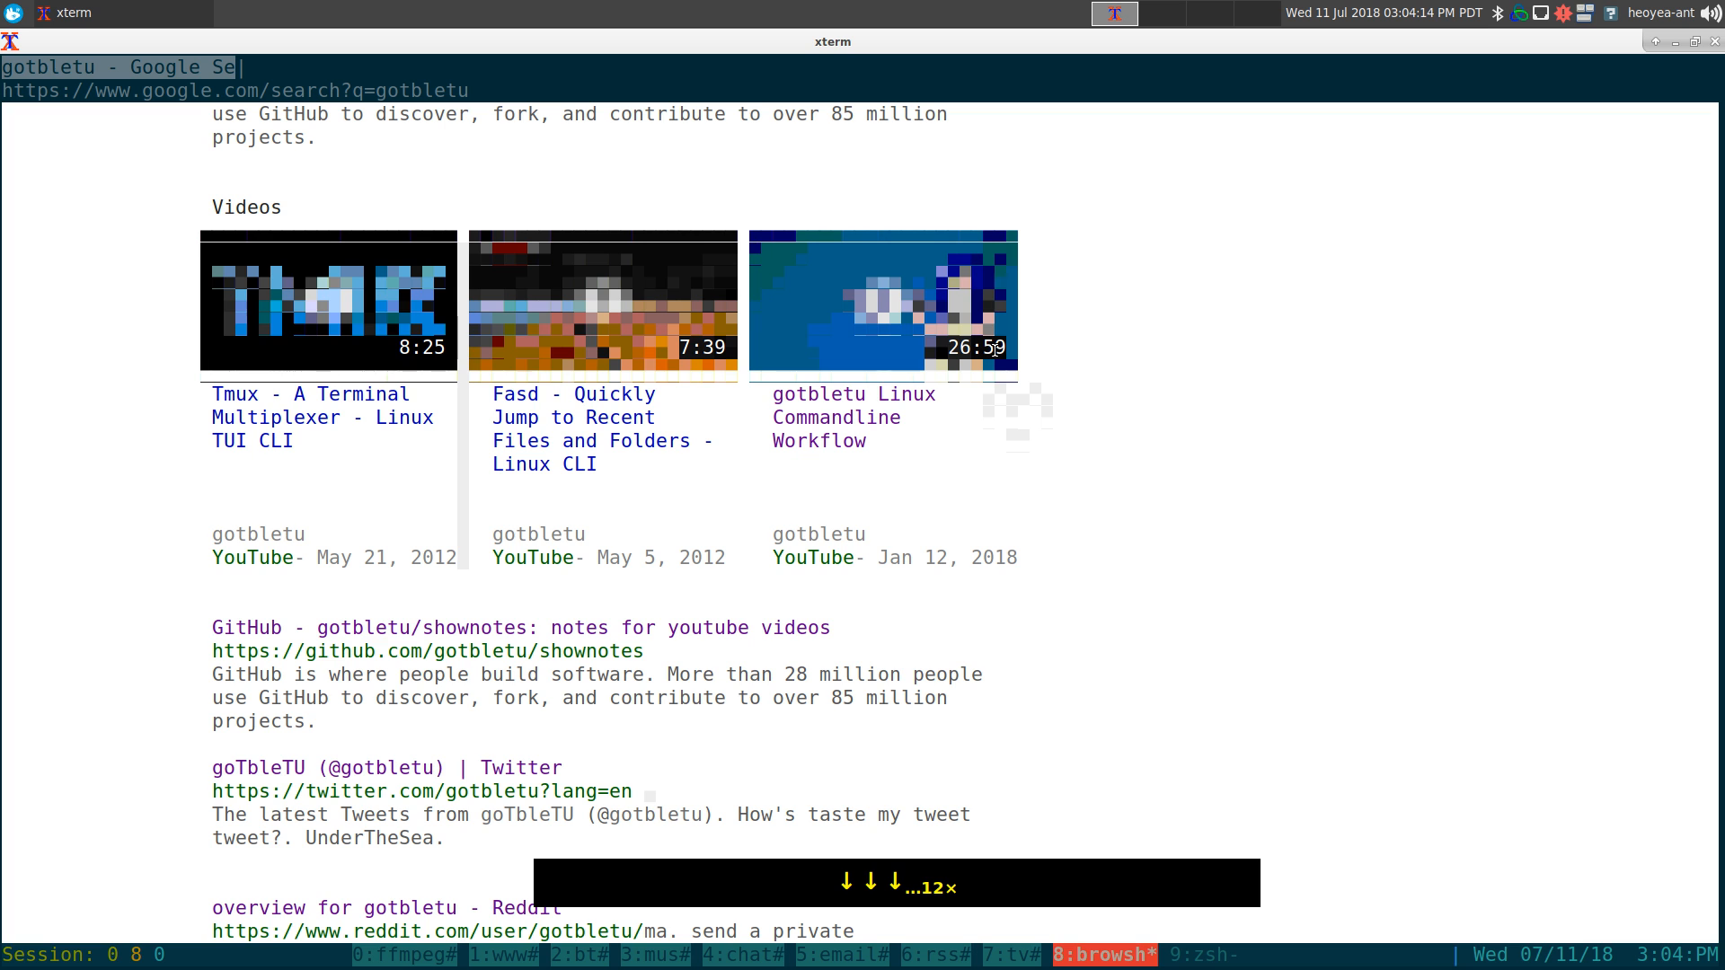
scroll("up", 3)
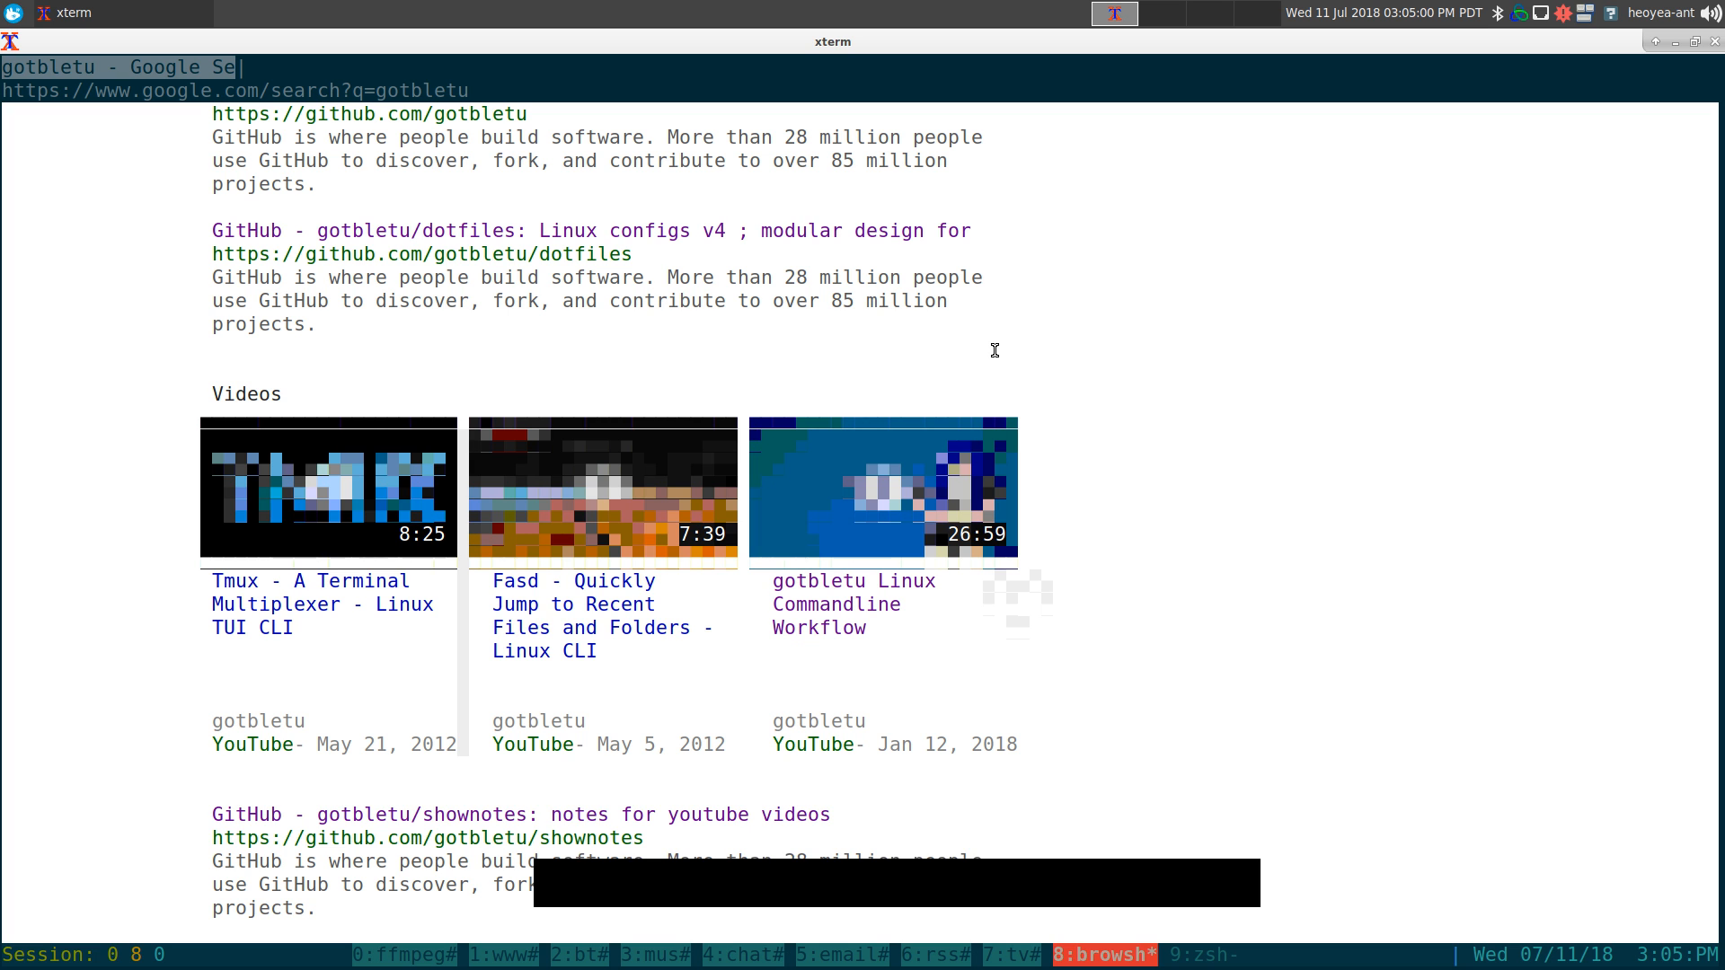
Scroll further down to the Twitter, Reddit and Socialblade results.
scroll("down", 3)
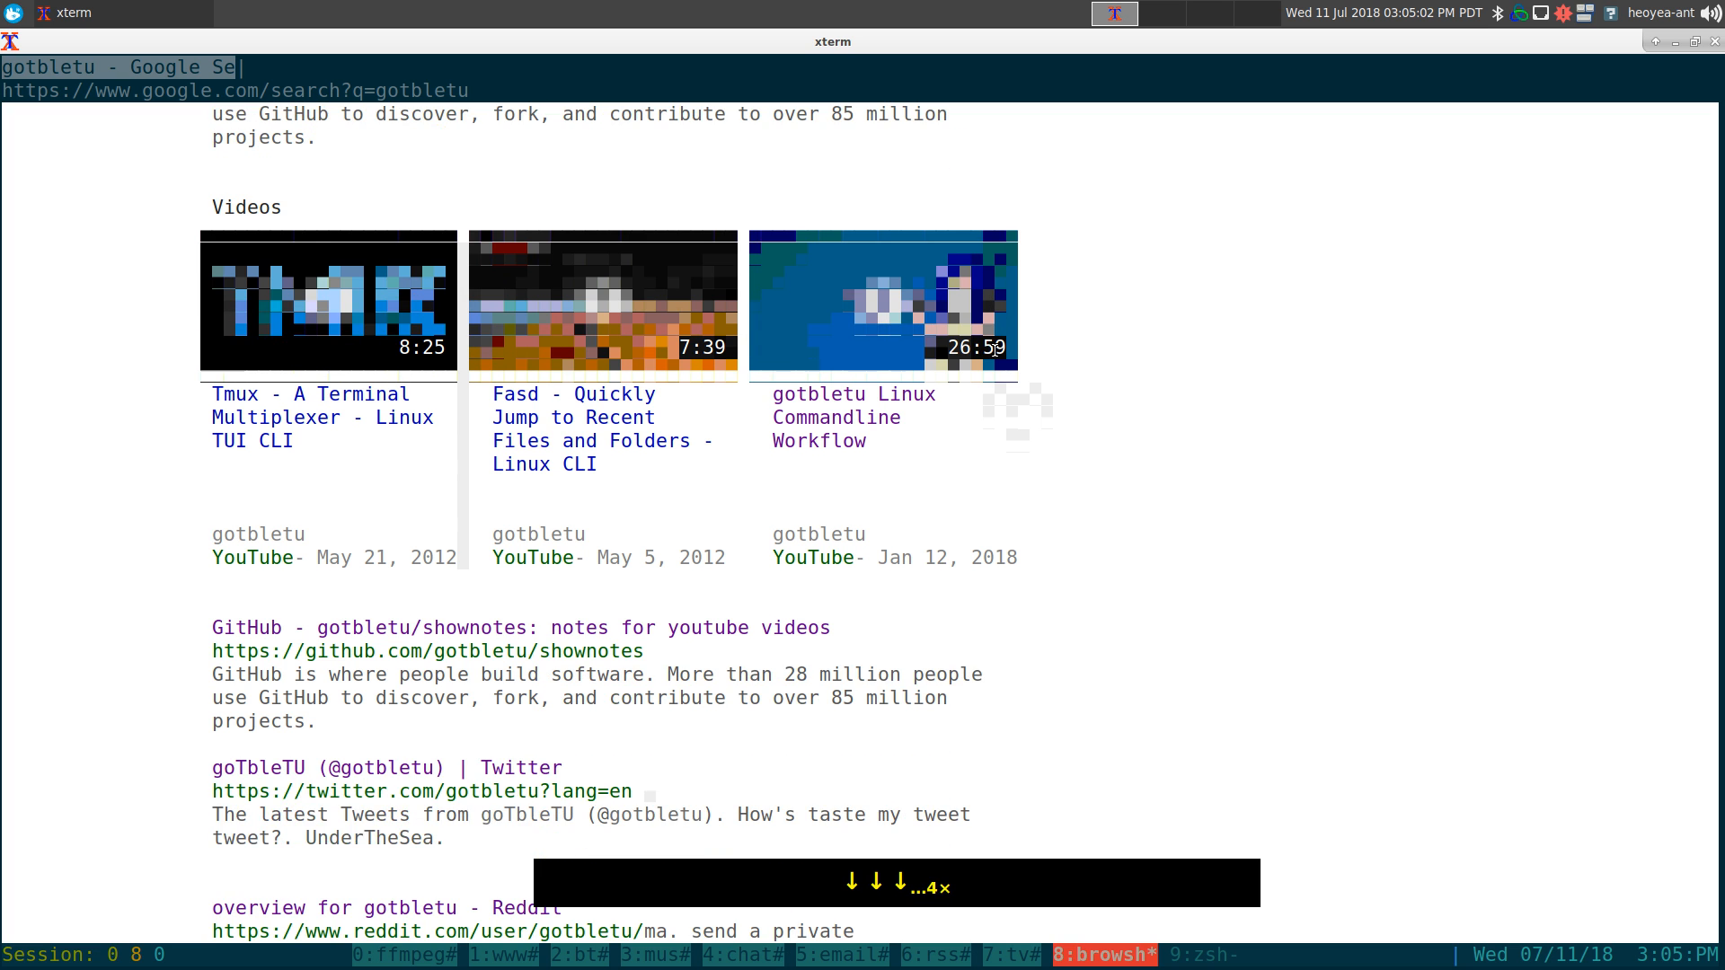
scroll("down", 3)
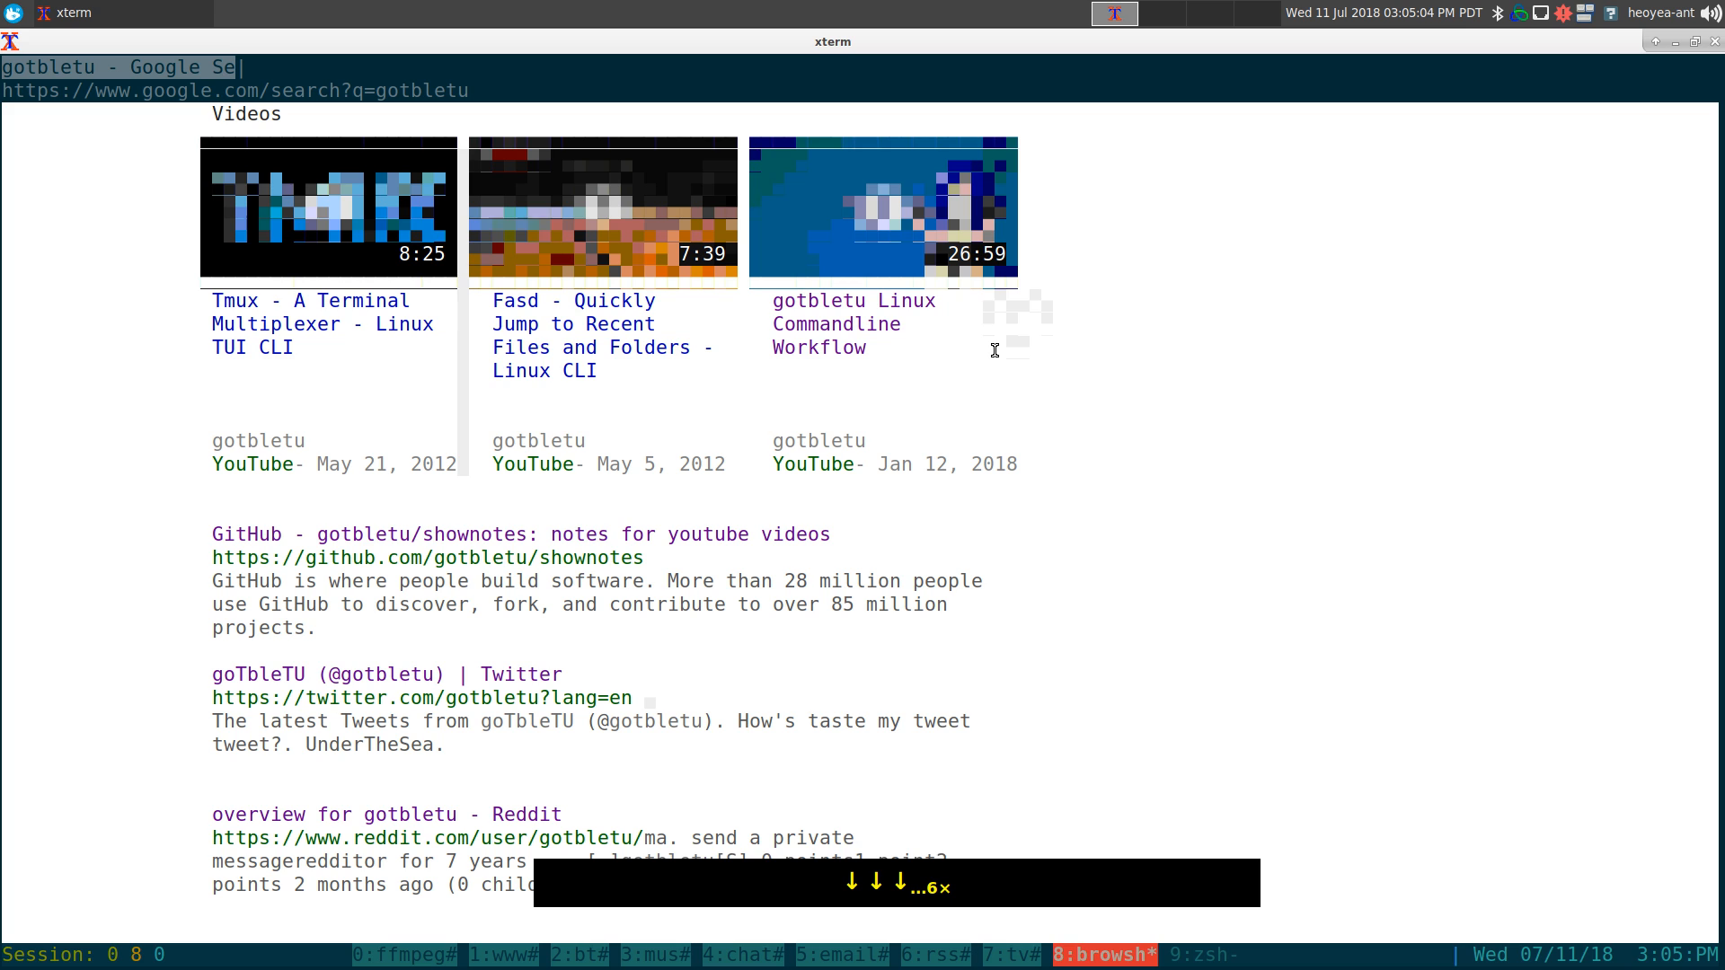
scroll("down", 3)
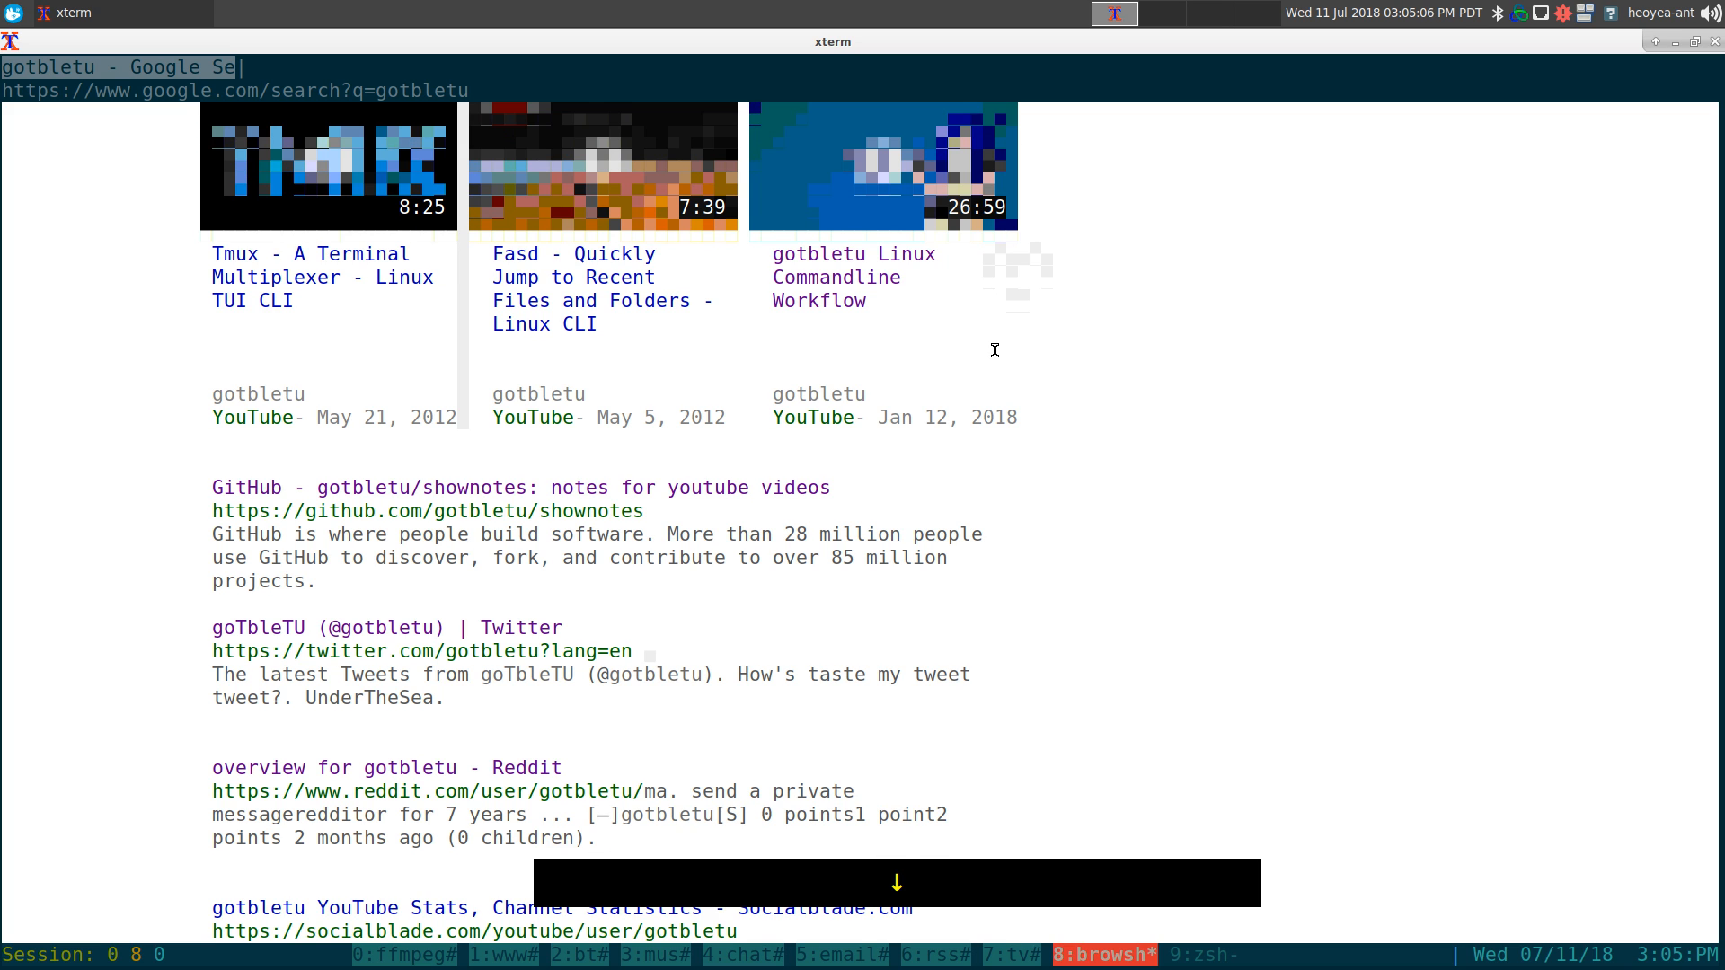
scroll("down", 3)
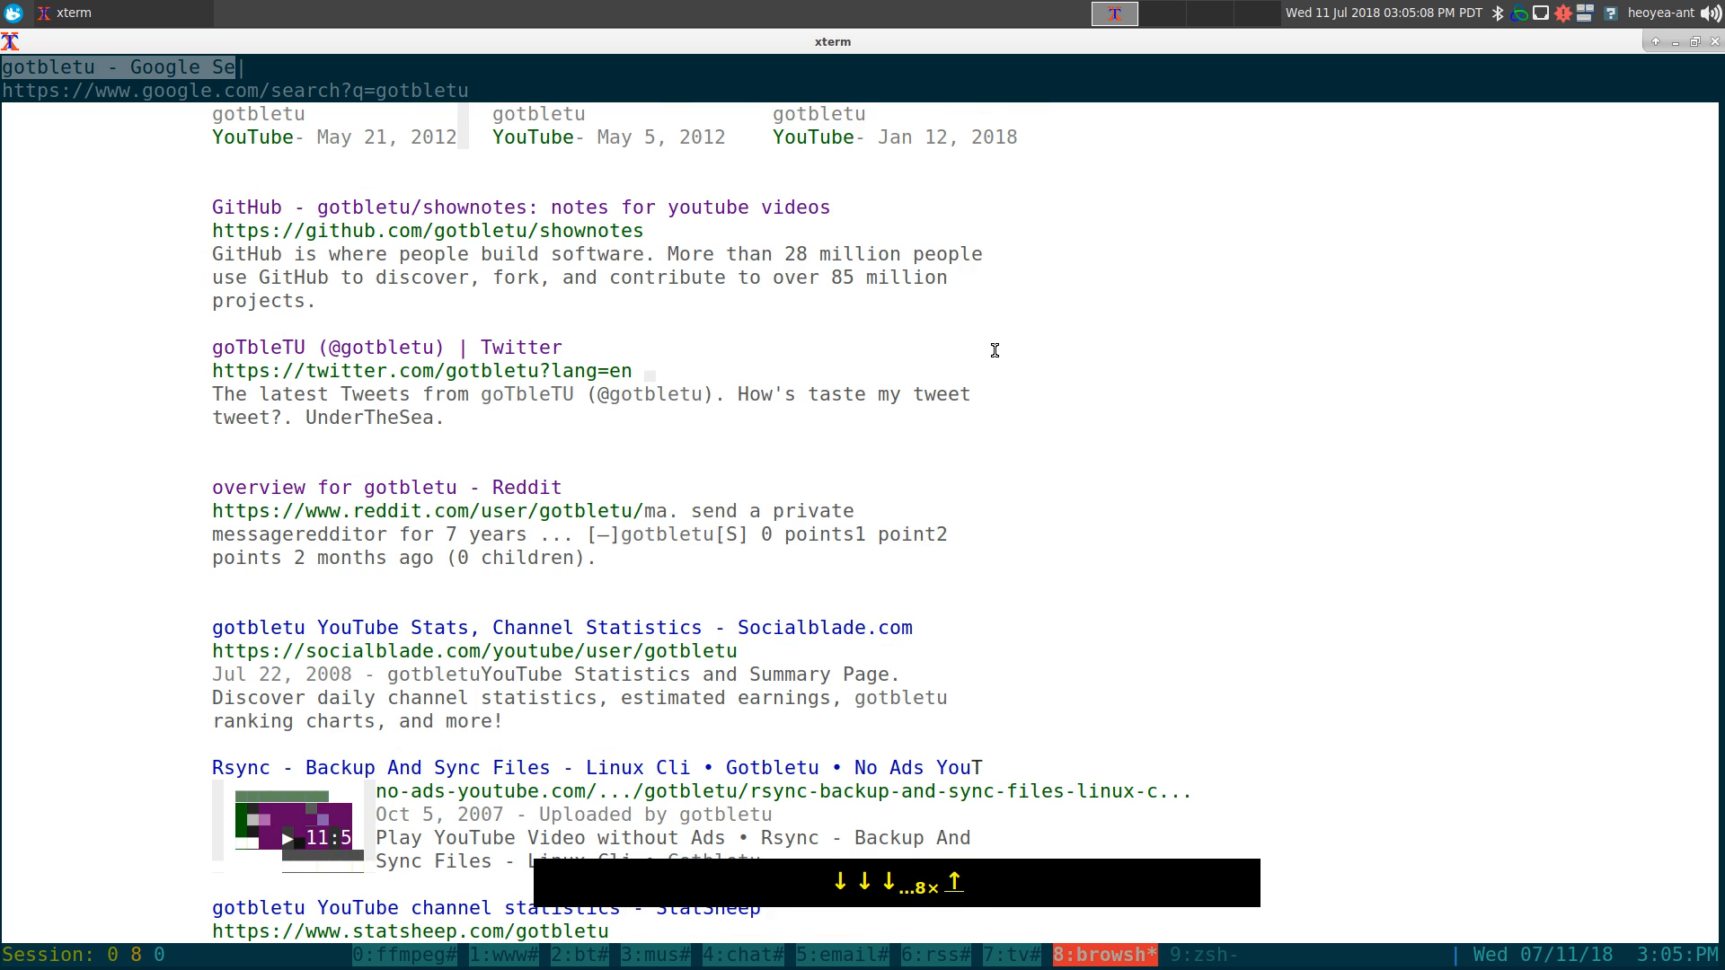
scroll("down", 3)
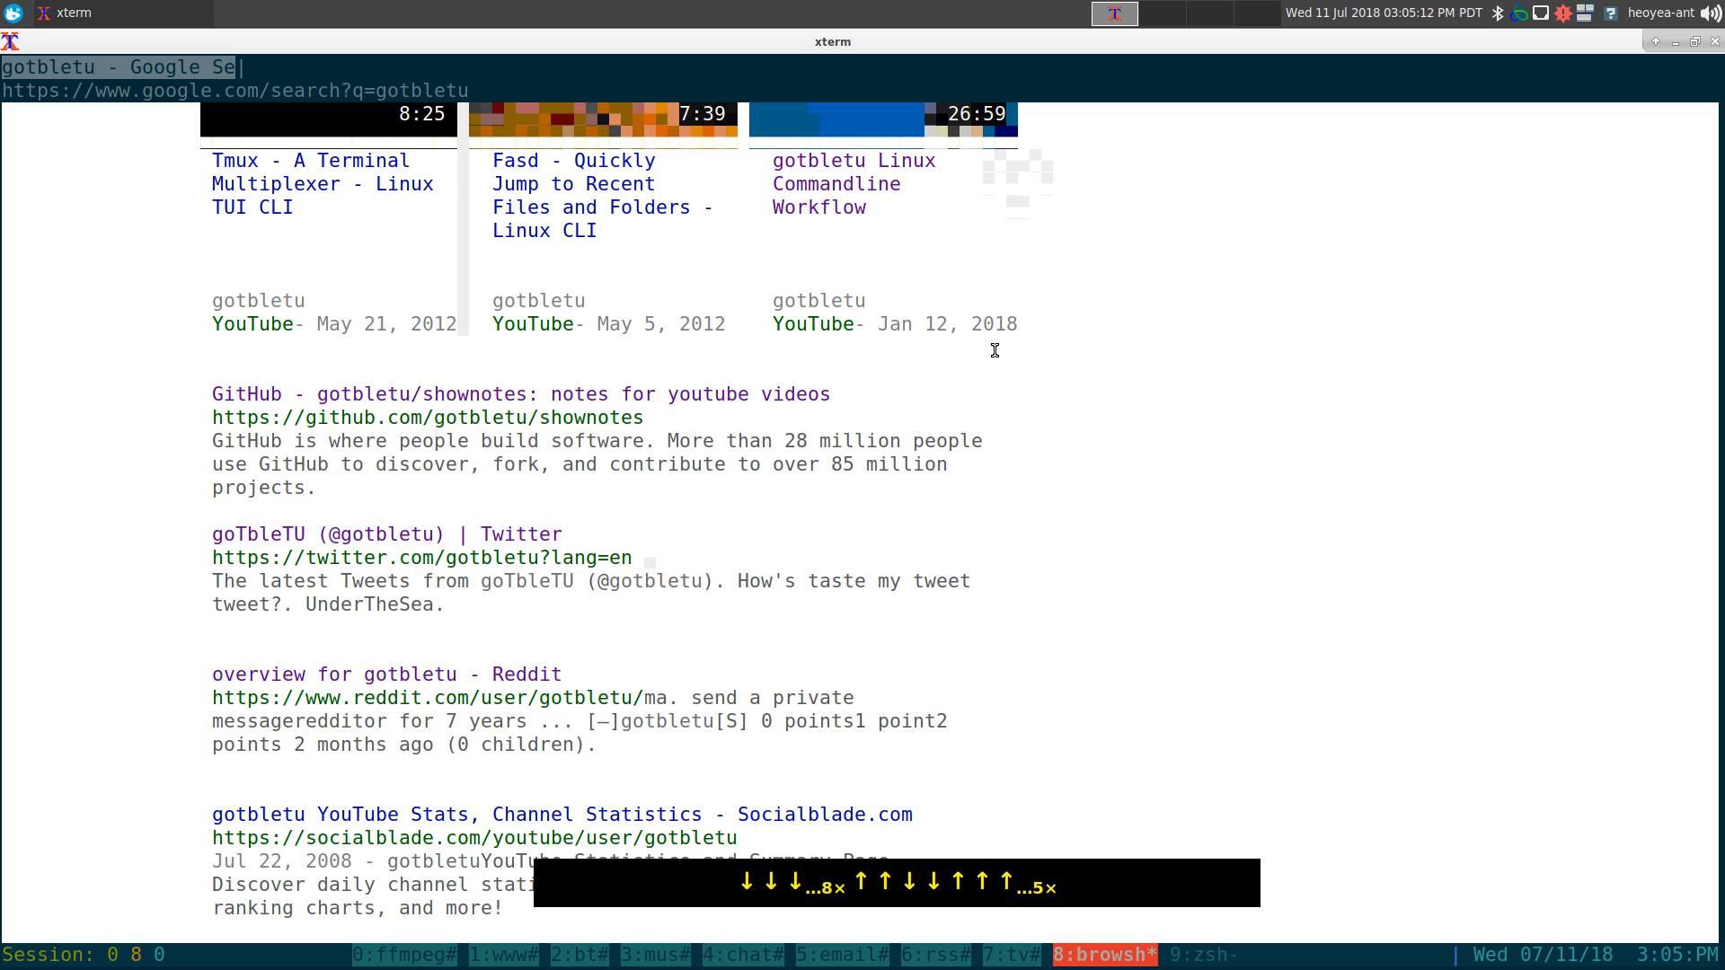
scroll("down", 3)
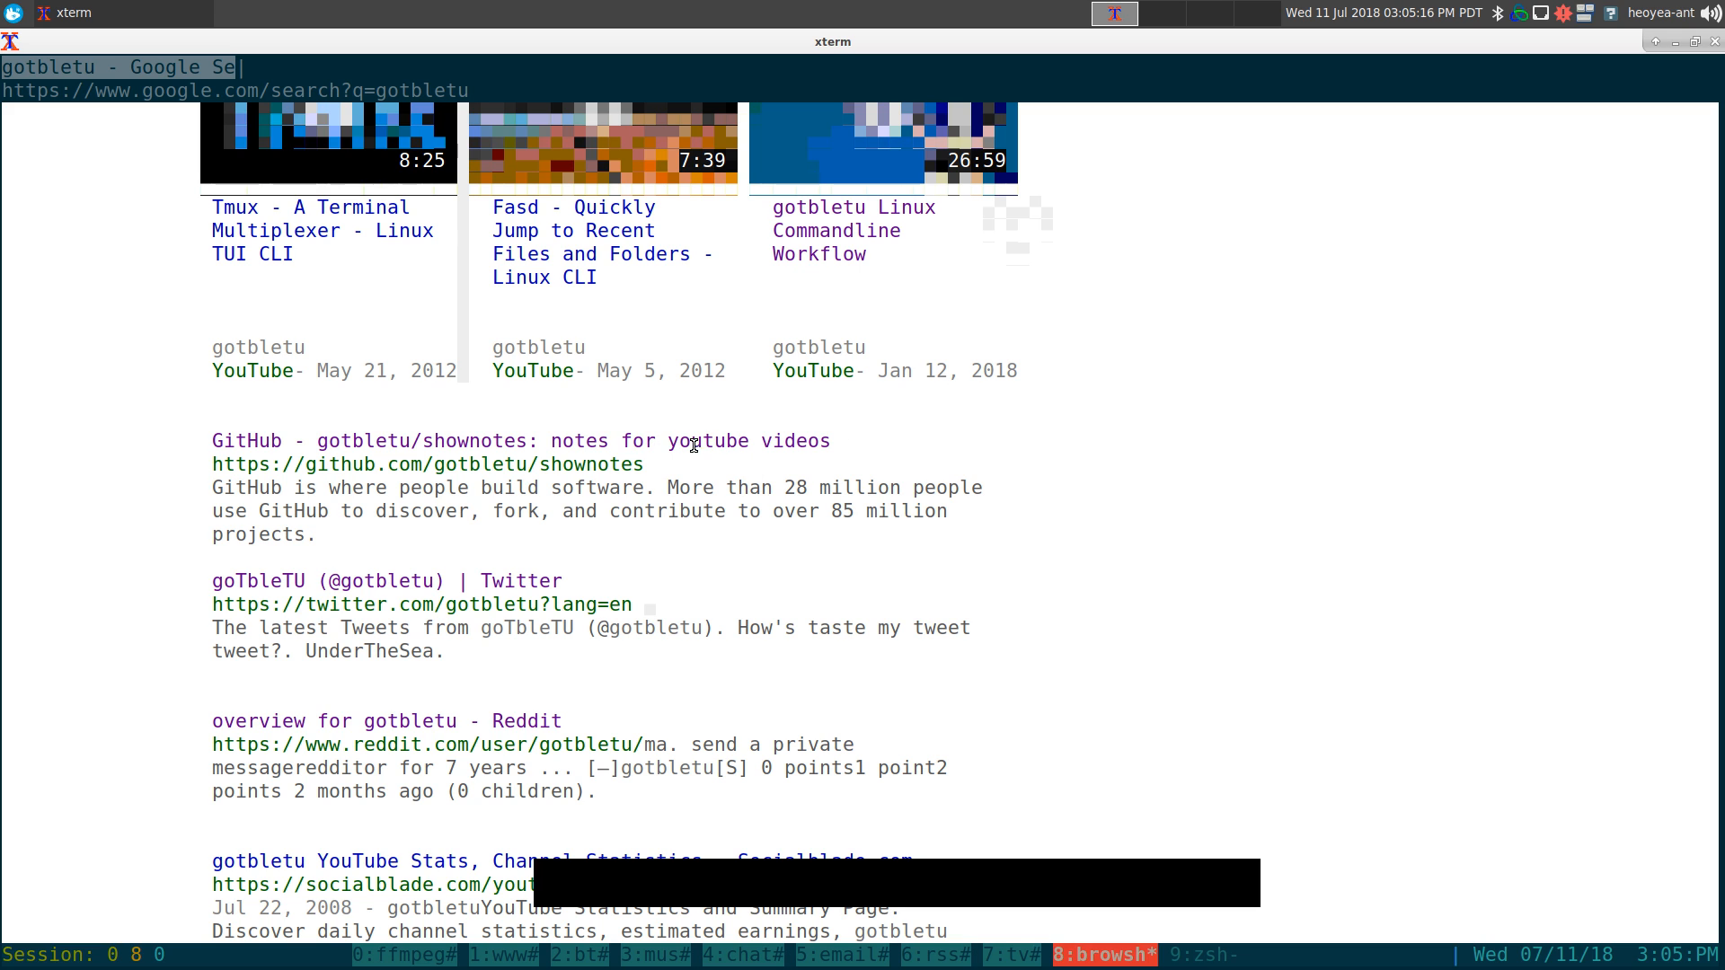
mouse_move(508, 450)
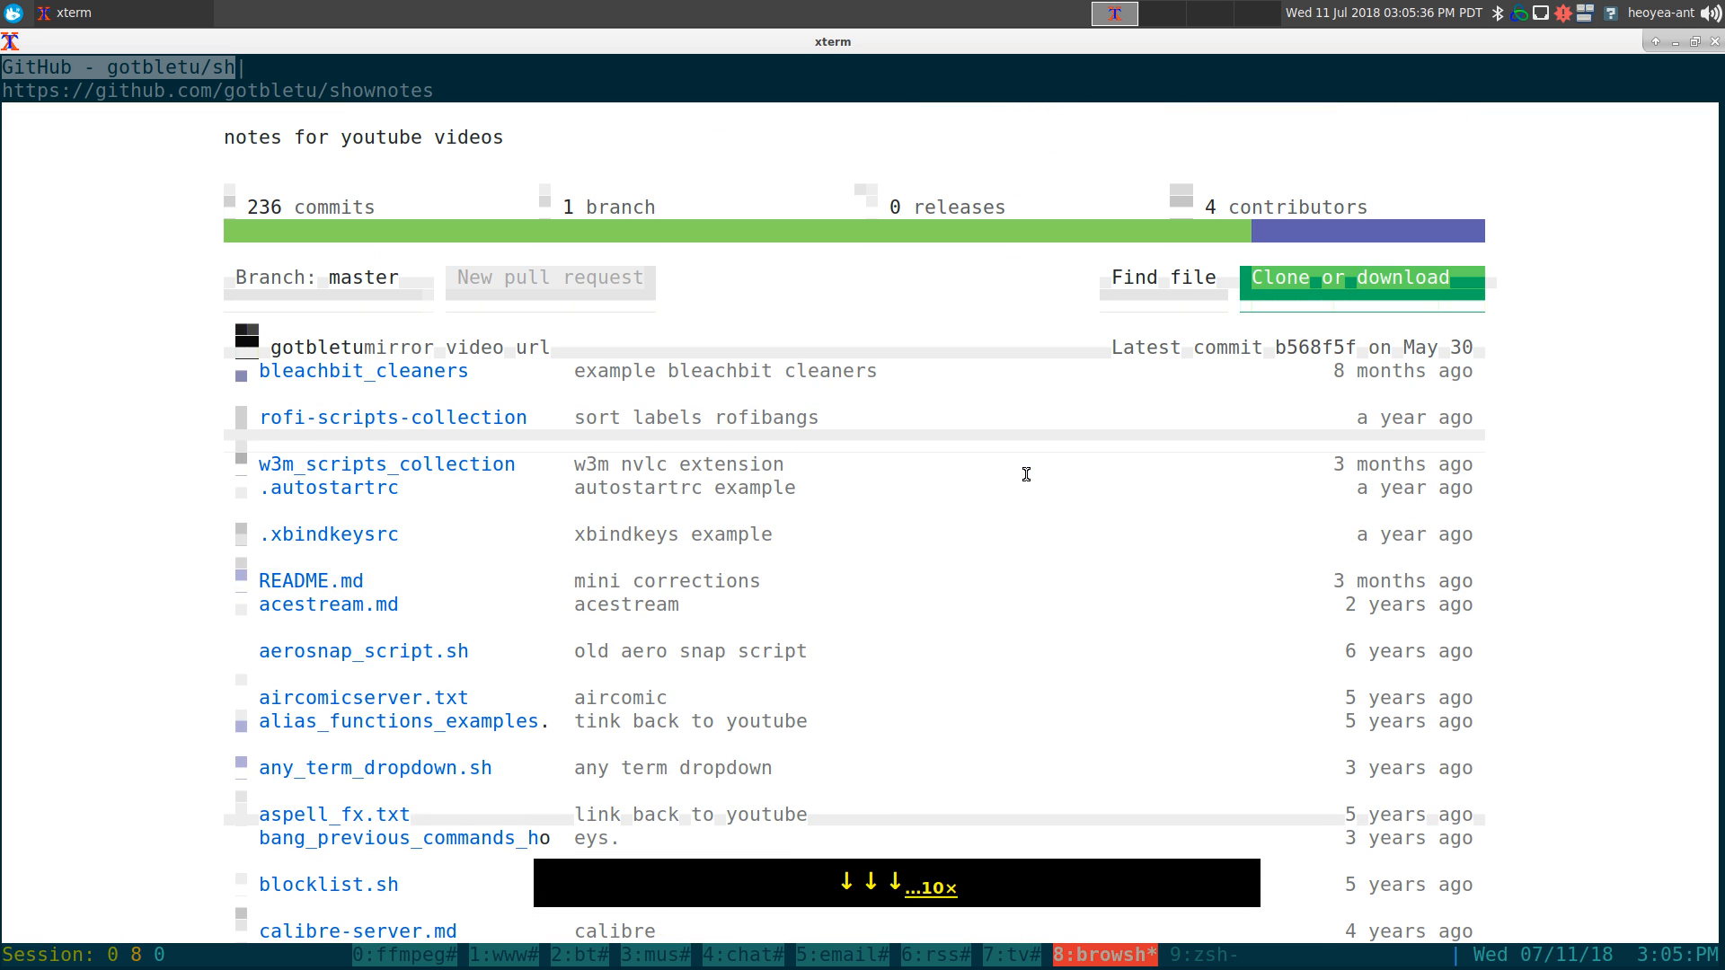
mouse_move(440, 373)
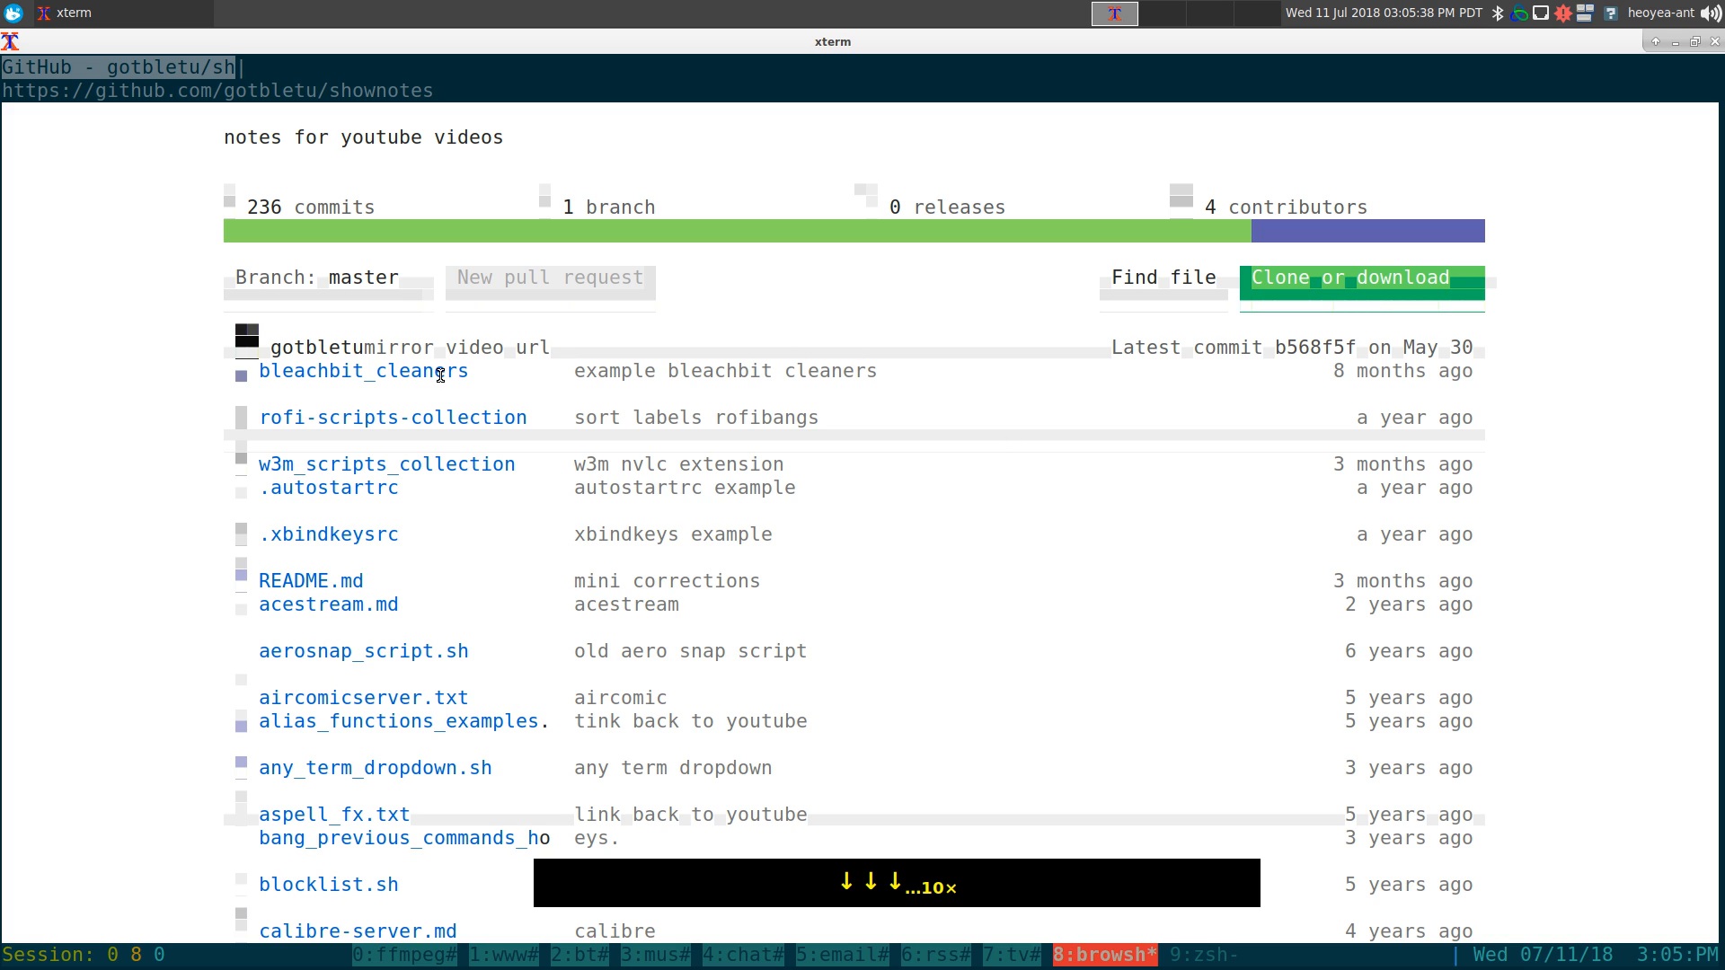
left_click(361, 371)
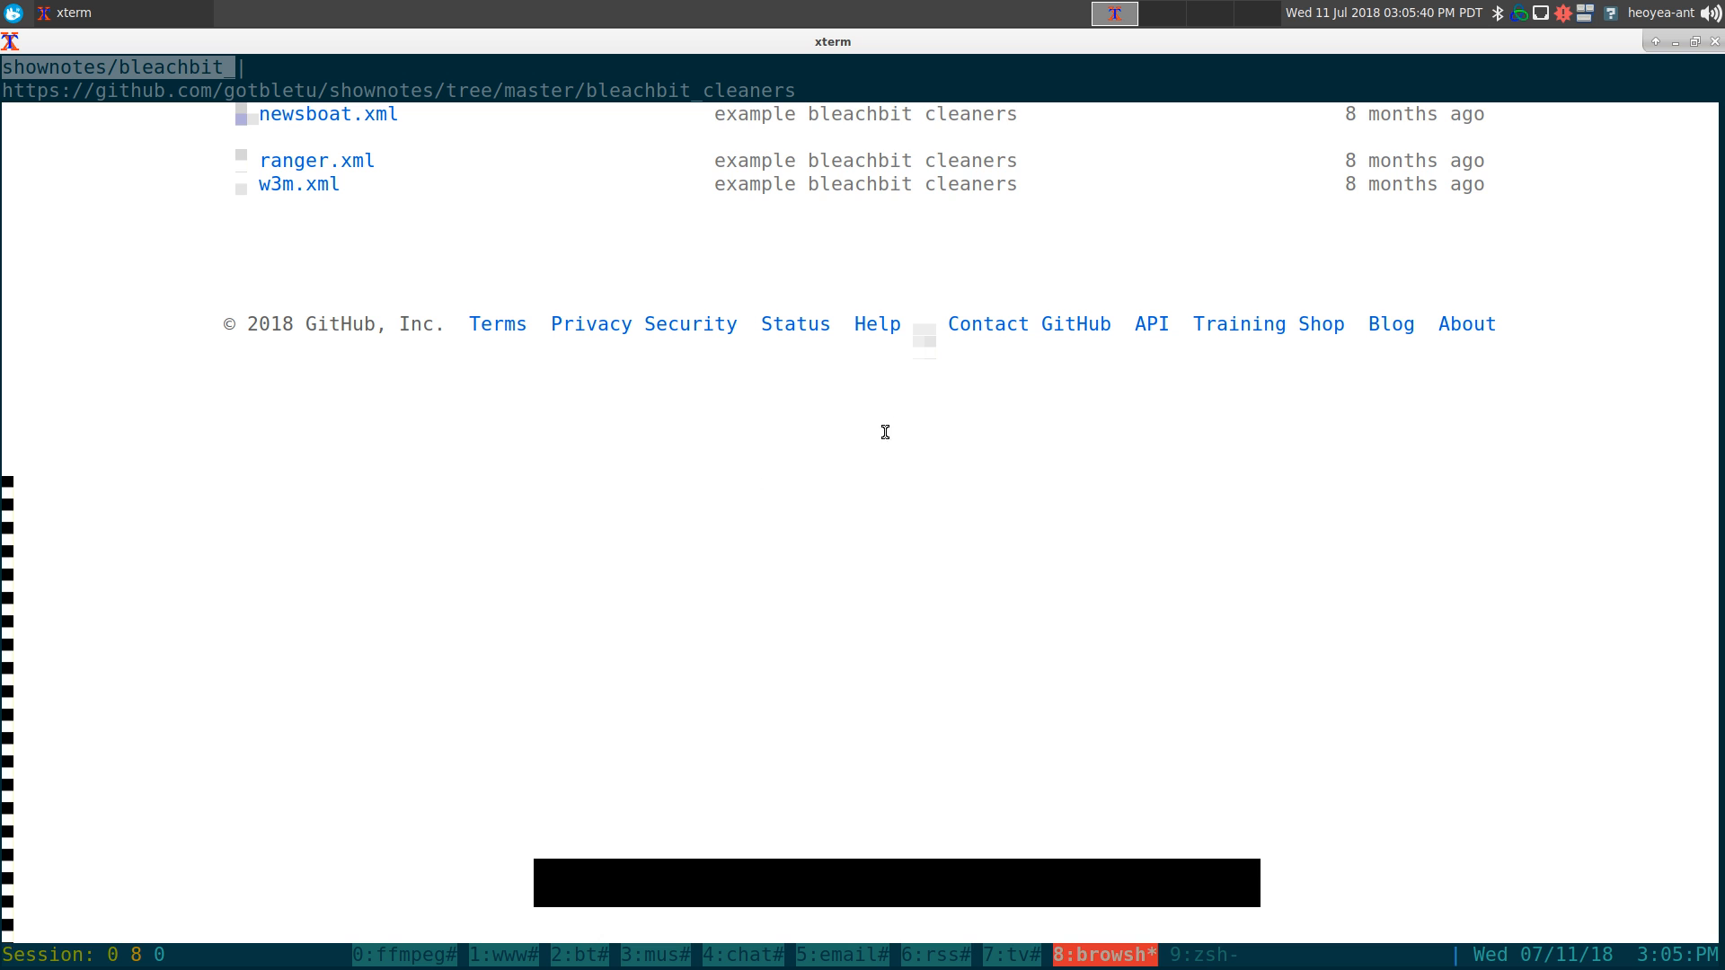
mouse_move(857, 302)
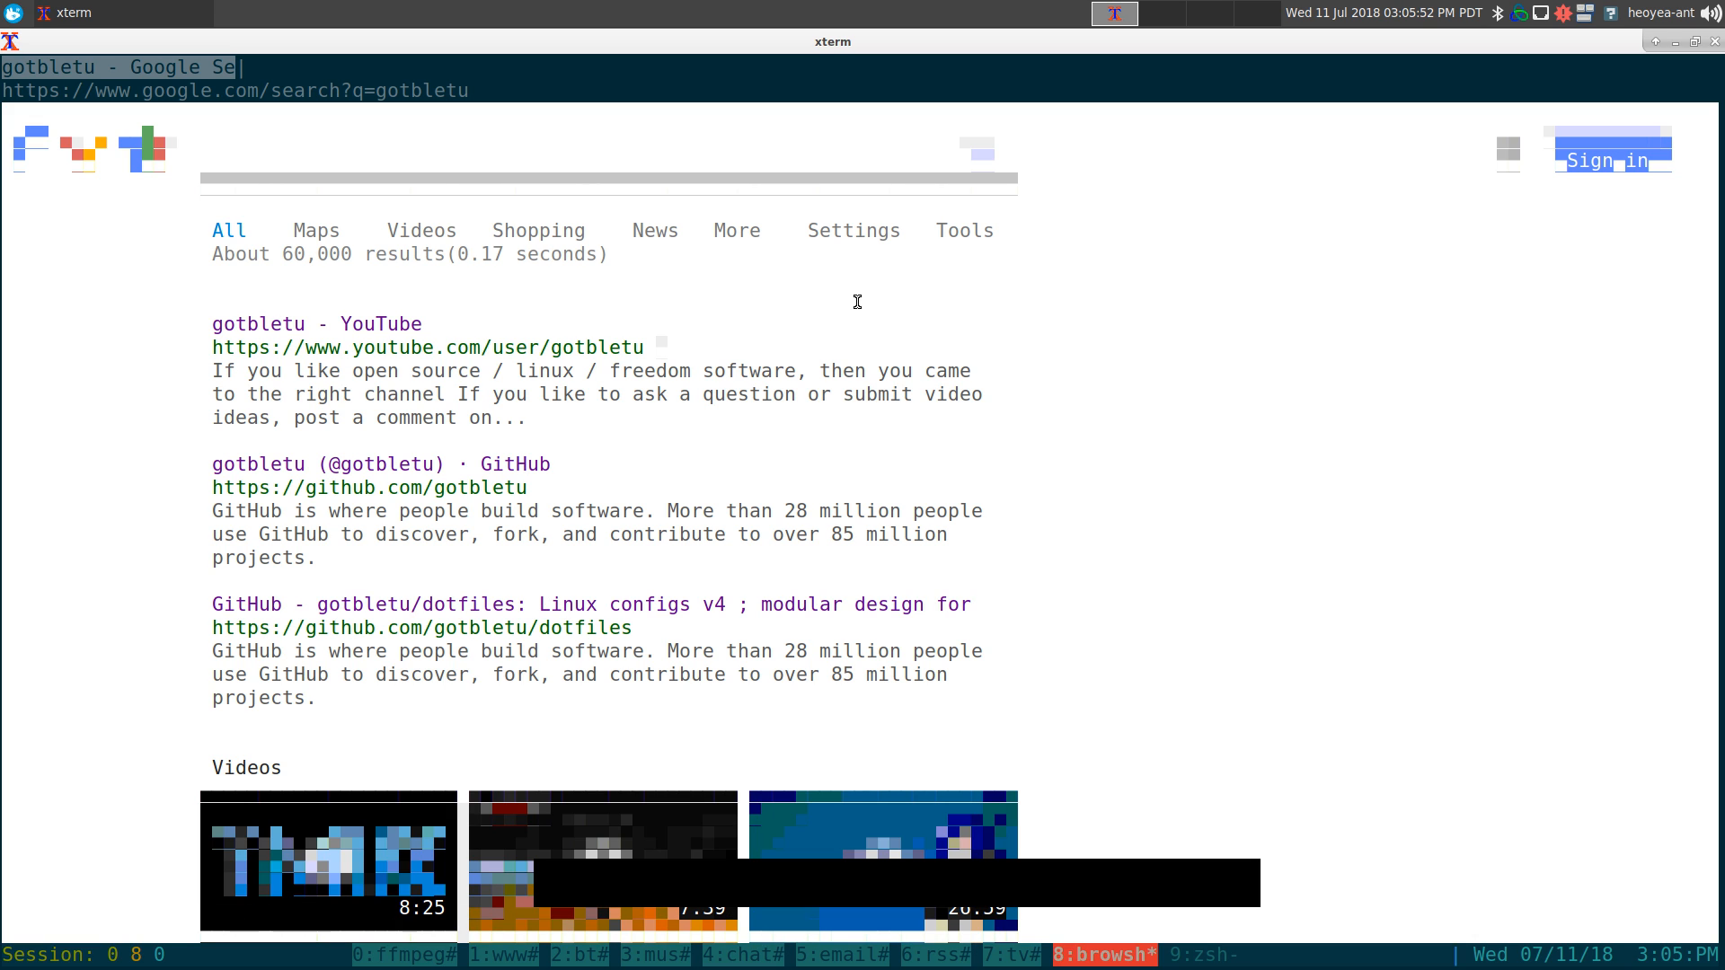
Open a new tab and navigate it to yahoo.com, correcting a mistyped address.
key("ctrl+t")
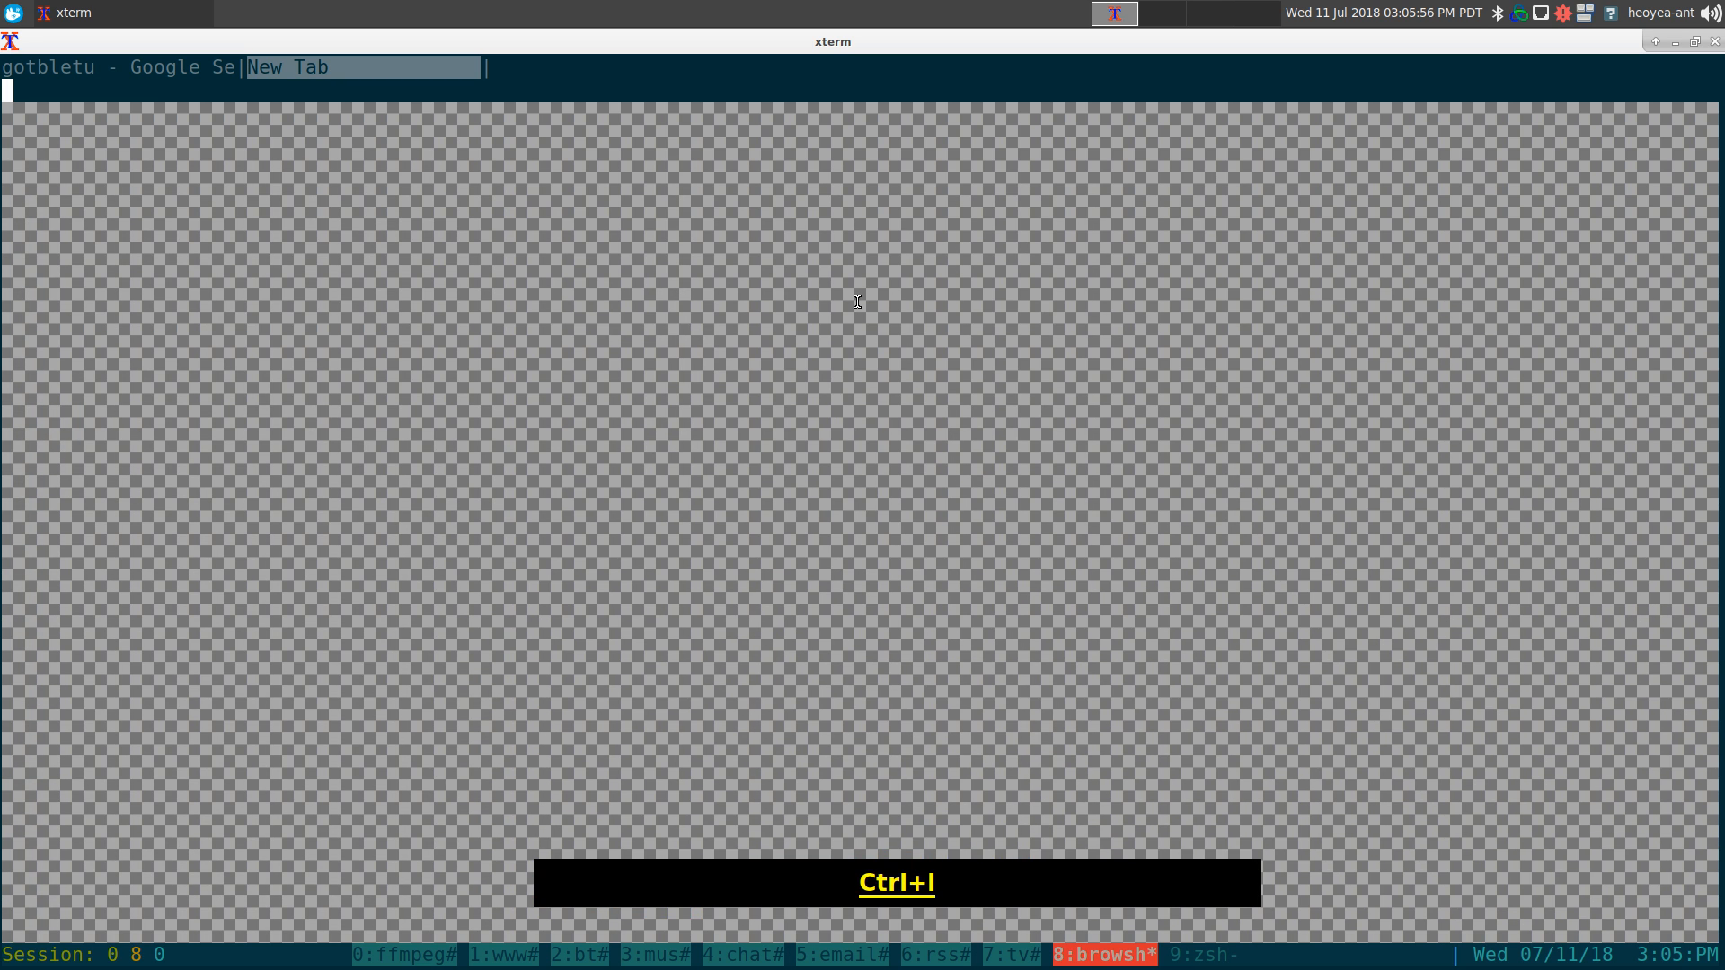
type("yah")
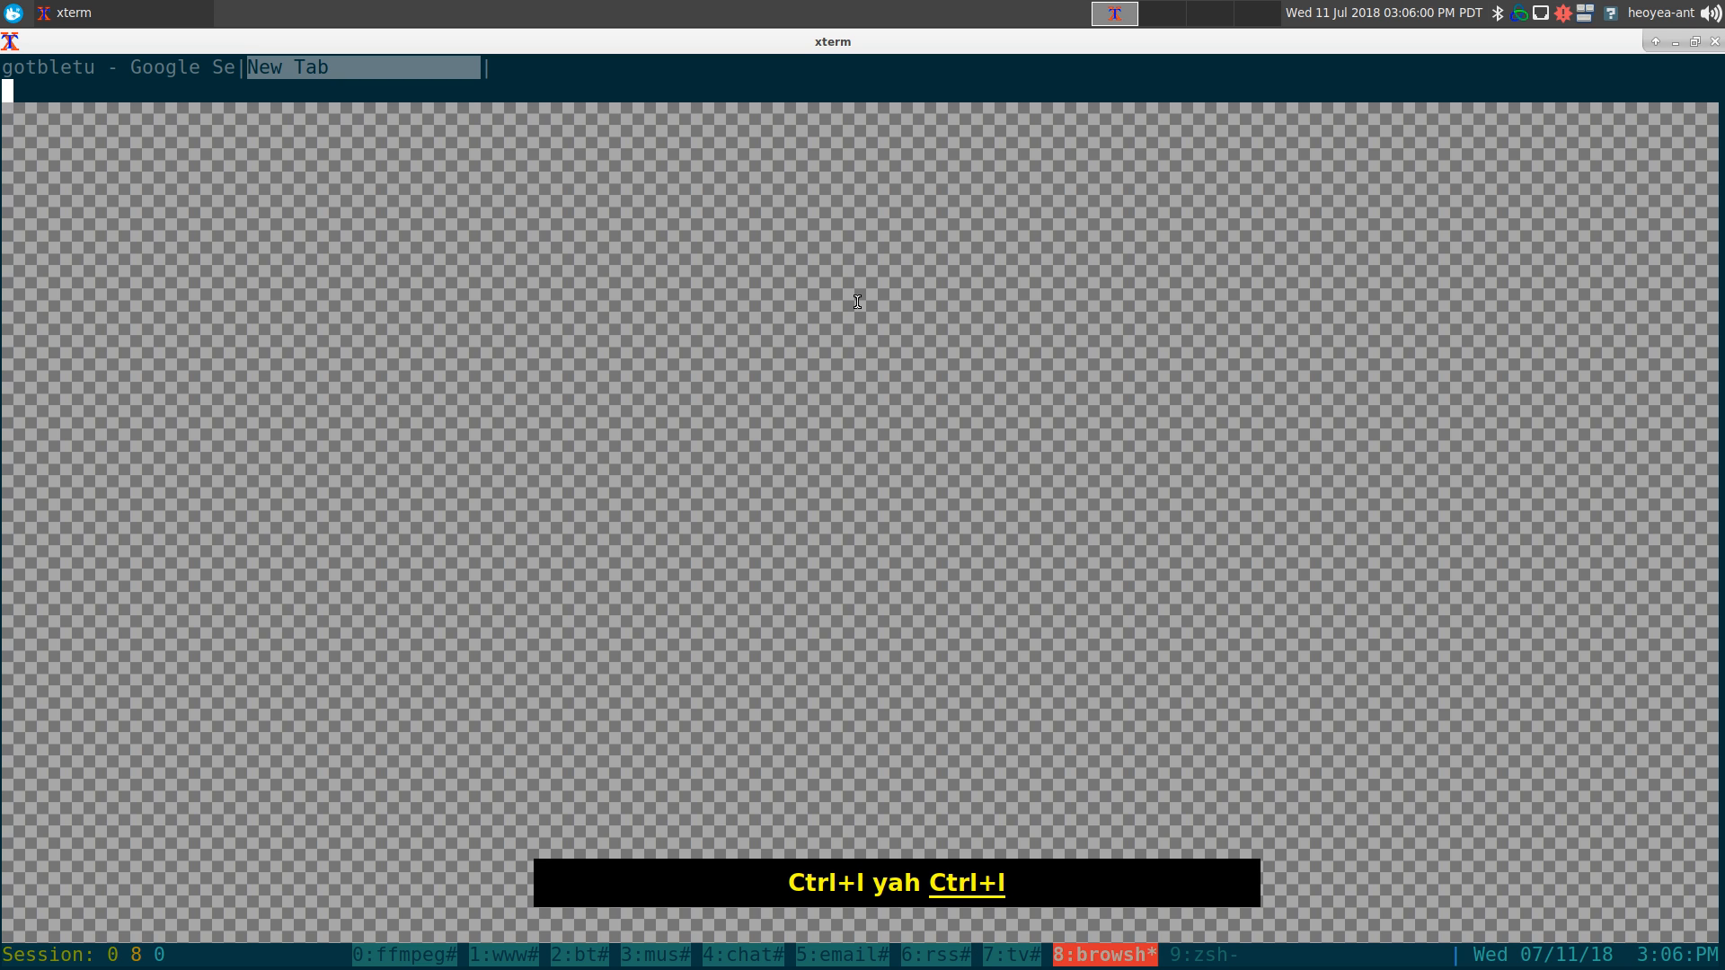
type("ysh")
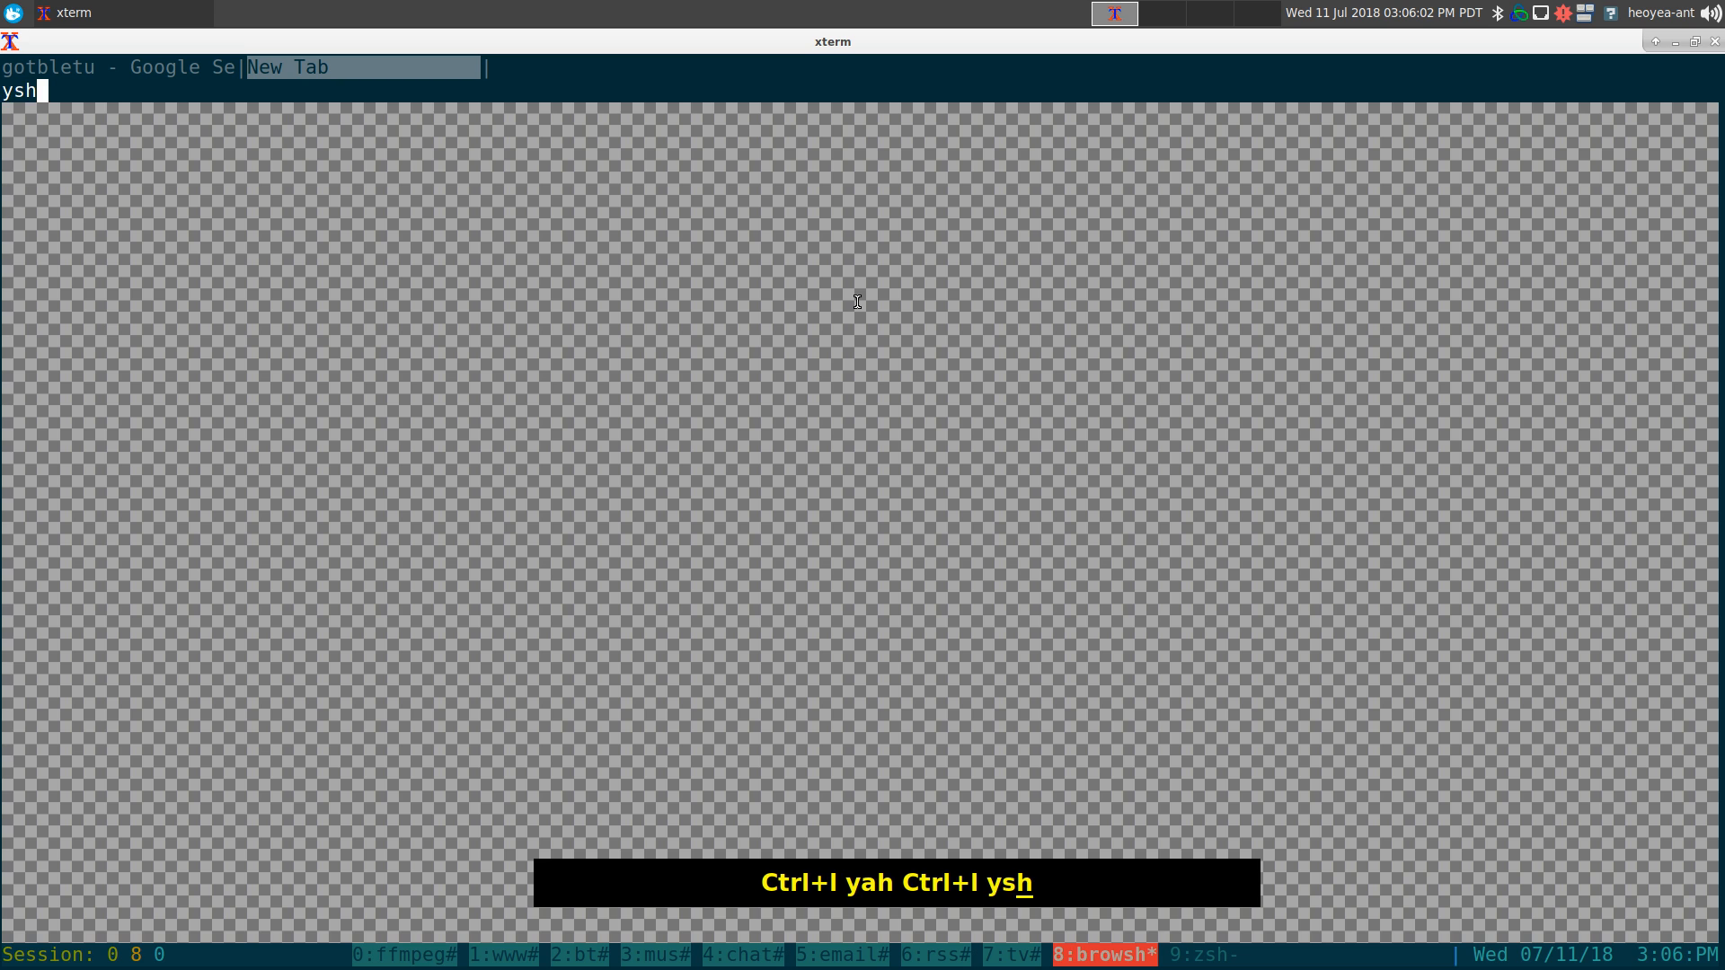
key("BackSpace")
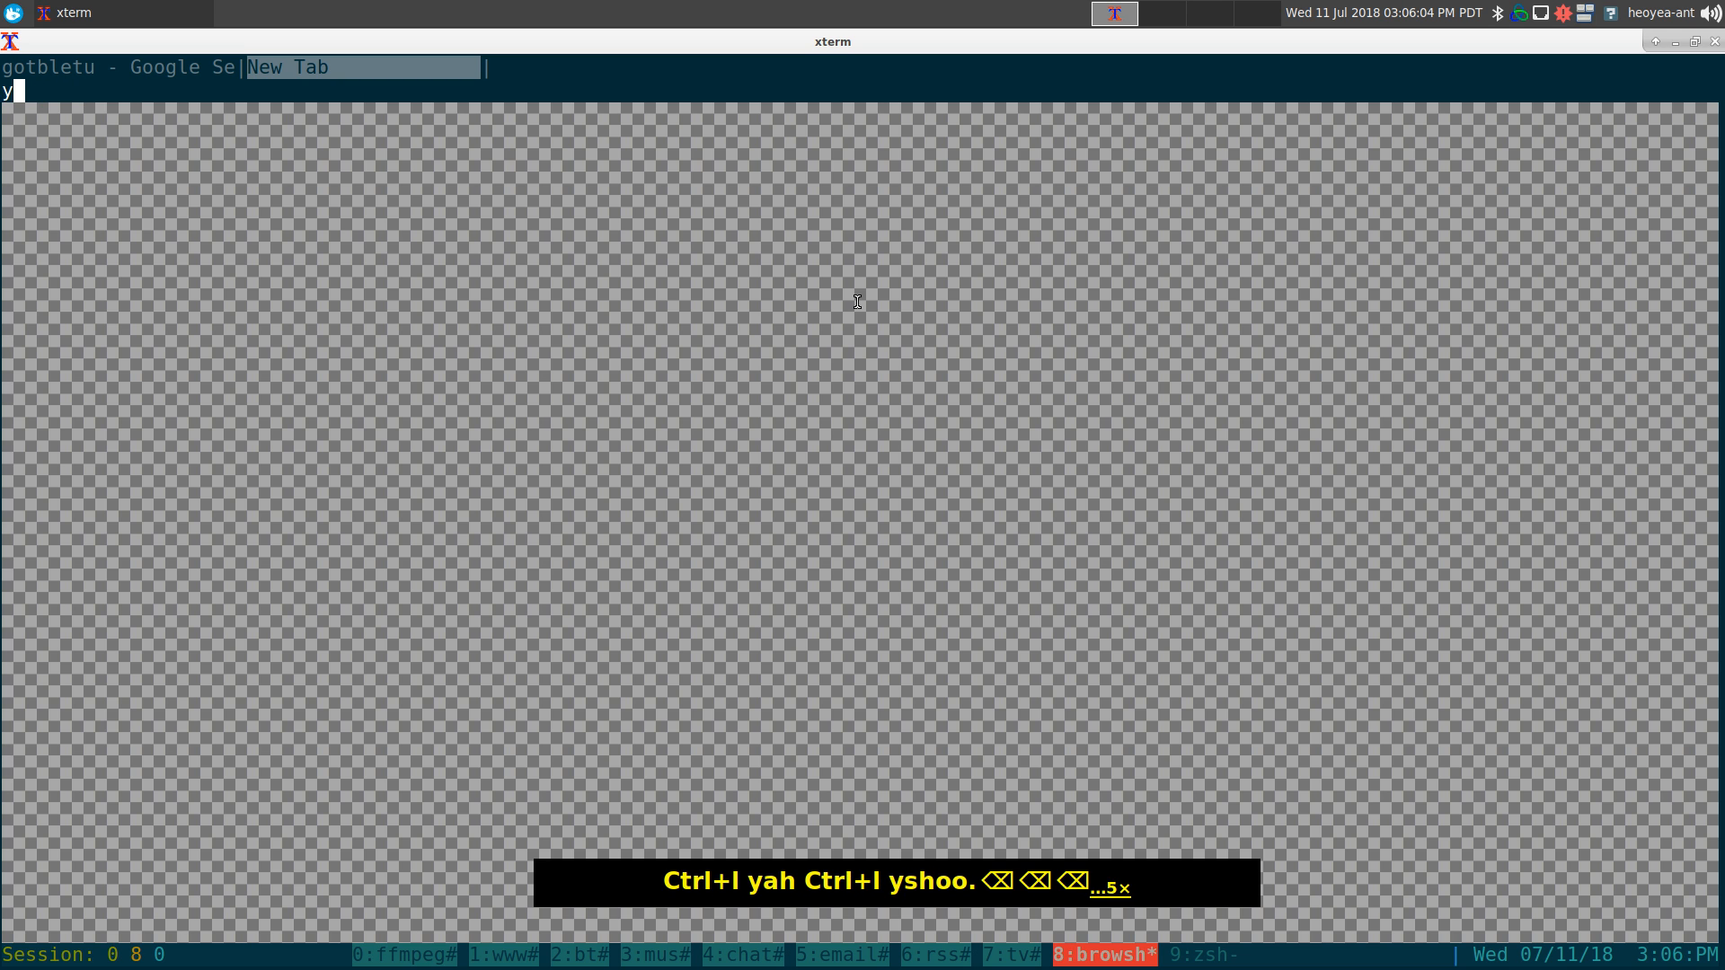
type("ahoo.c")
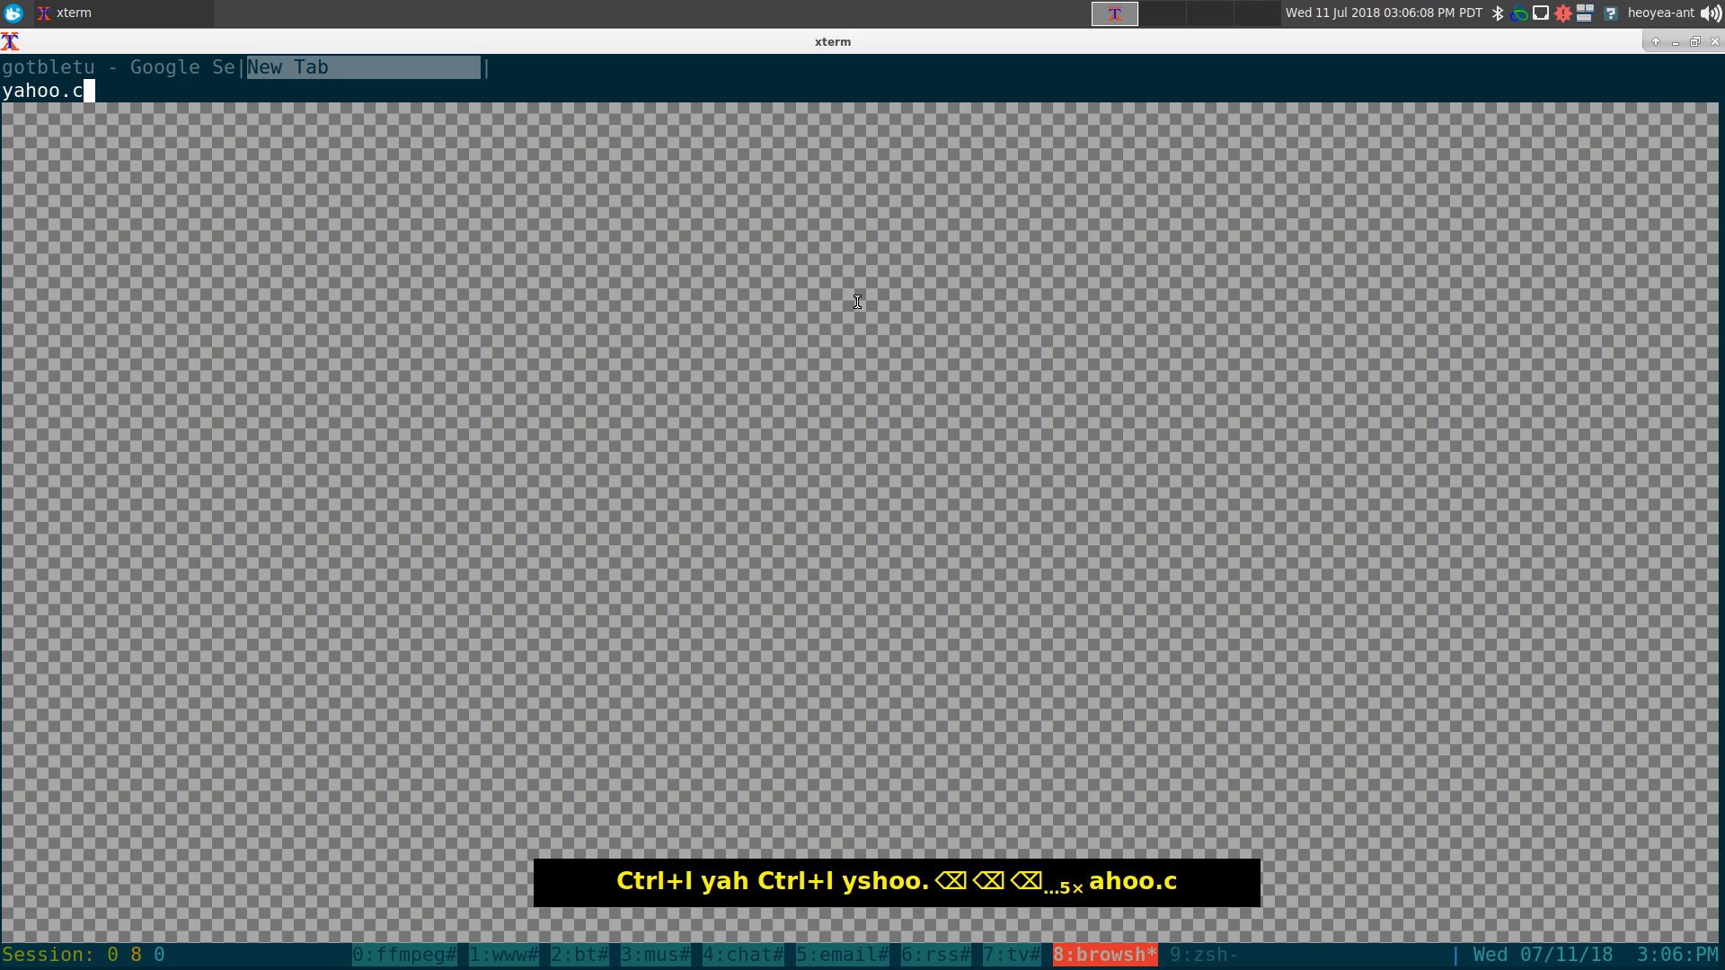
type("om/")
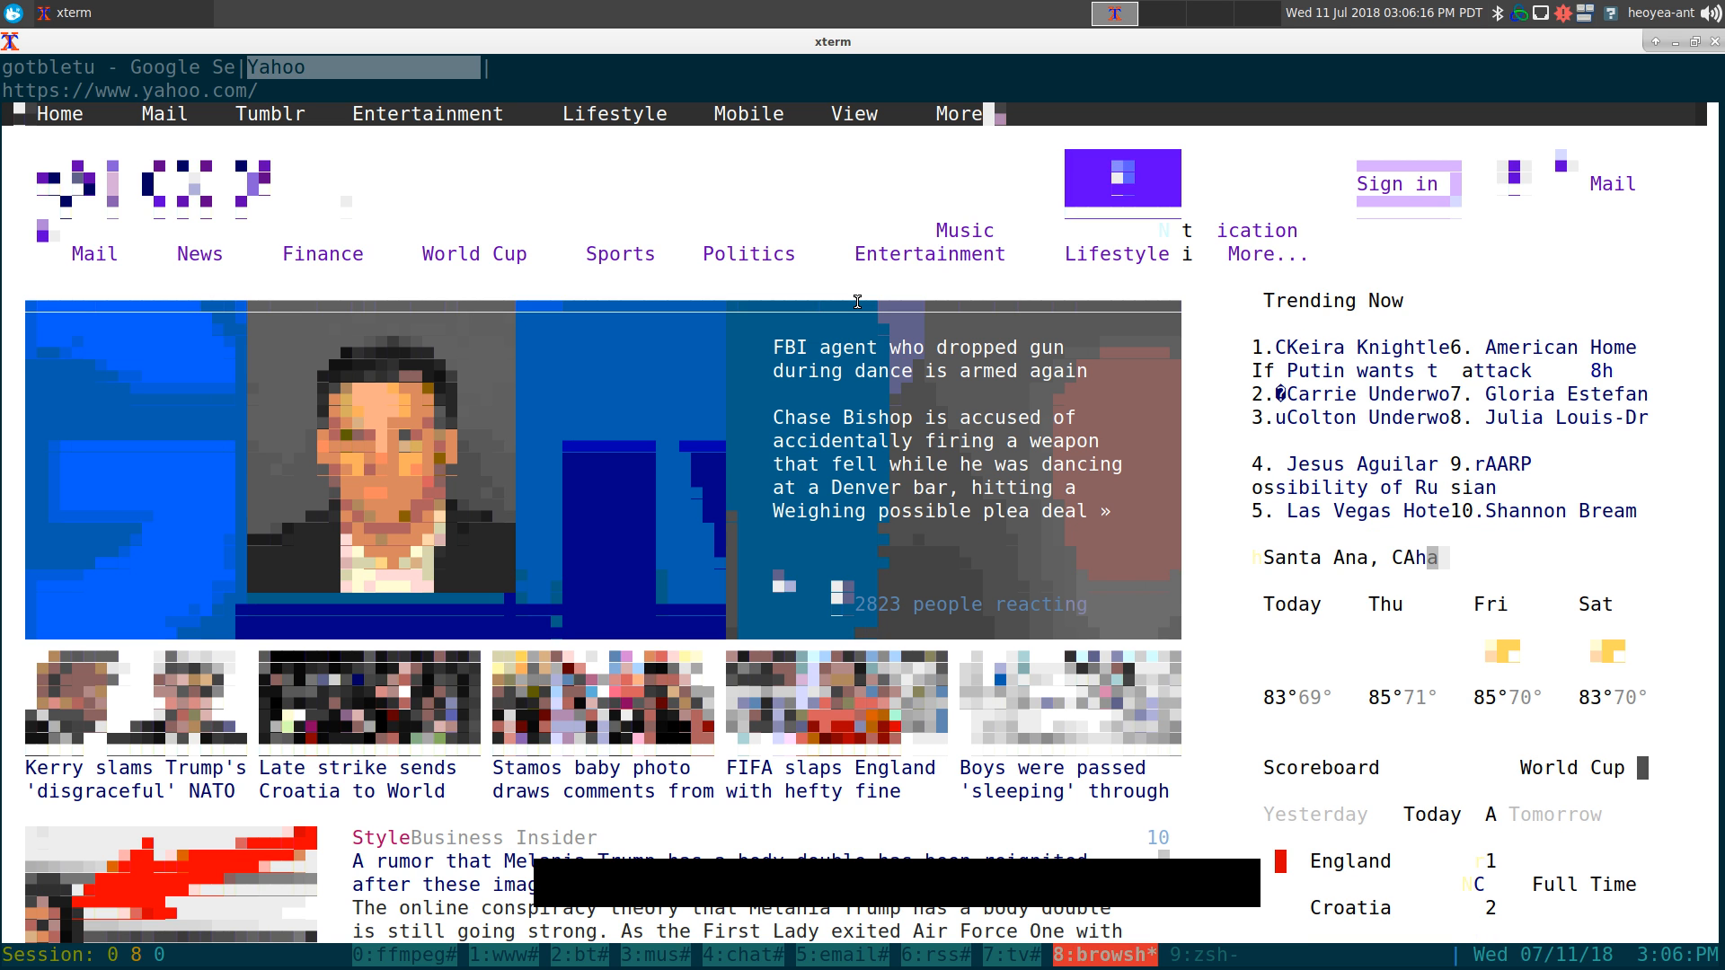
Scroll down the Yahoo home page to its story list and weather.
scroll("down", 3)
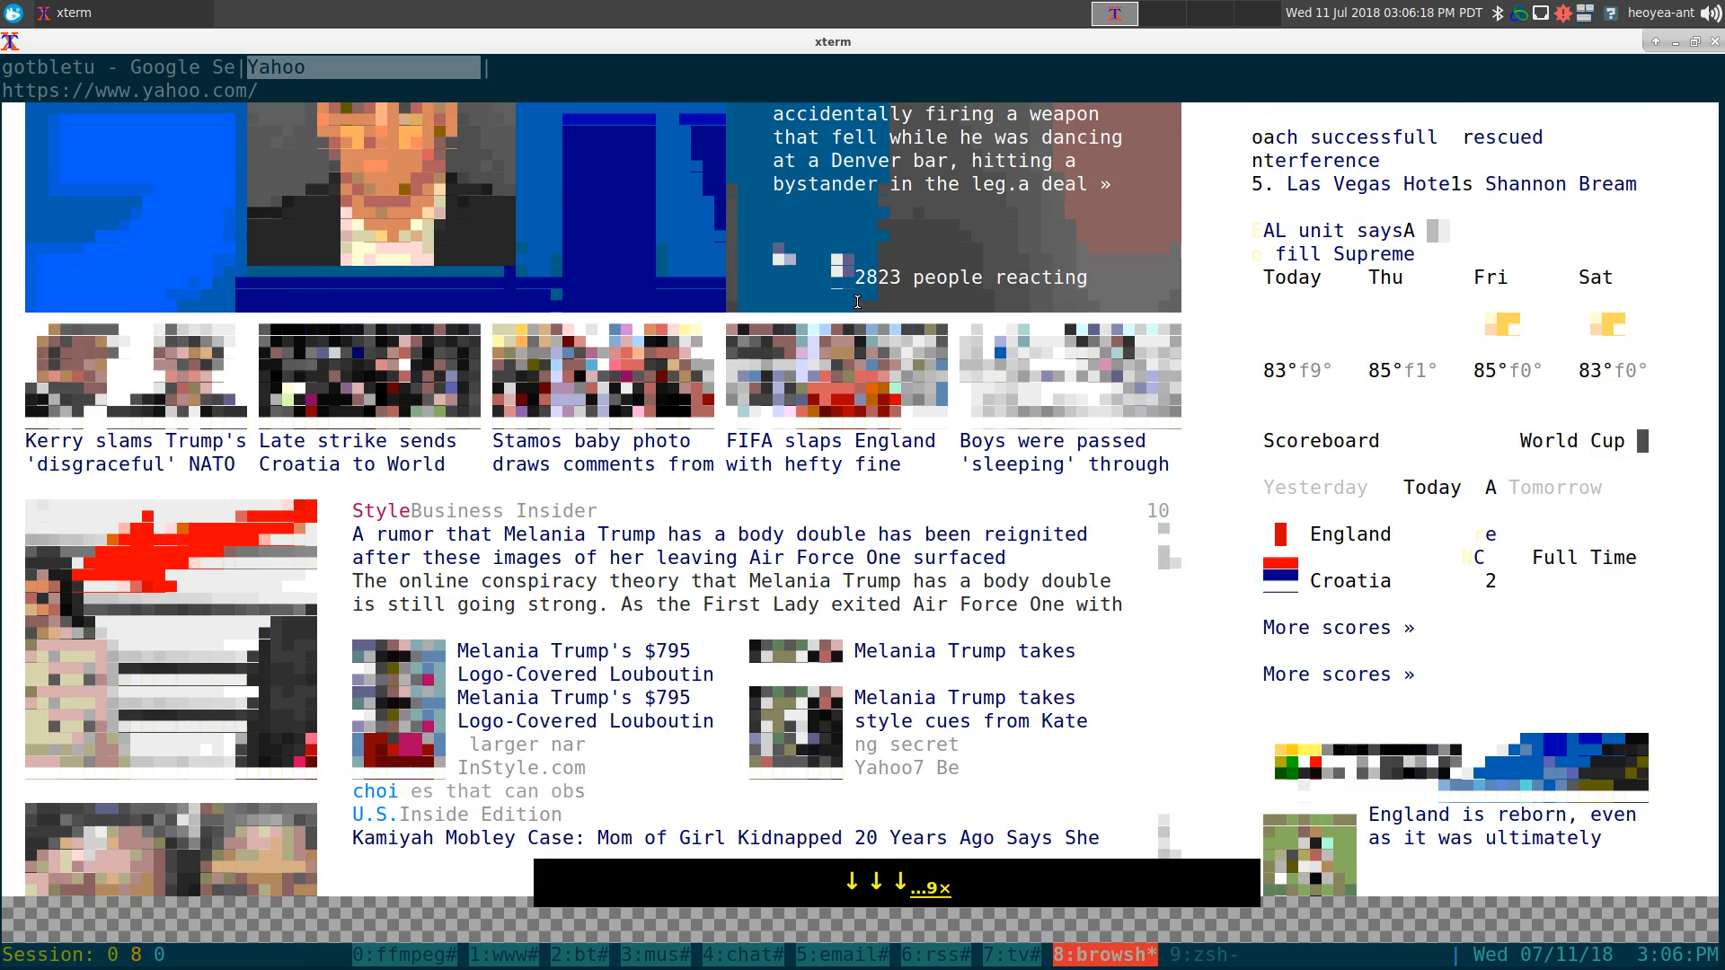
scroll("down", 3)
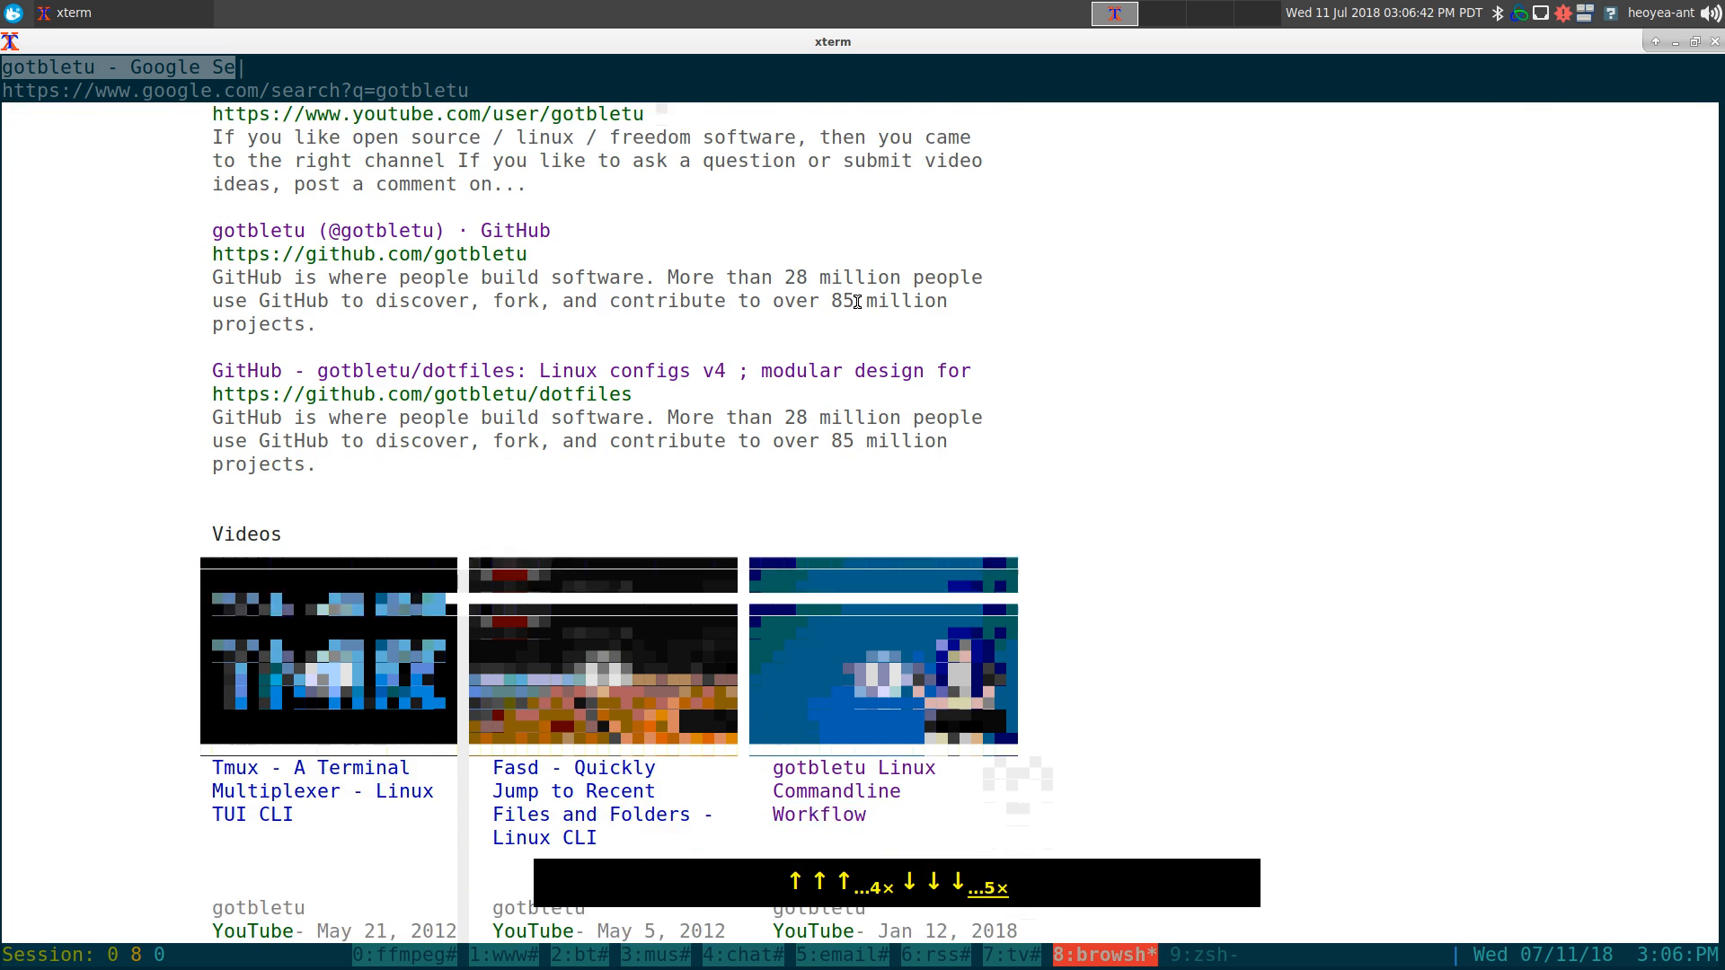
scroll("down", 3)
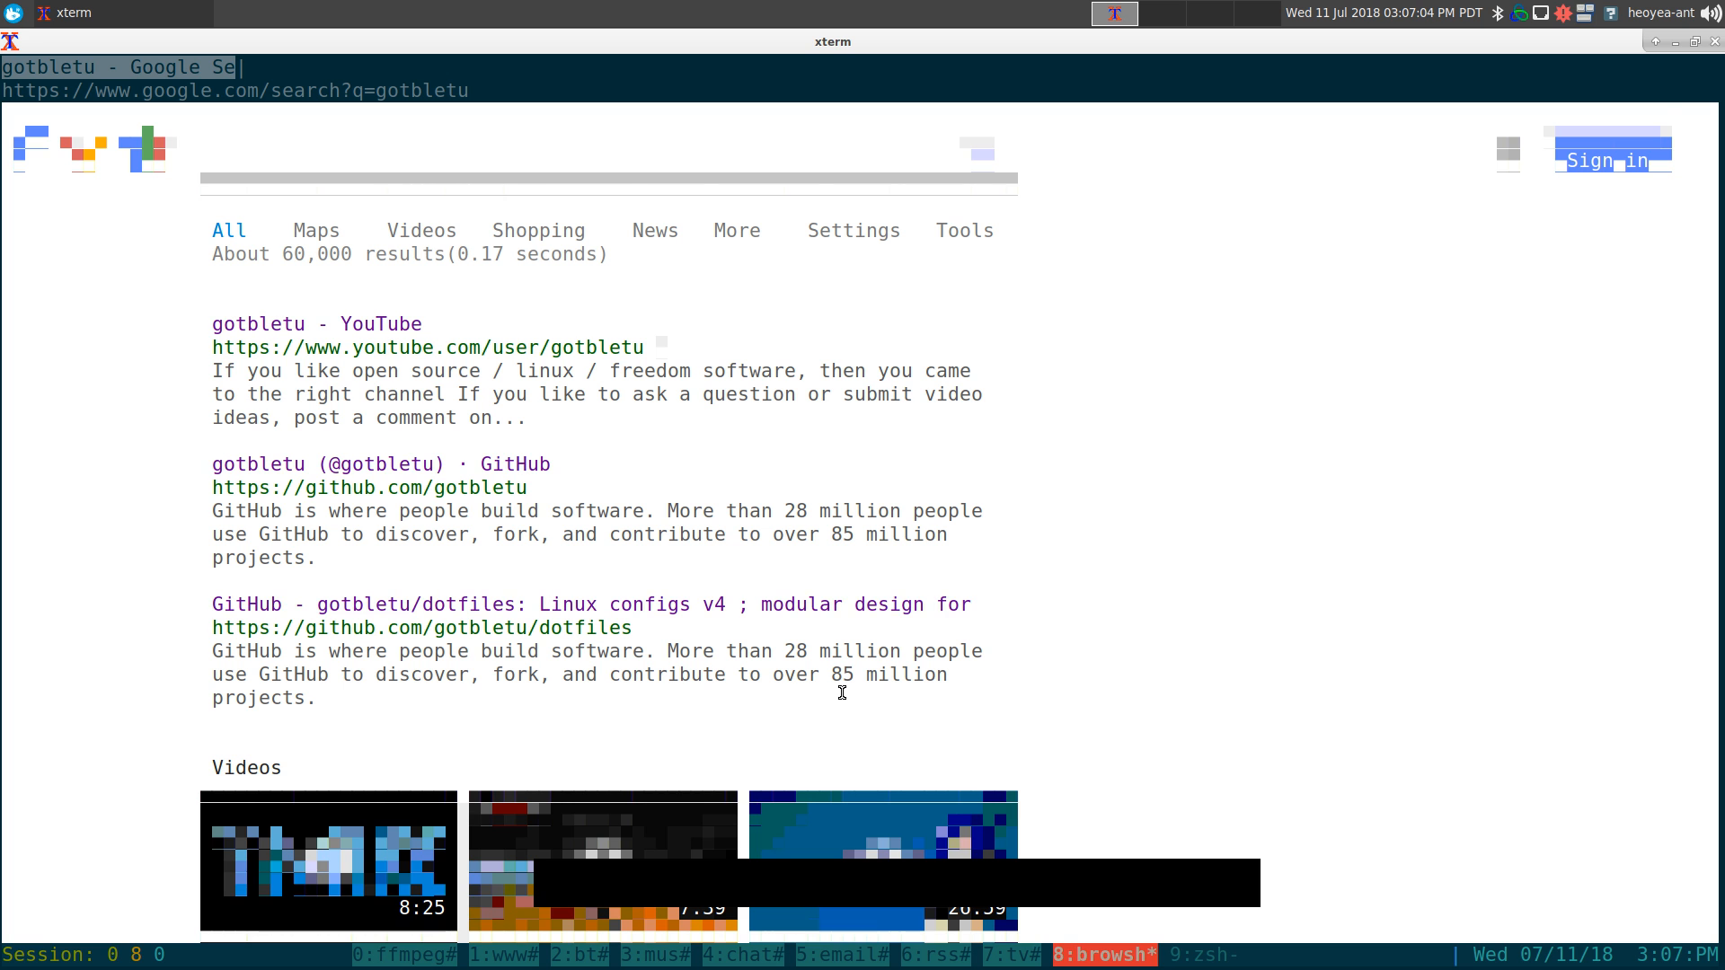
scroll("down", 3)
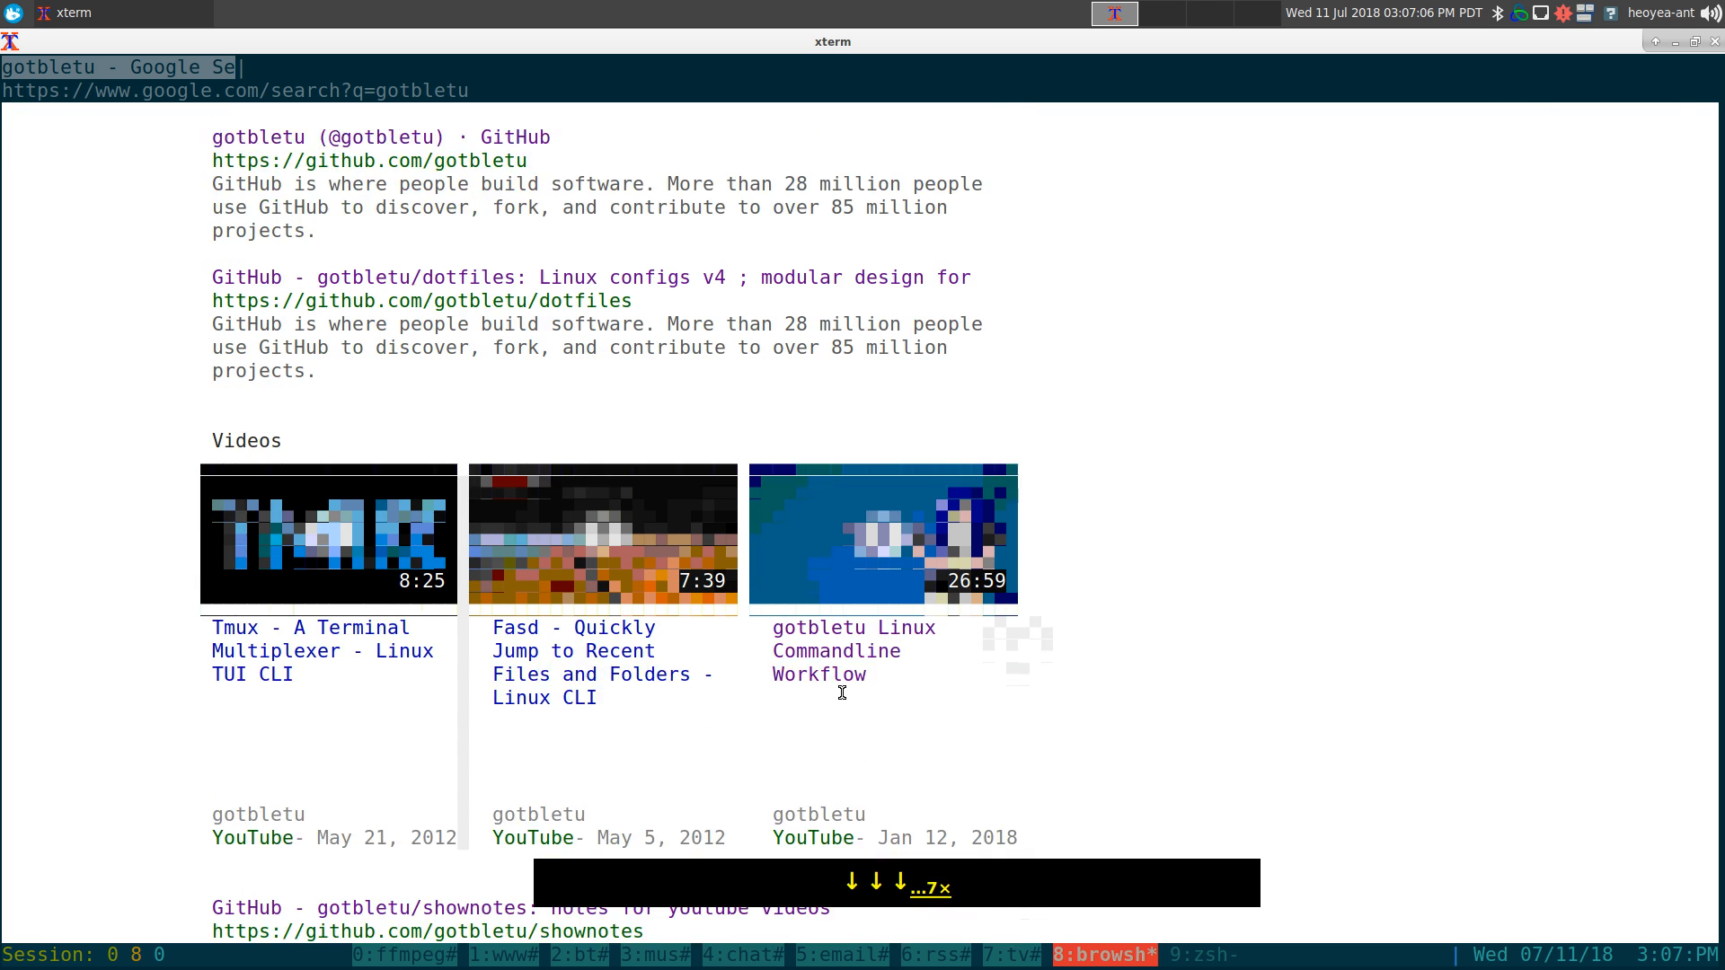
scroll("down", 3)
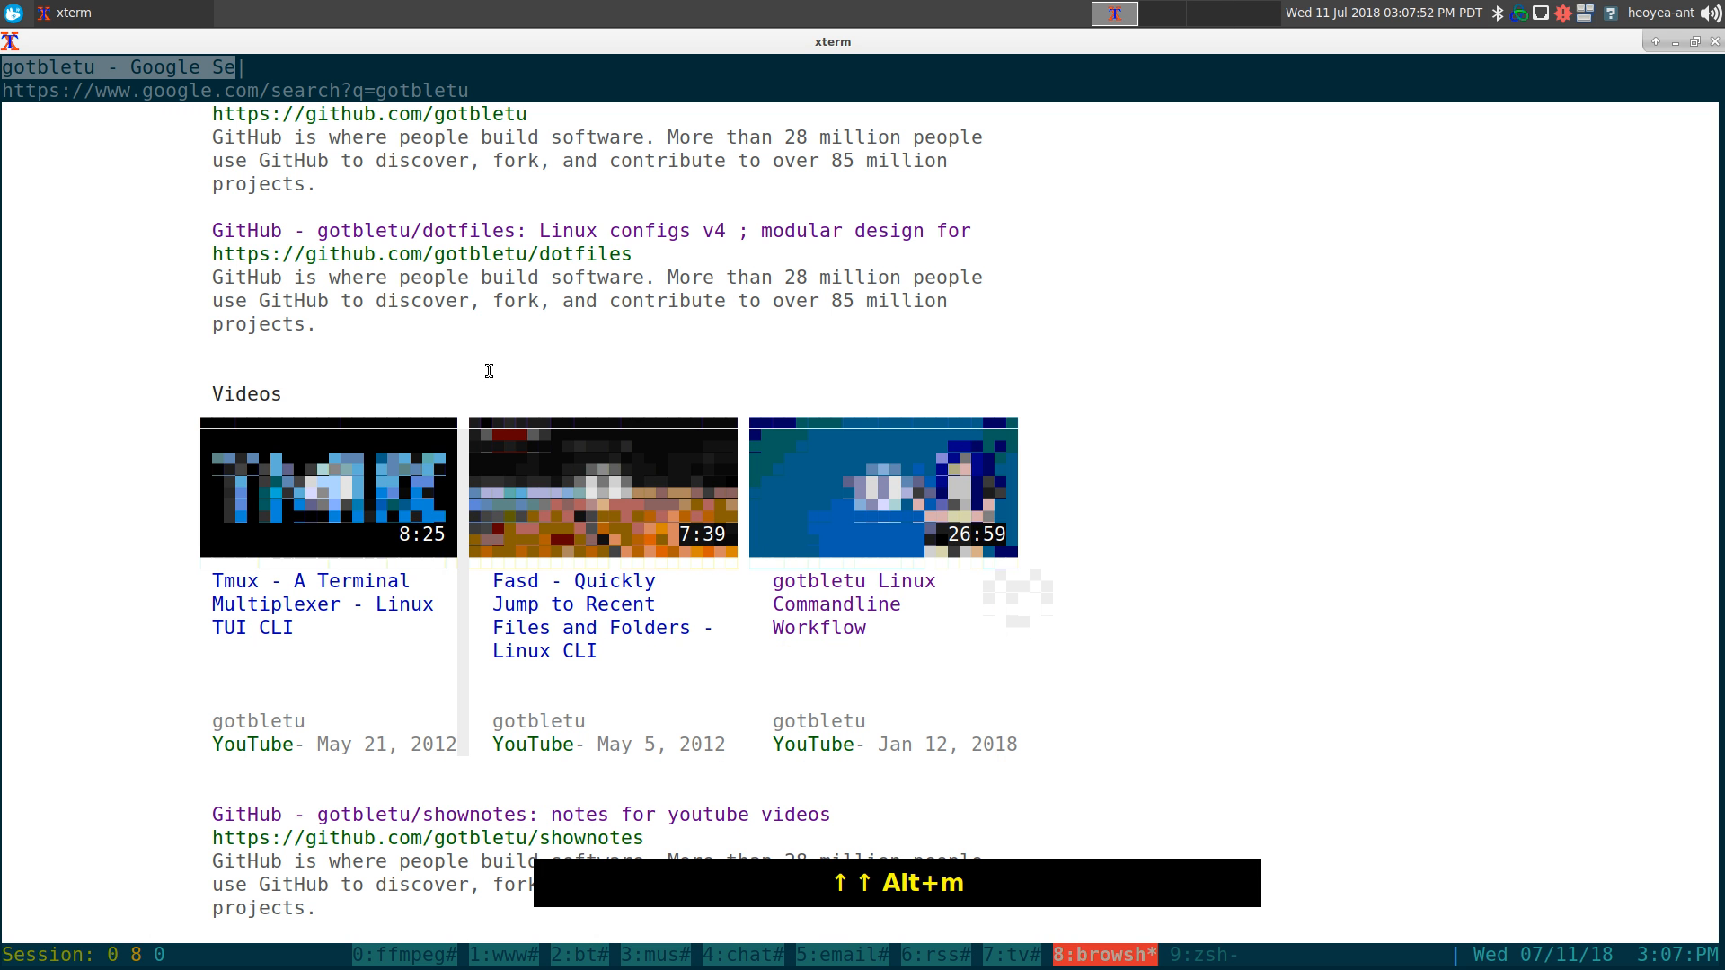
mouse_move(908, 521)
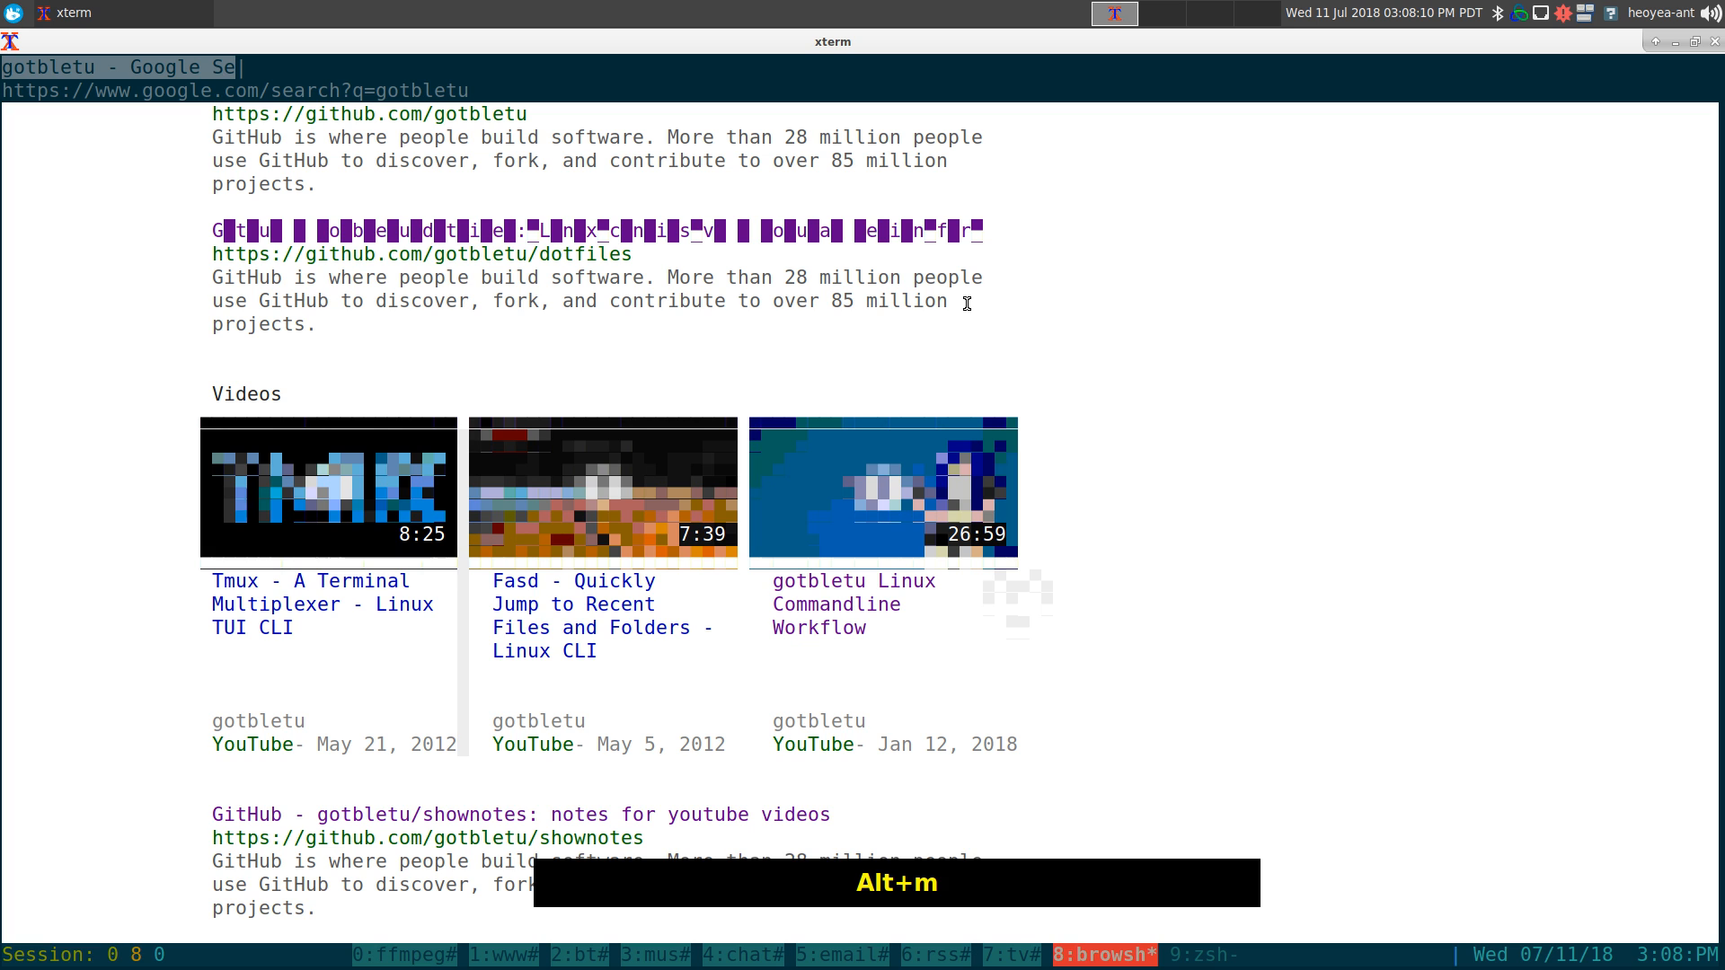
Scroll the gotbletu results while toggling monochrome mode on and off.
scroll("down", 3)
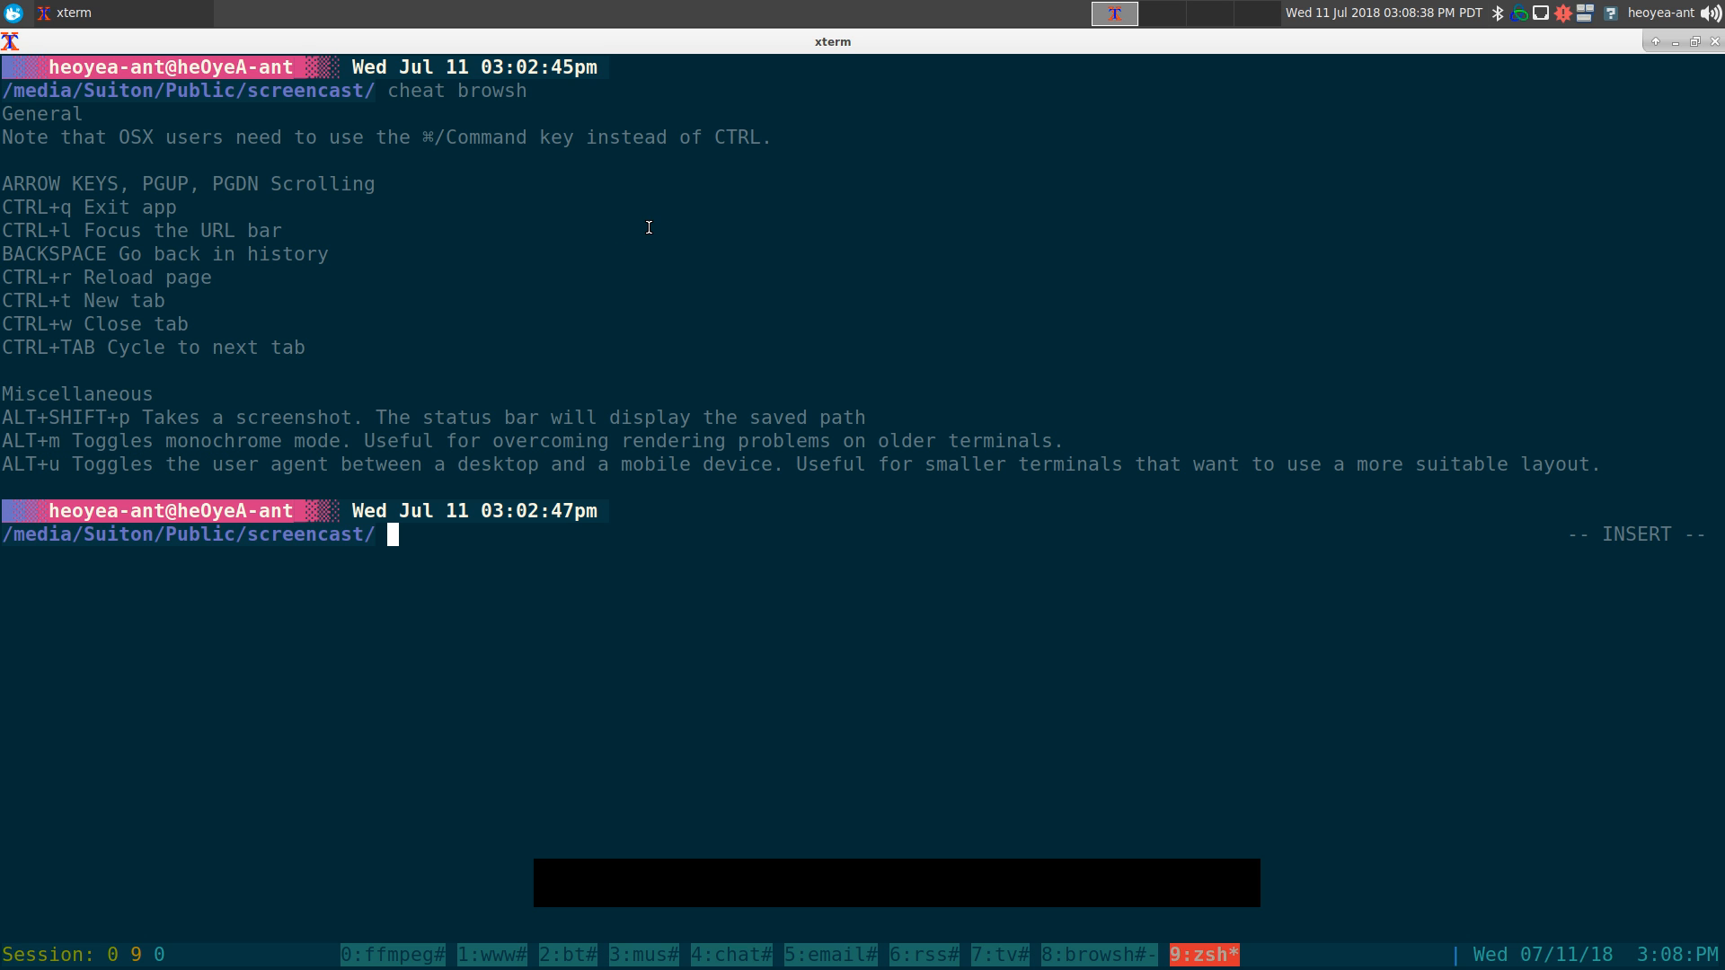
Switch back from the cheat sheet shell to the Browsh tmux window.
key("ctrl+a")
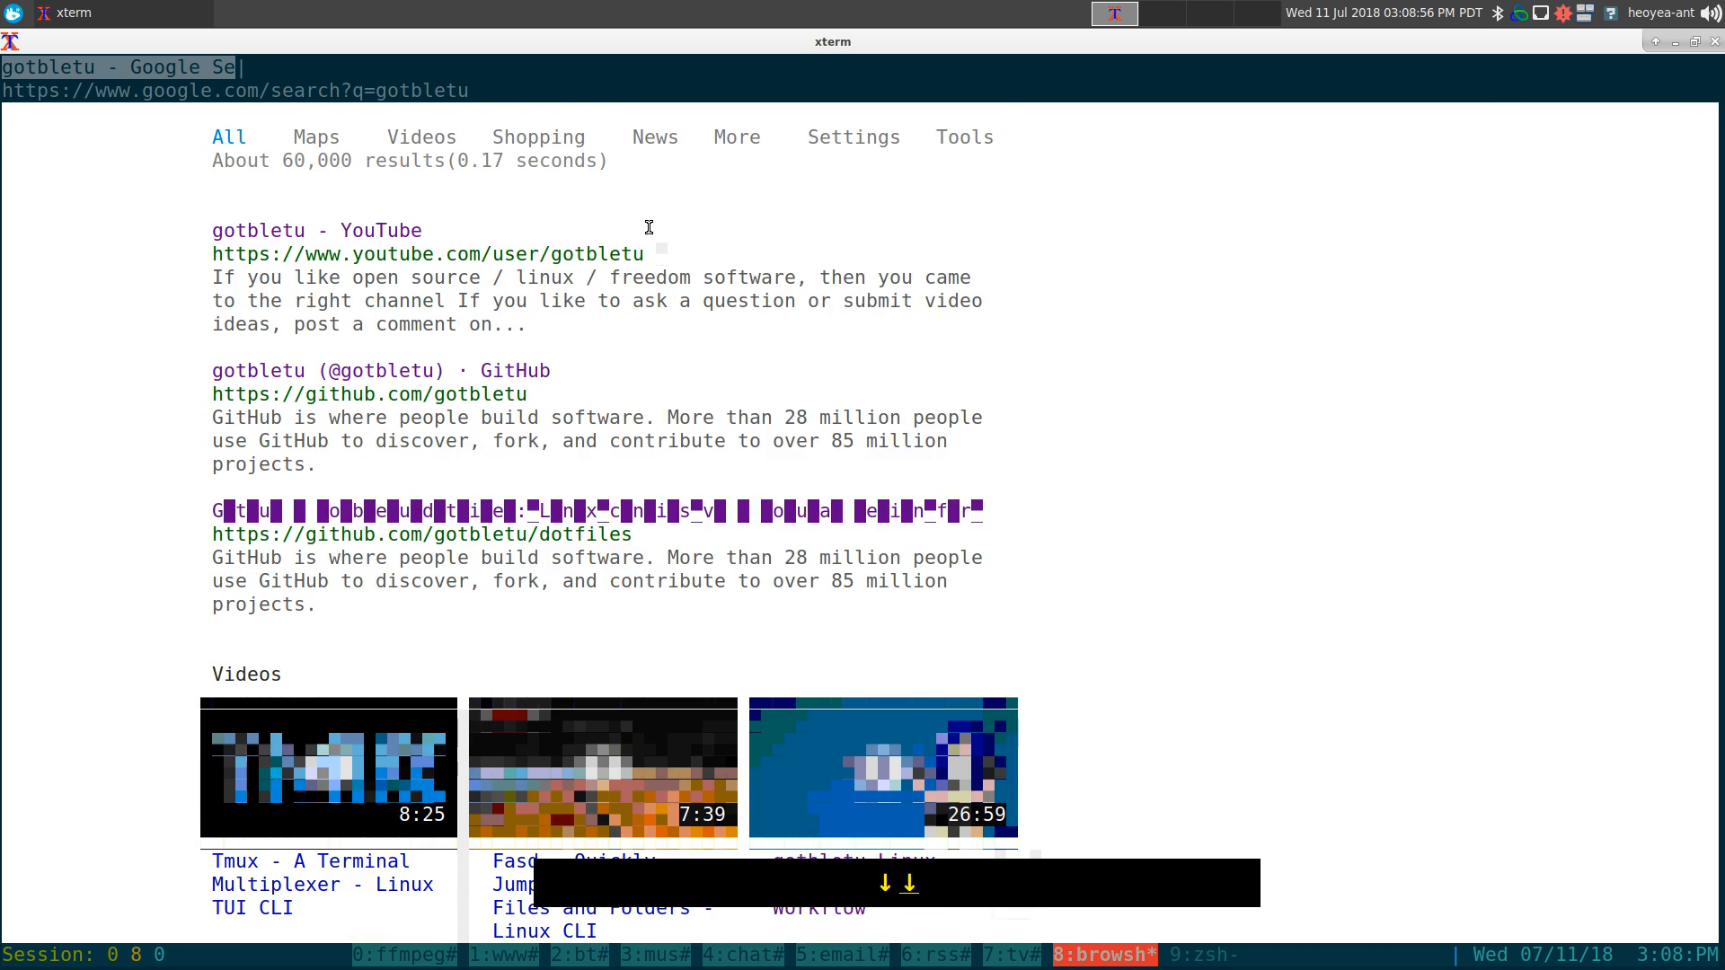
Switch to the mobile user agent and reload the results in single-column layout.
scroll("down", 3)
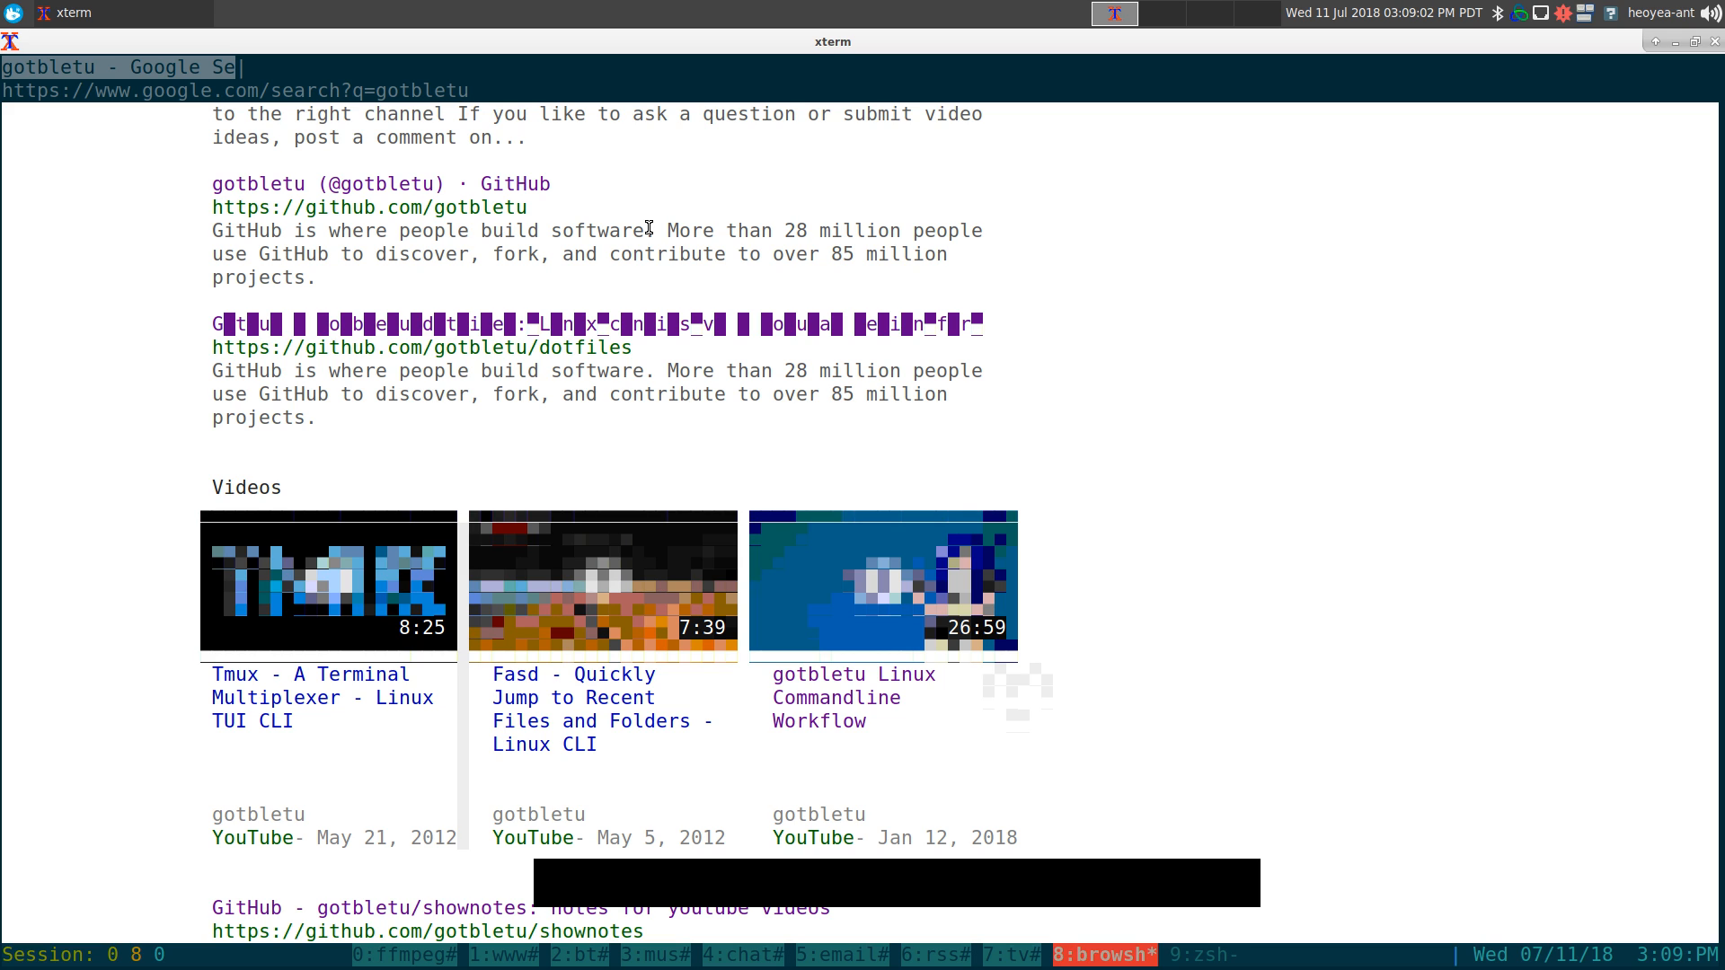
key("alt+u")
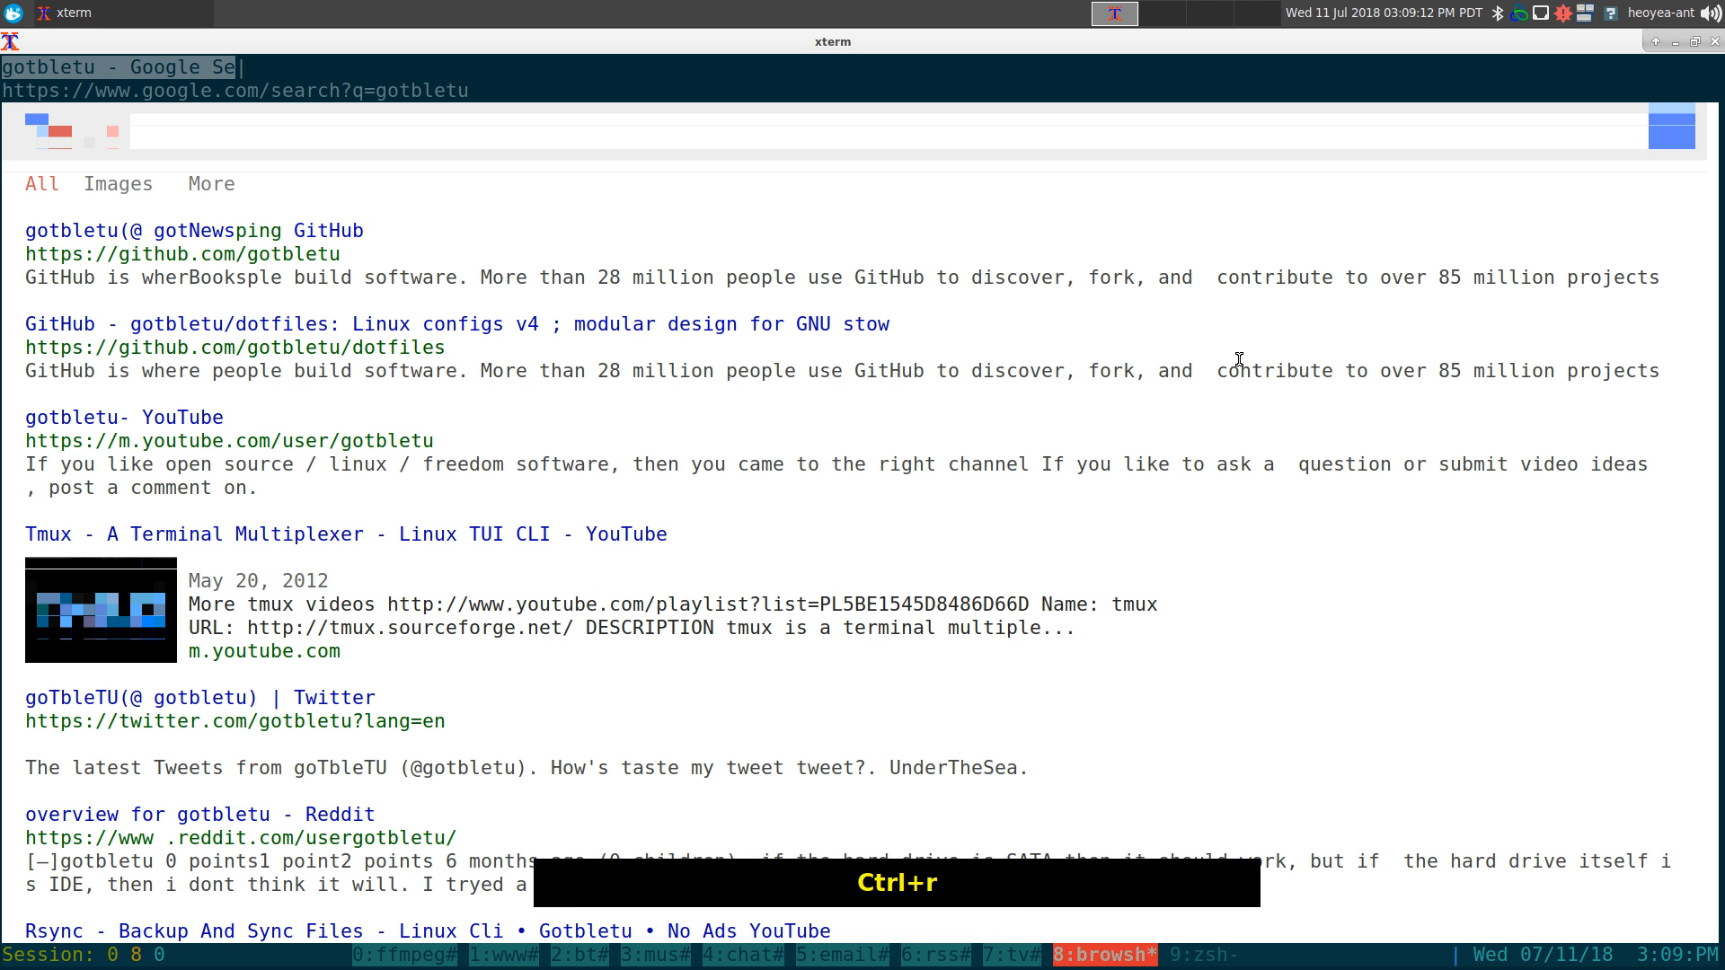
scroll("down", 3)
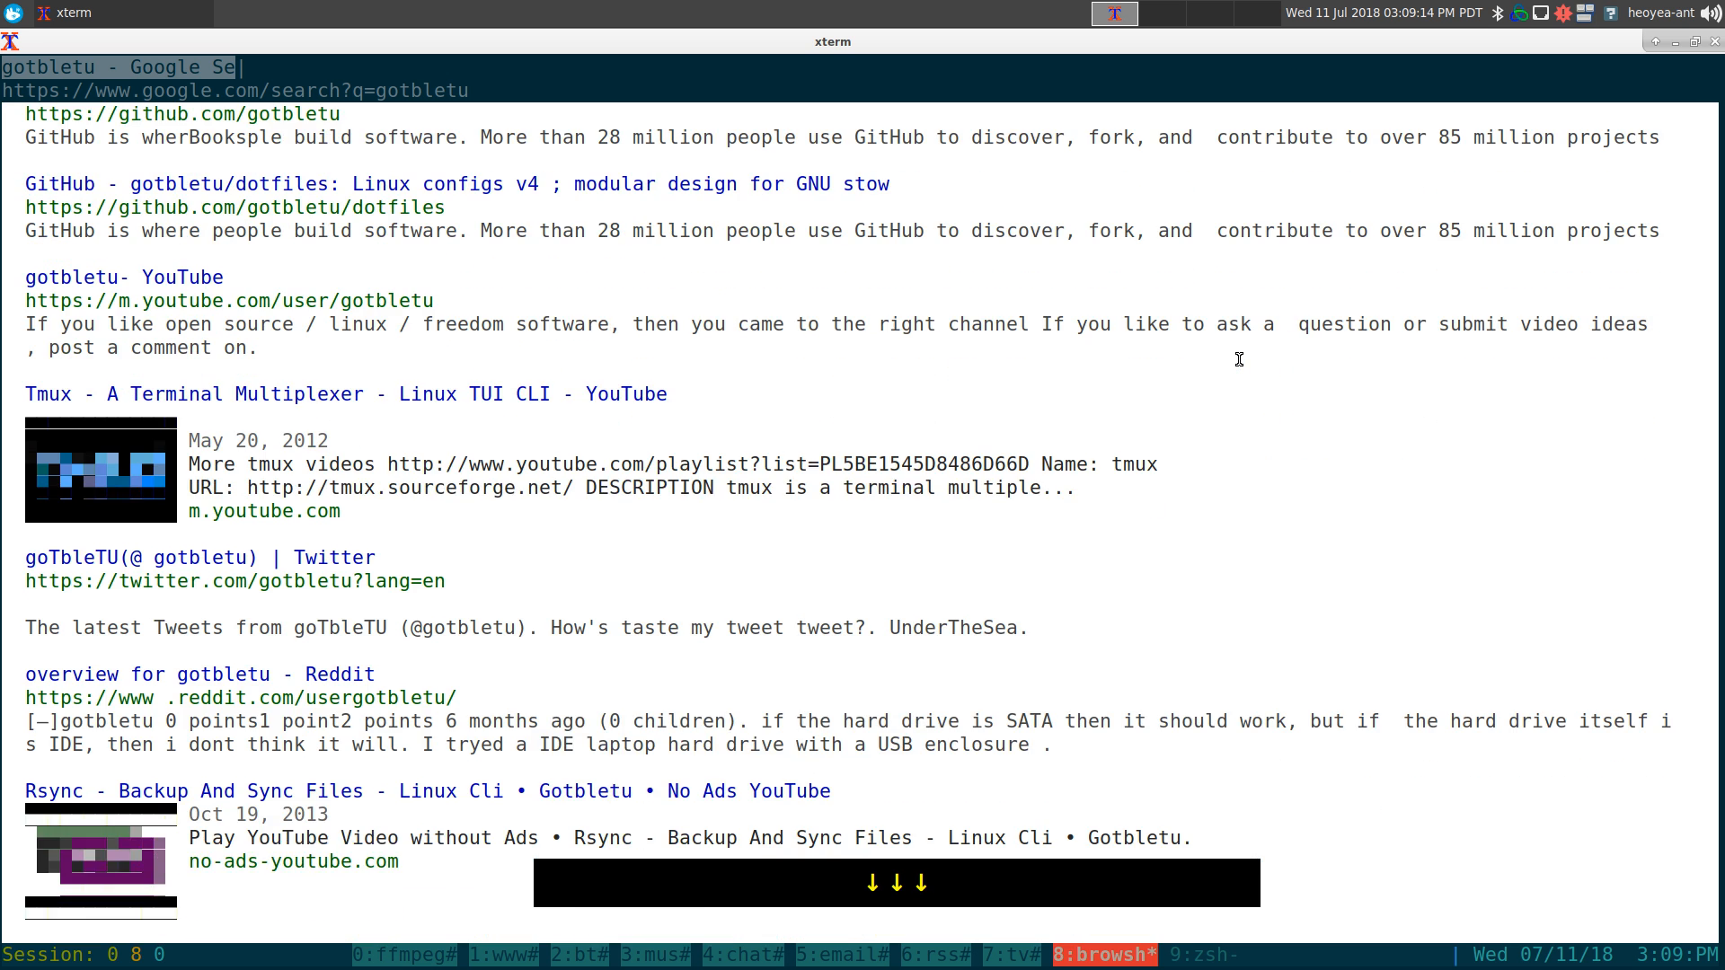
scroll("down", 3)
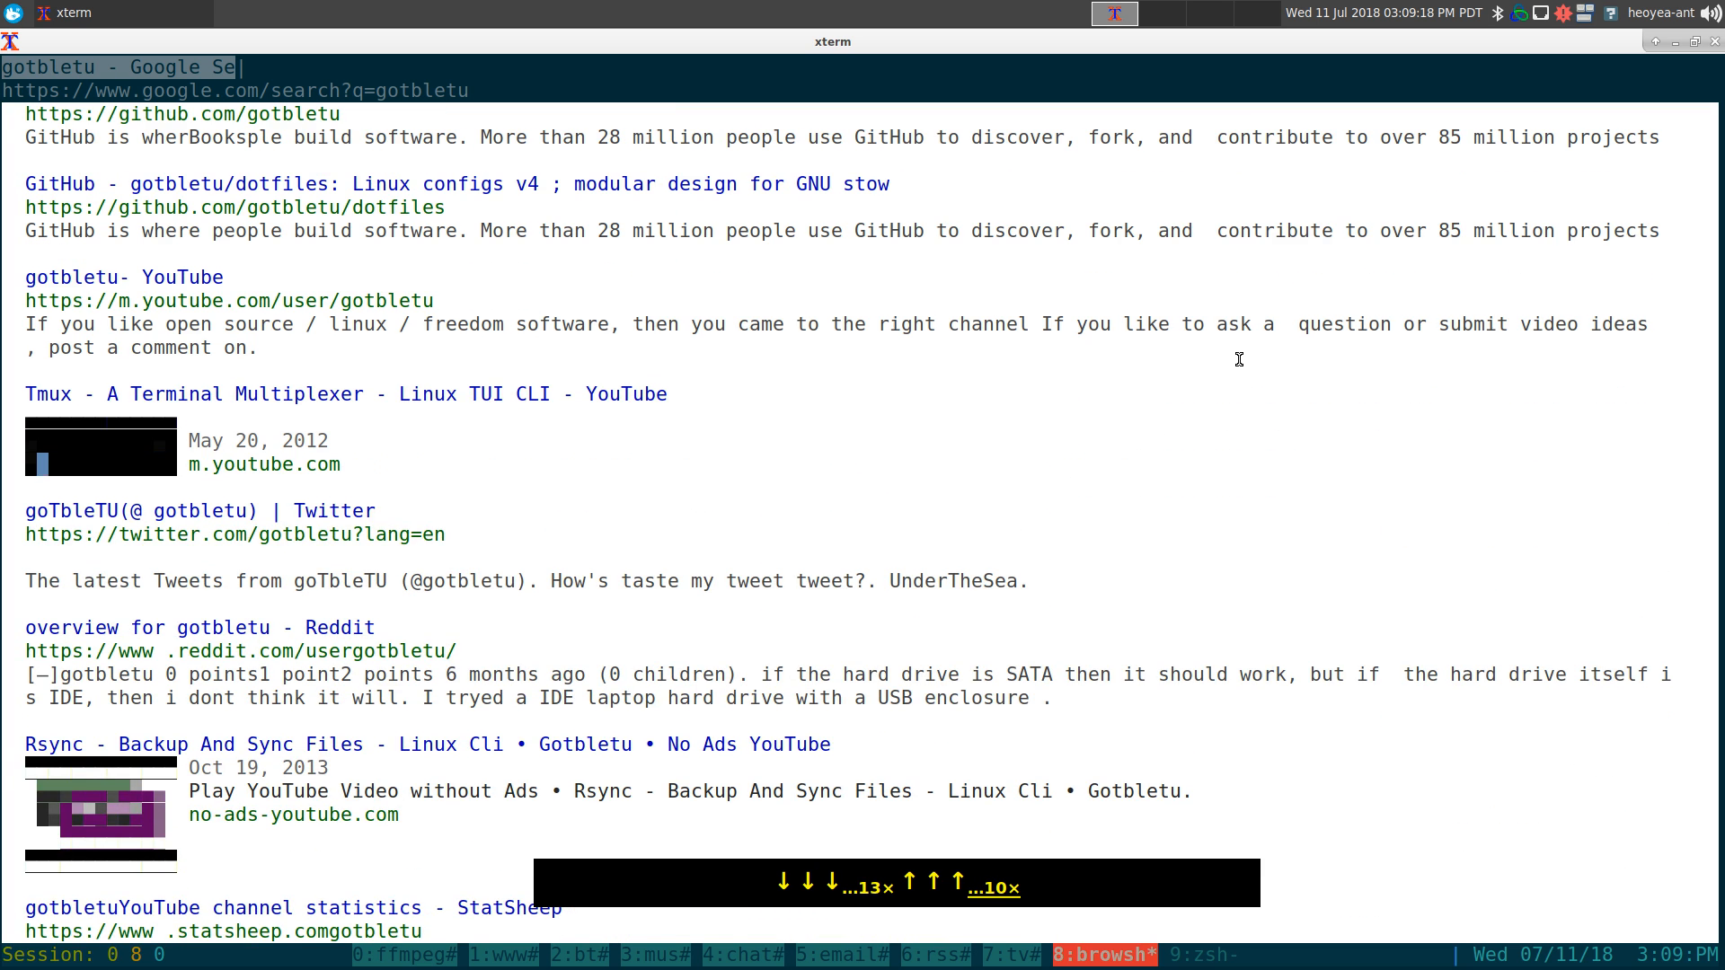
scroll("down", 3)
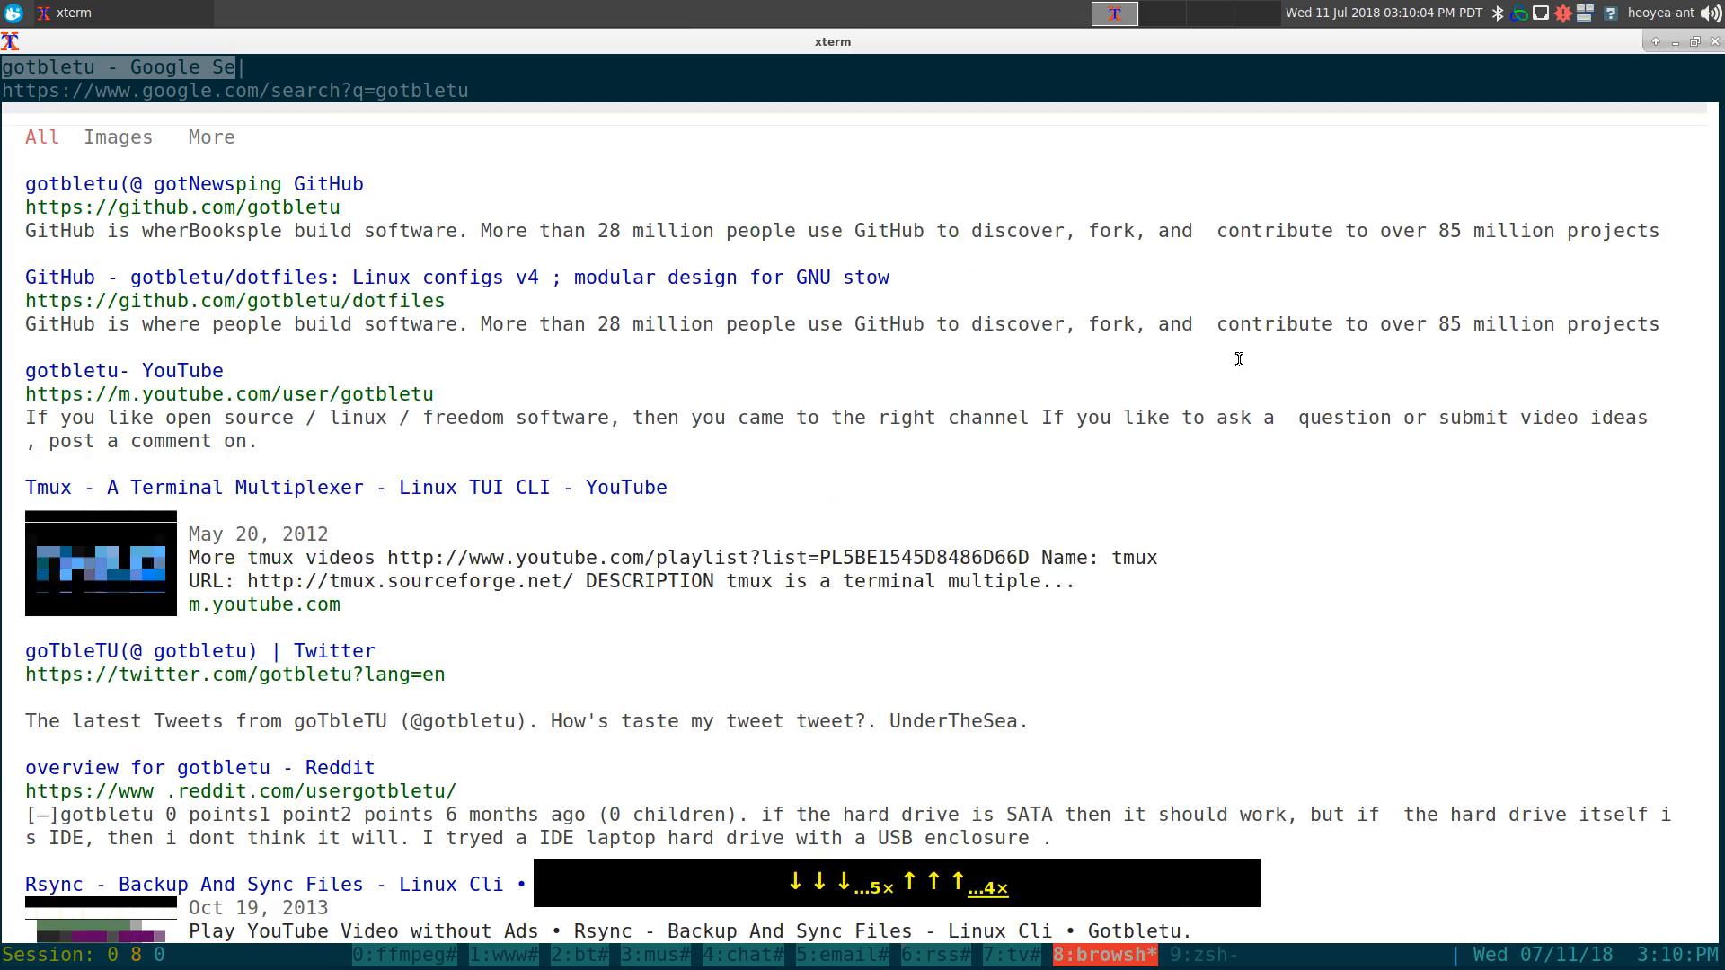
scroll("down", 3)
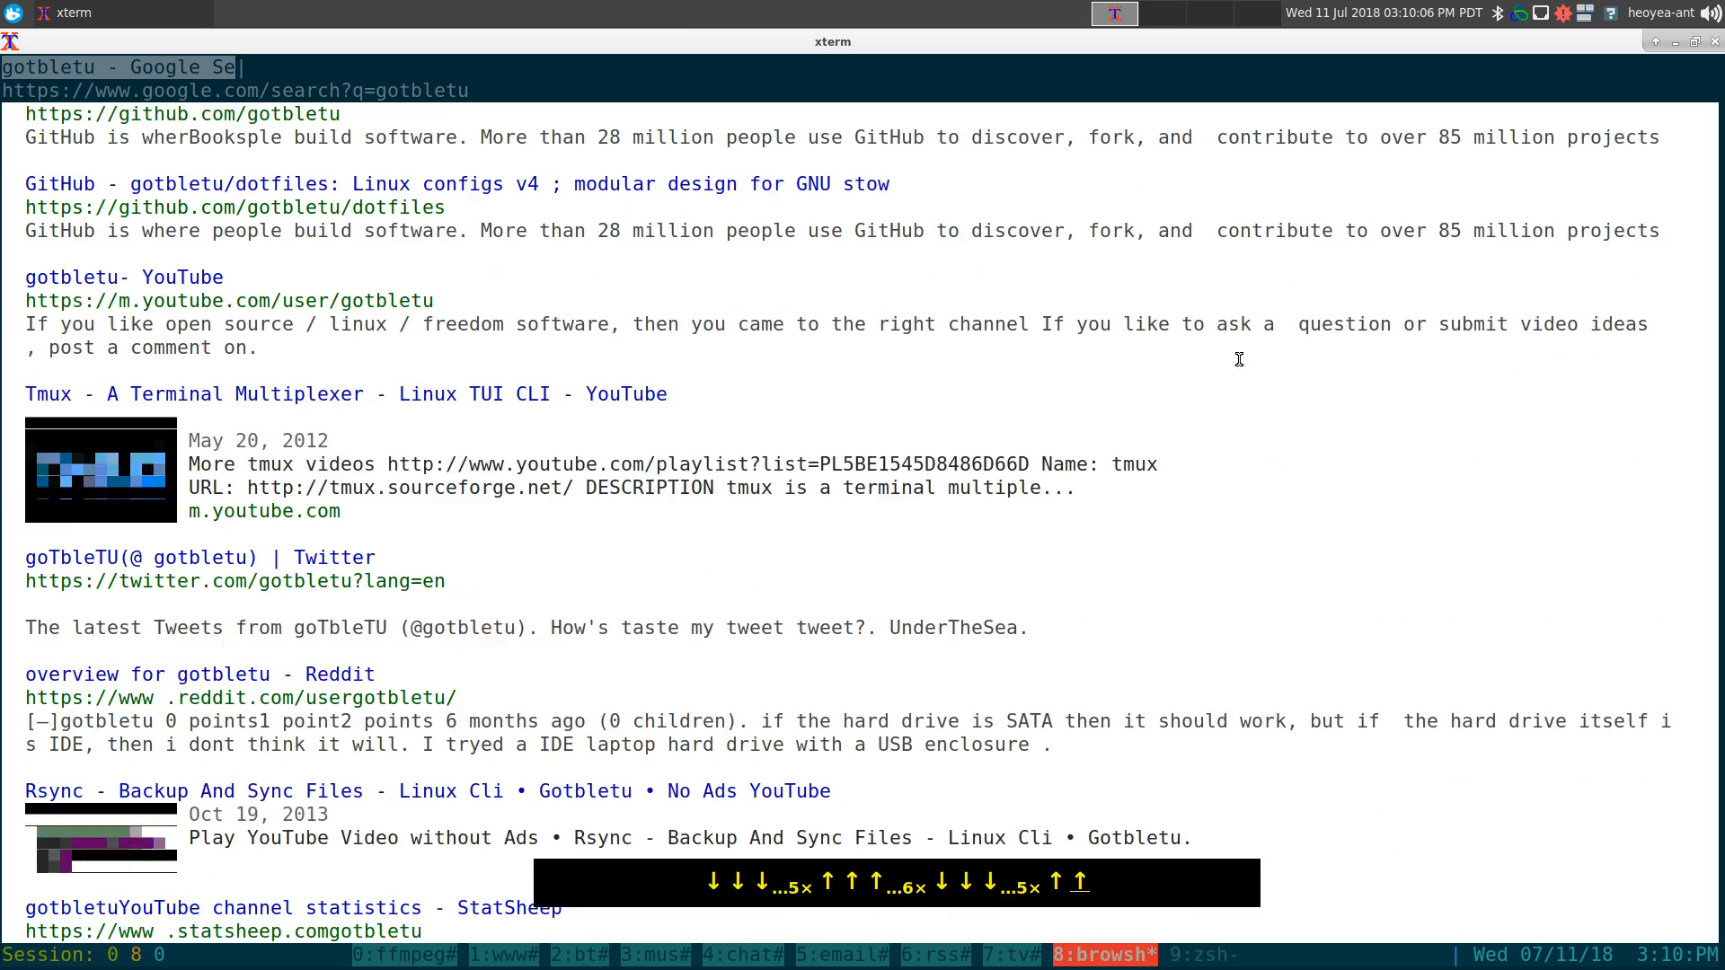
scroll("down", 3)
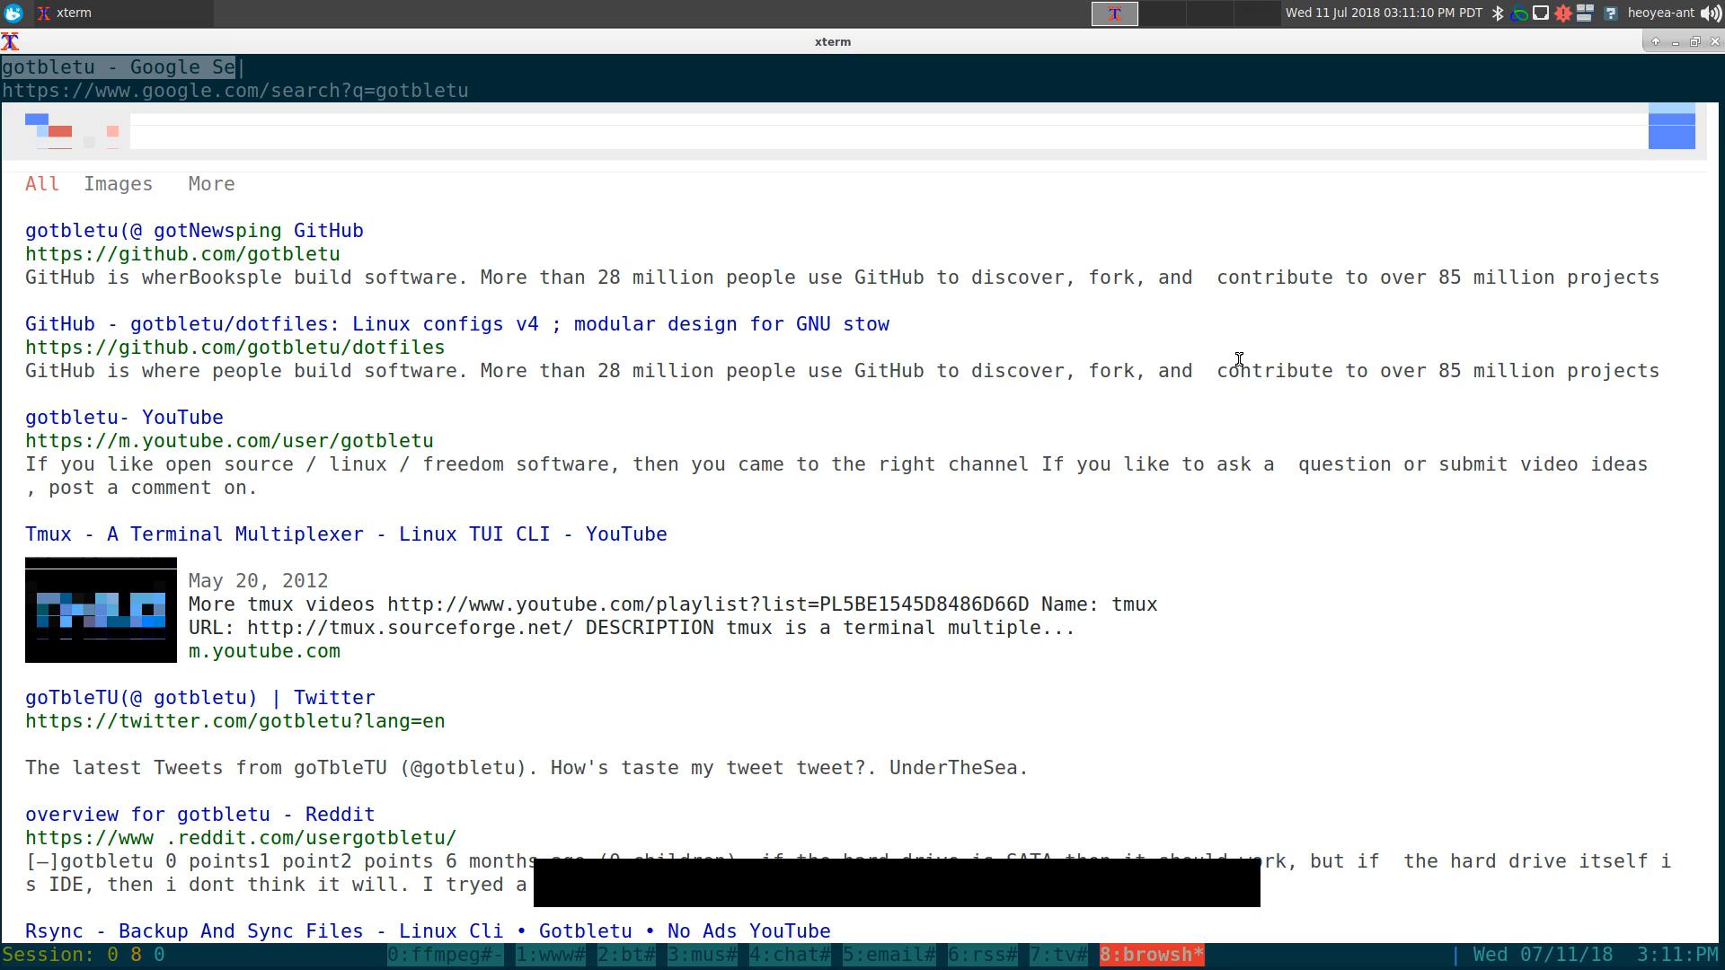
Show Vim Vixen link hints on the results, return to the top, then quit Browsh.
key("f")
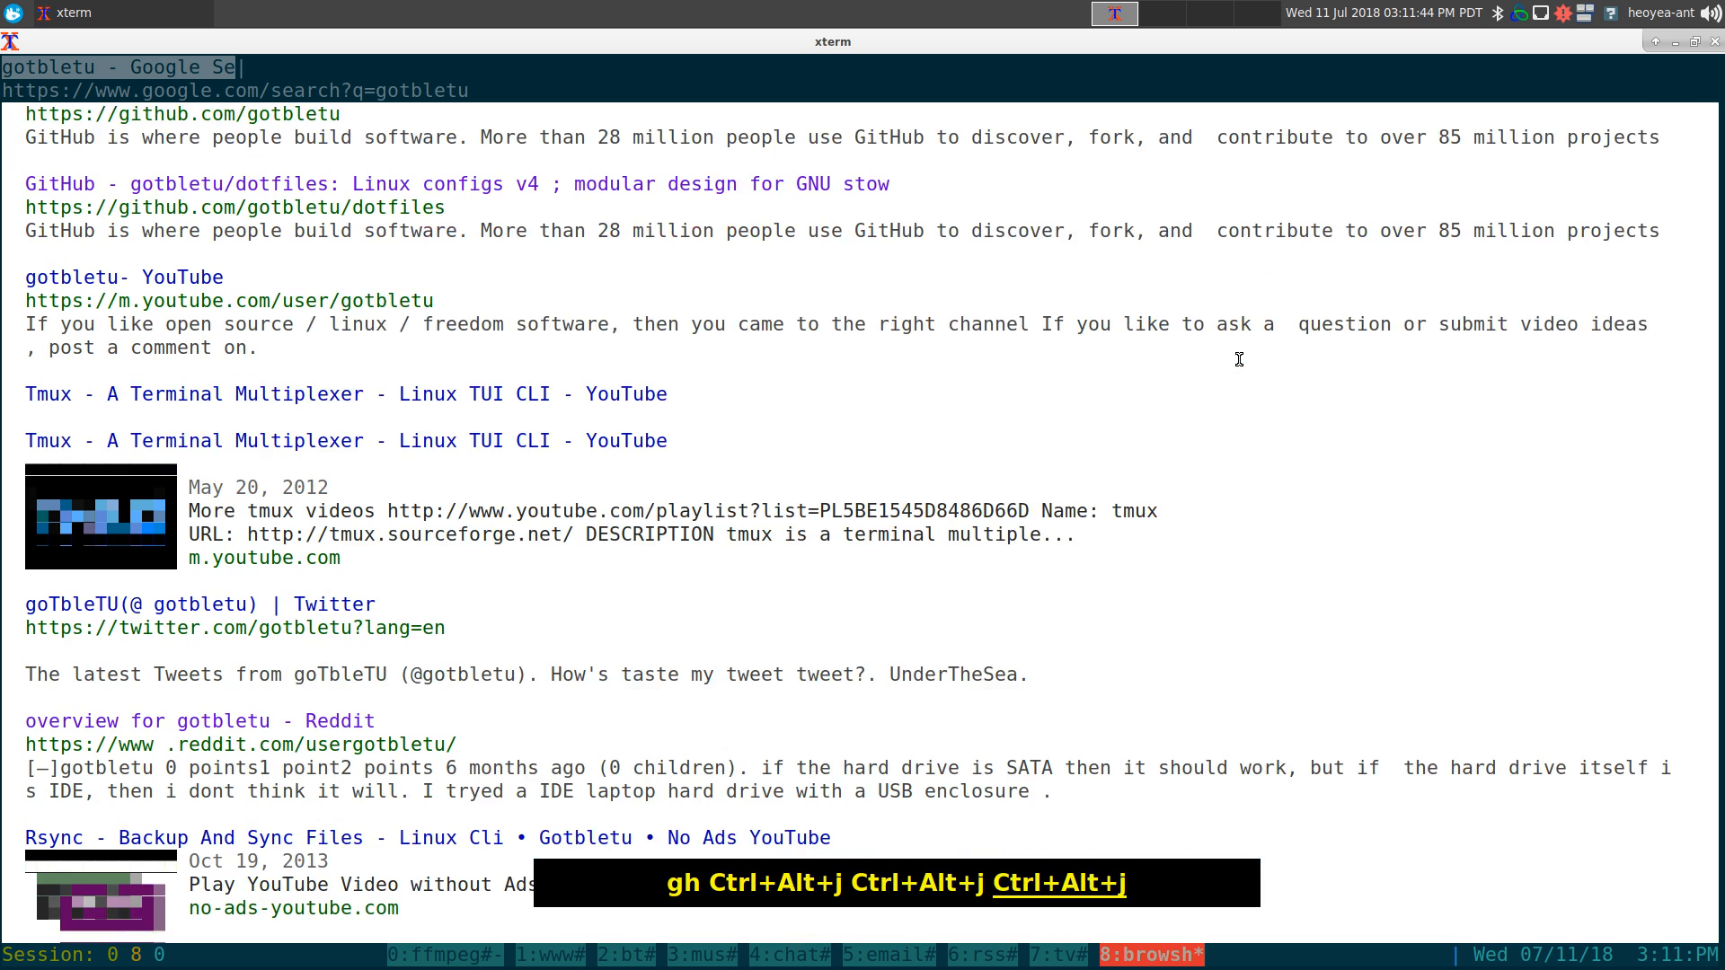
scroll("down", 3)
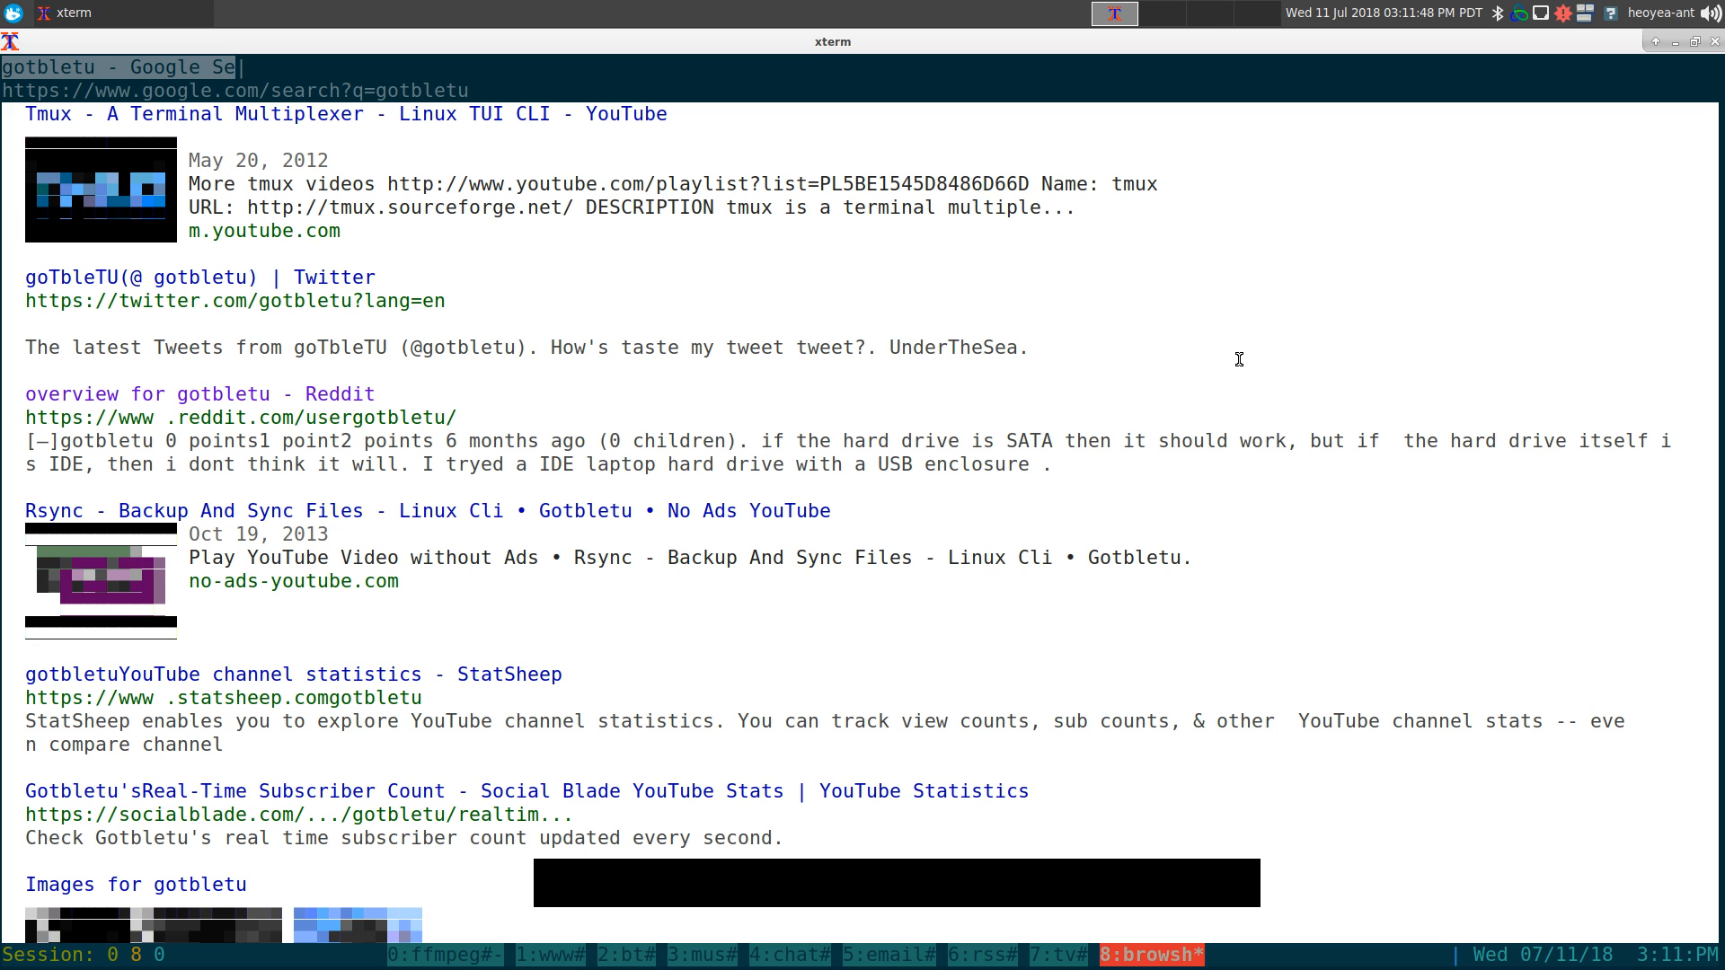
scroll("down", 3)
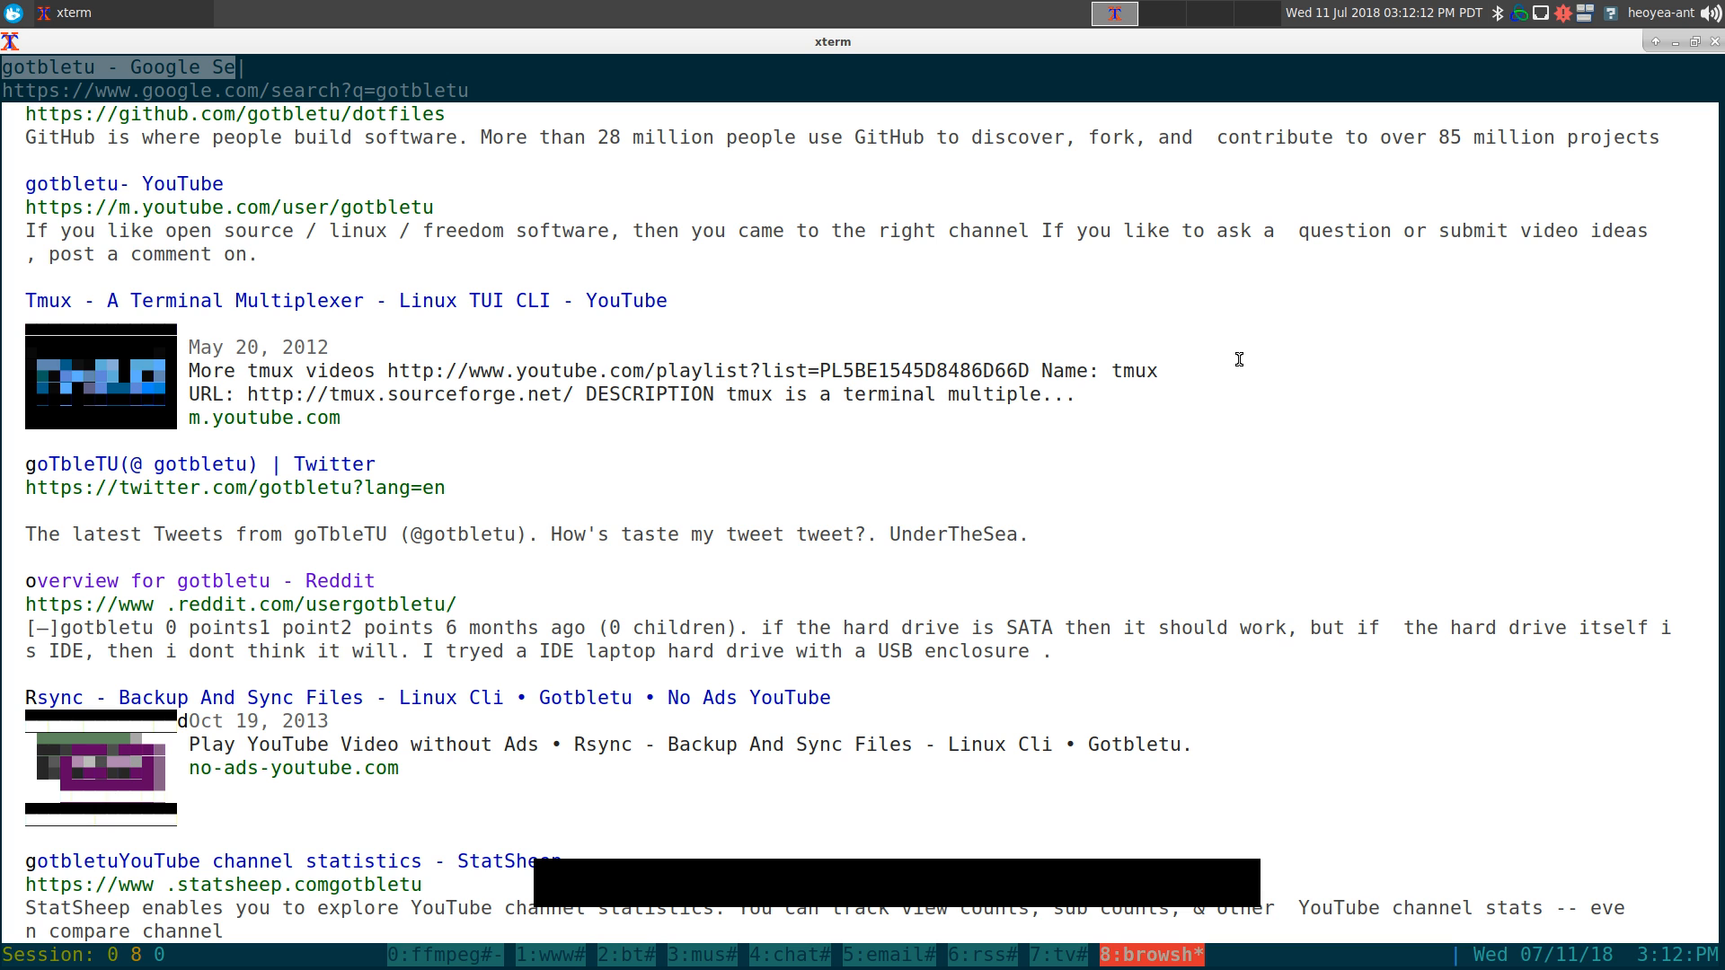
key("Escape")
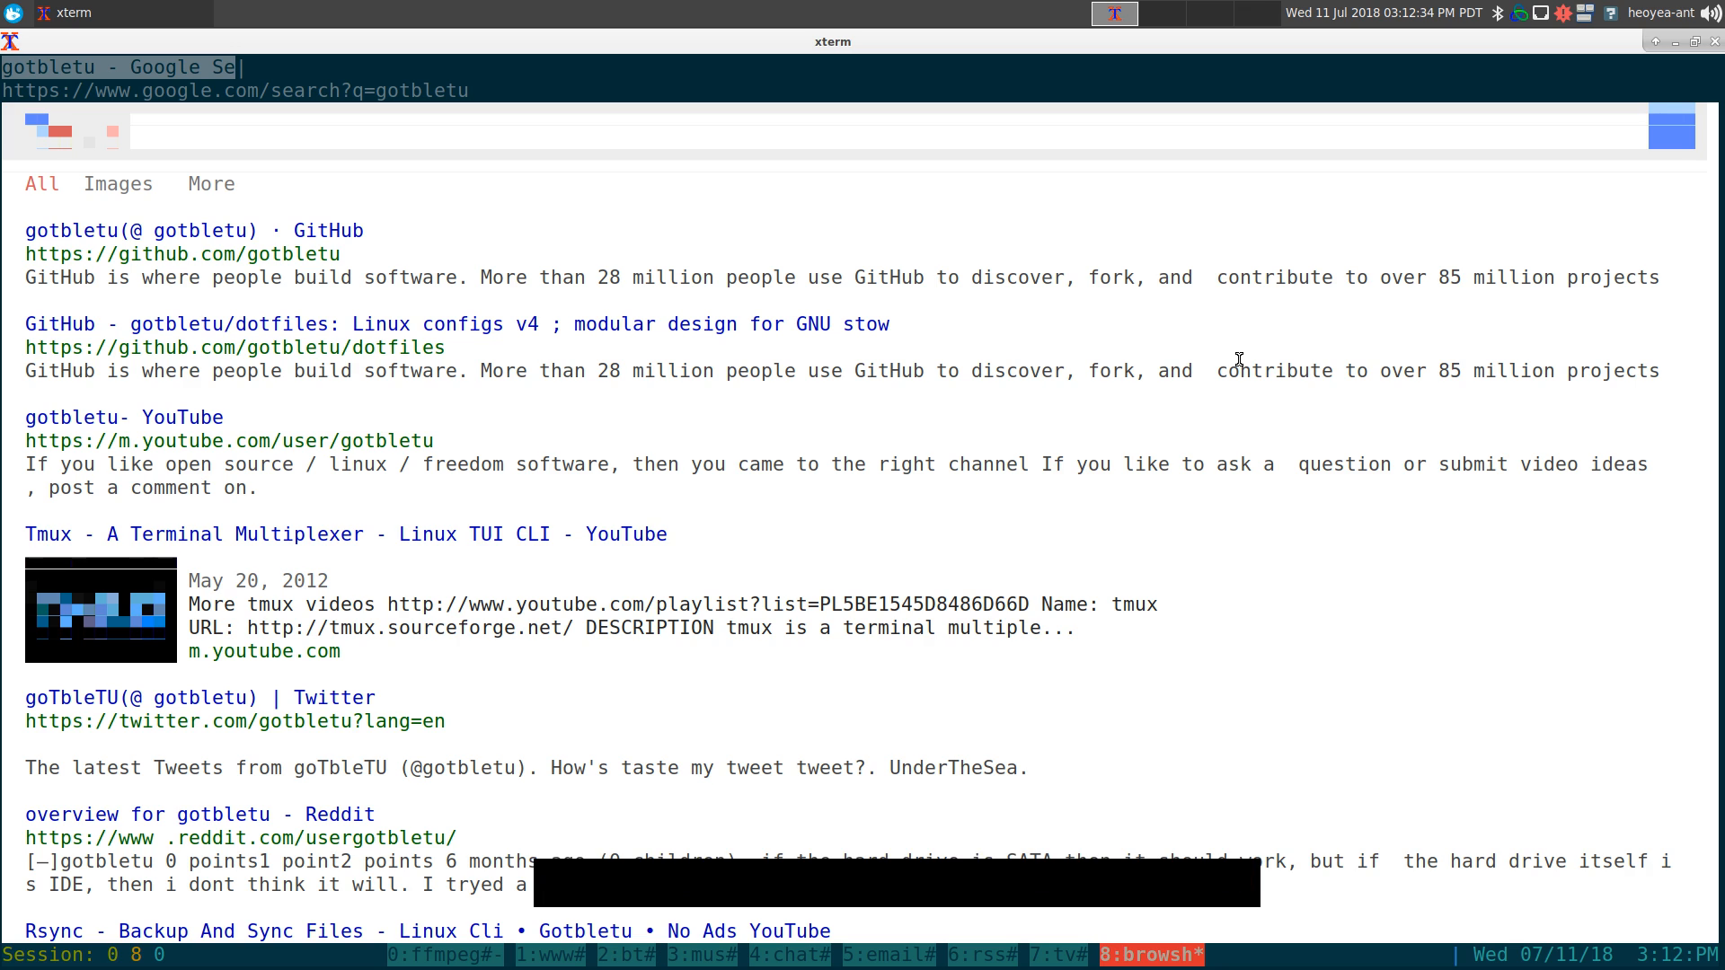
key("f")
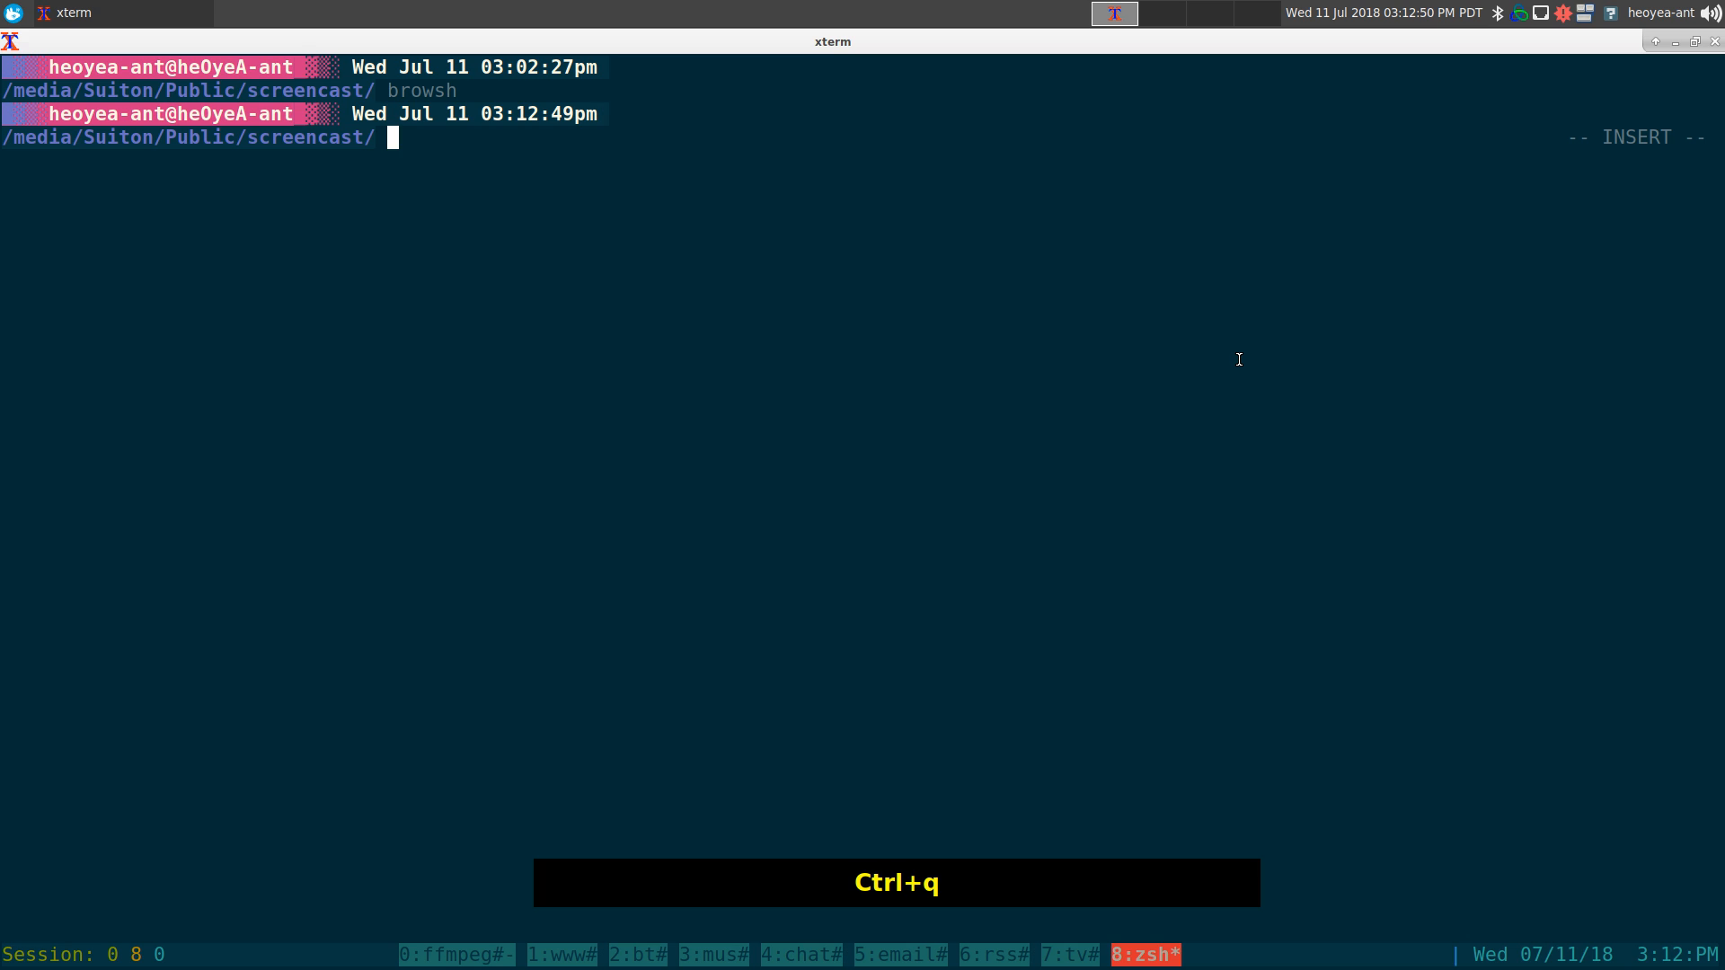
Clear the terminal and relaunch Browsh with the -with-gui flag to show its Firefox window.
key("ctrl+l")
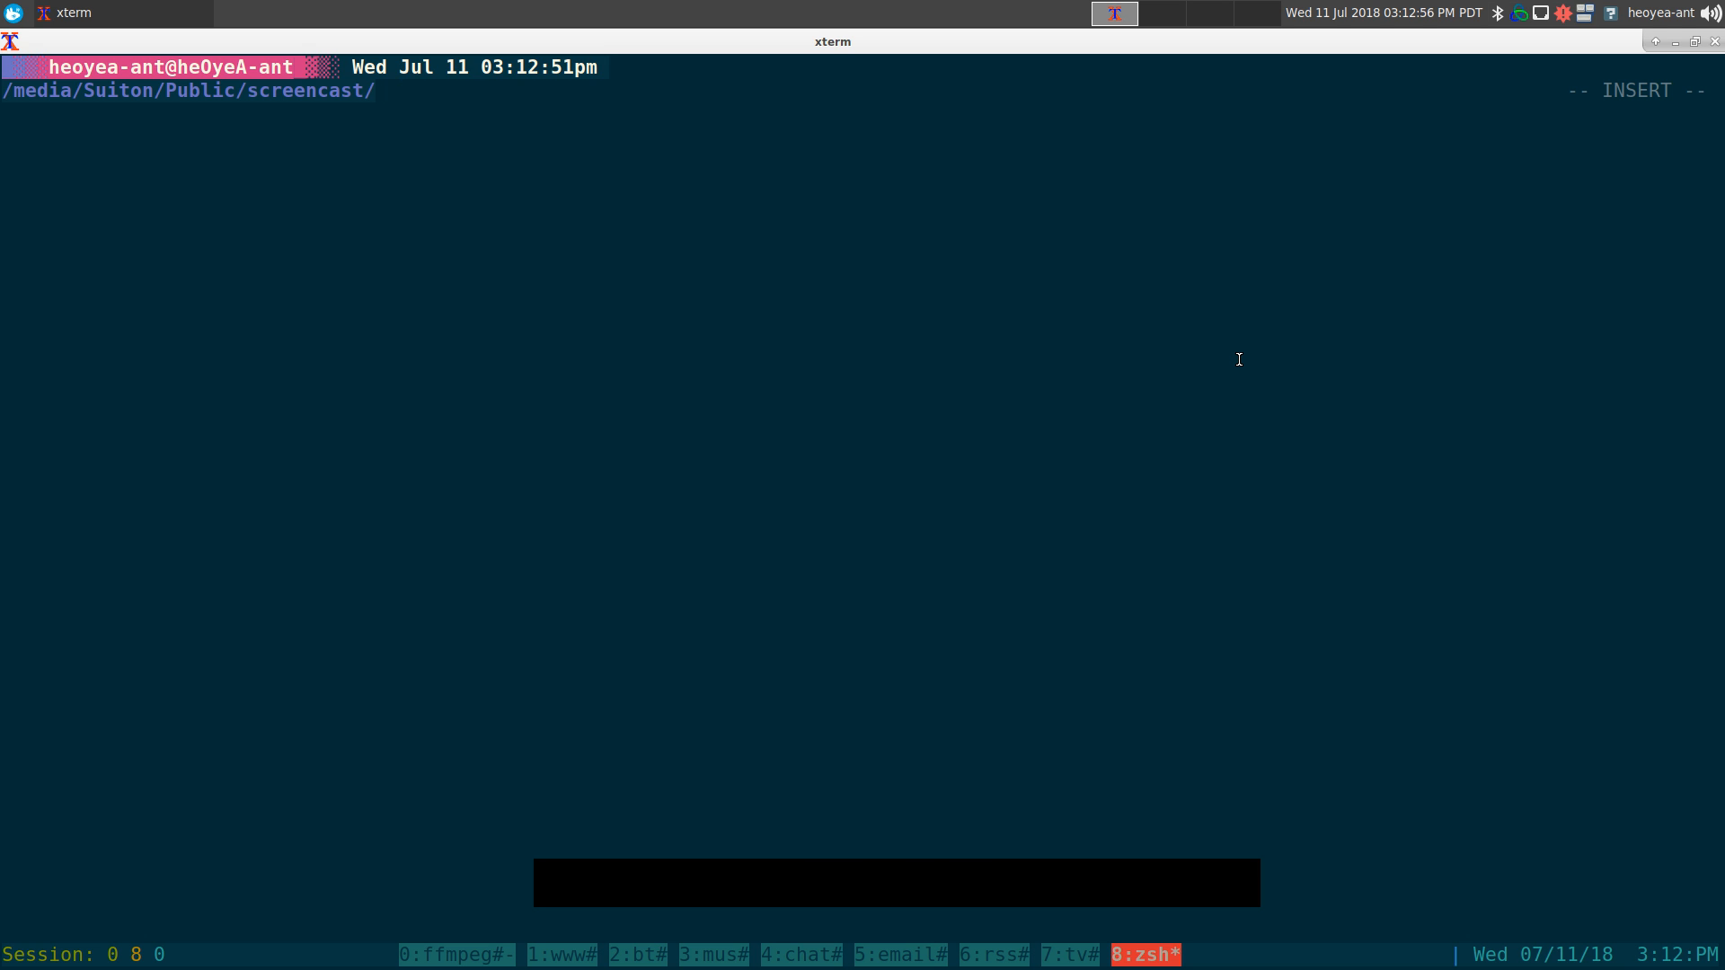
type("browsh")
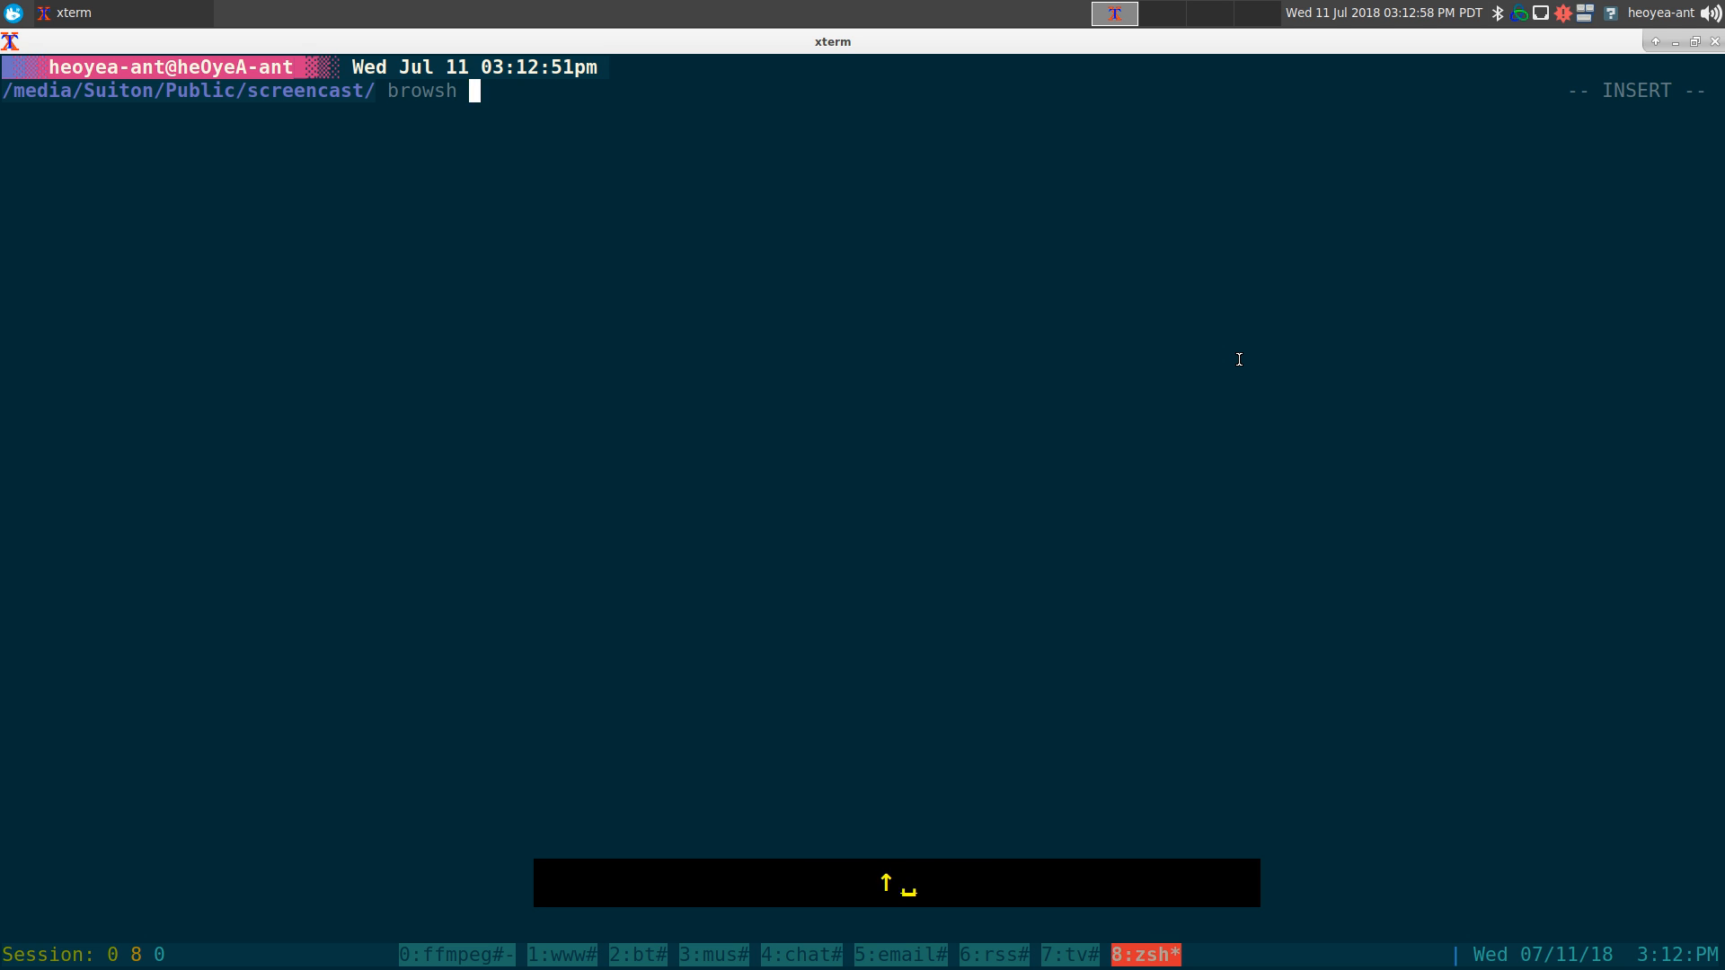
type("-with-gui")
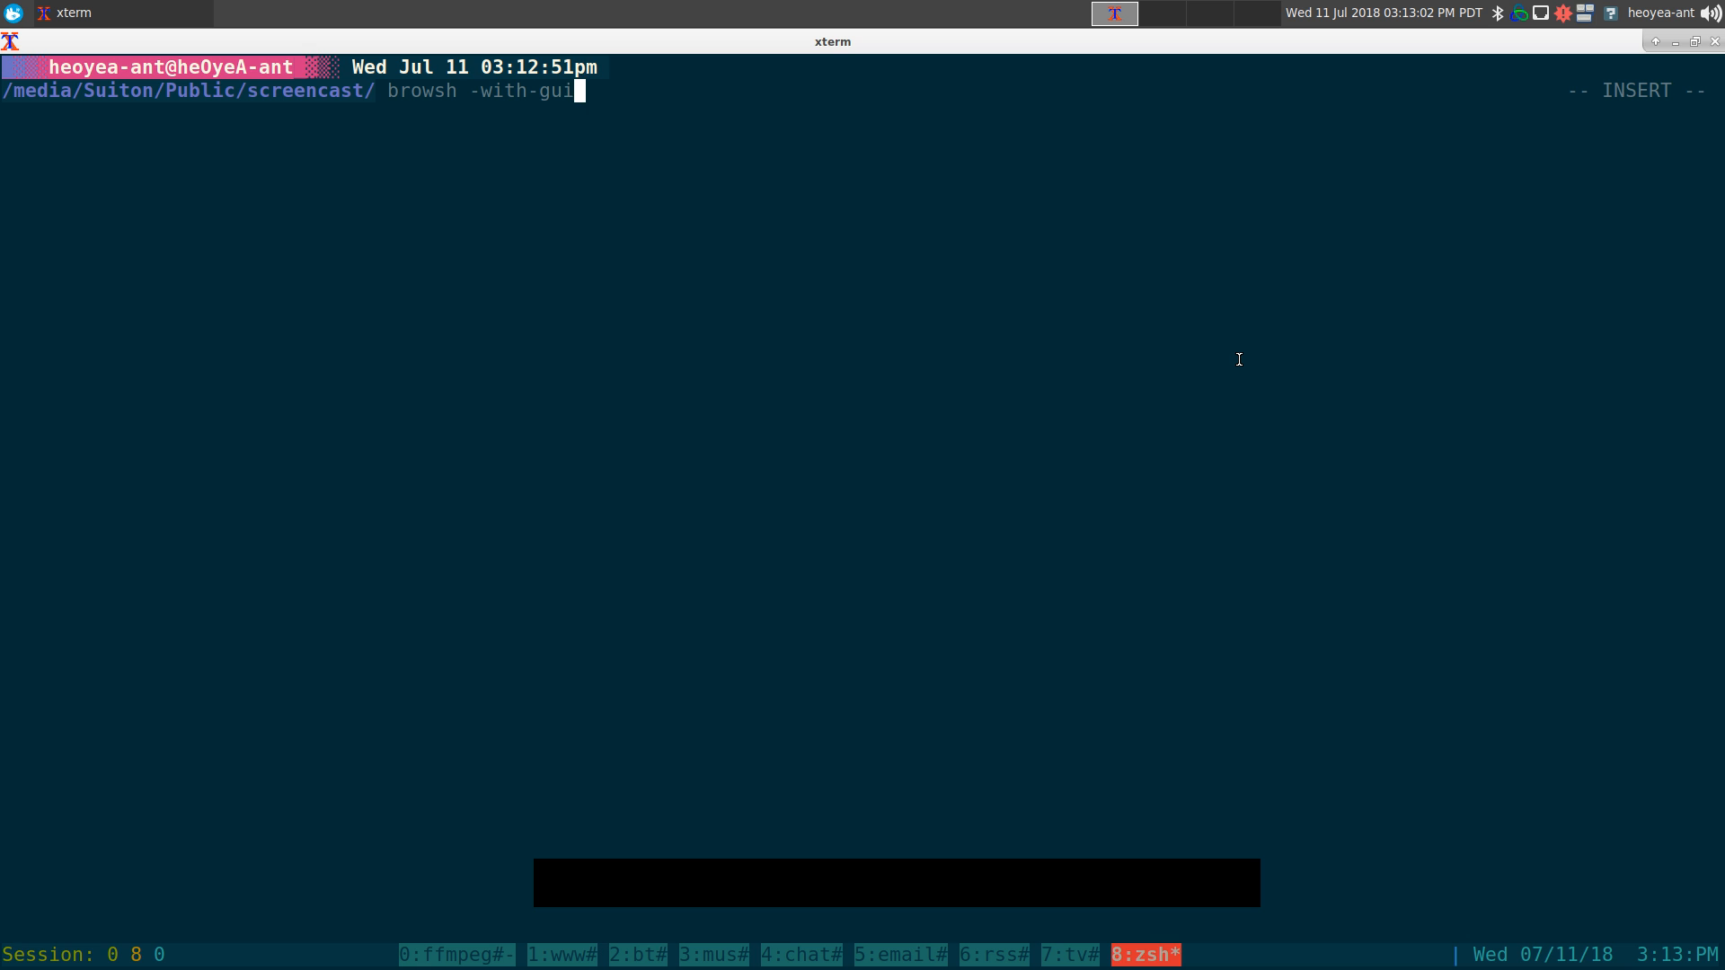
key("Return")
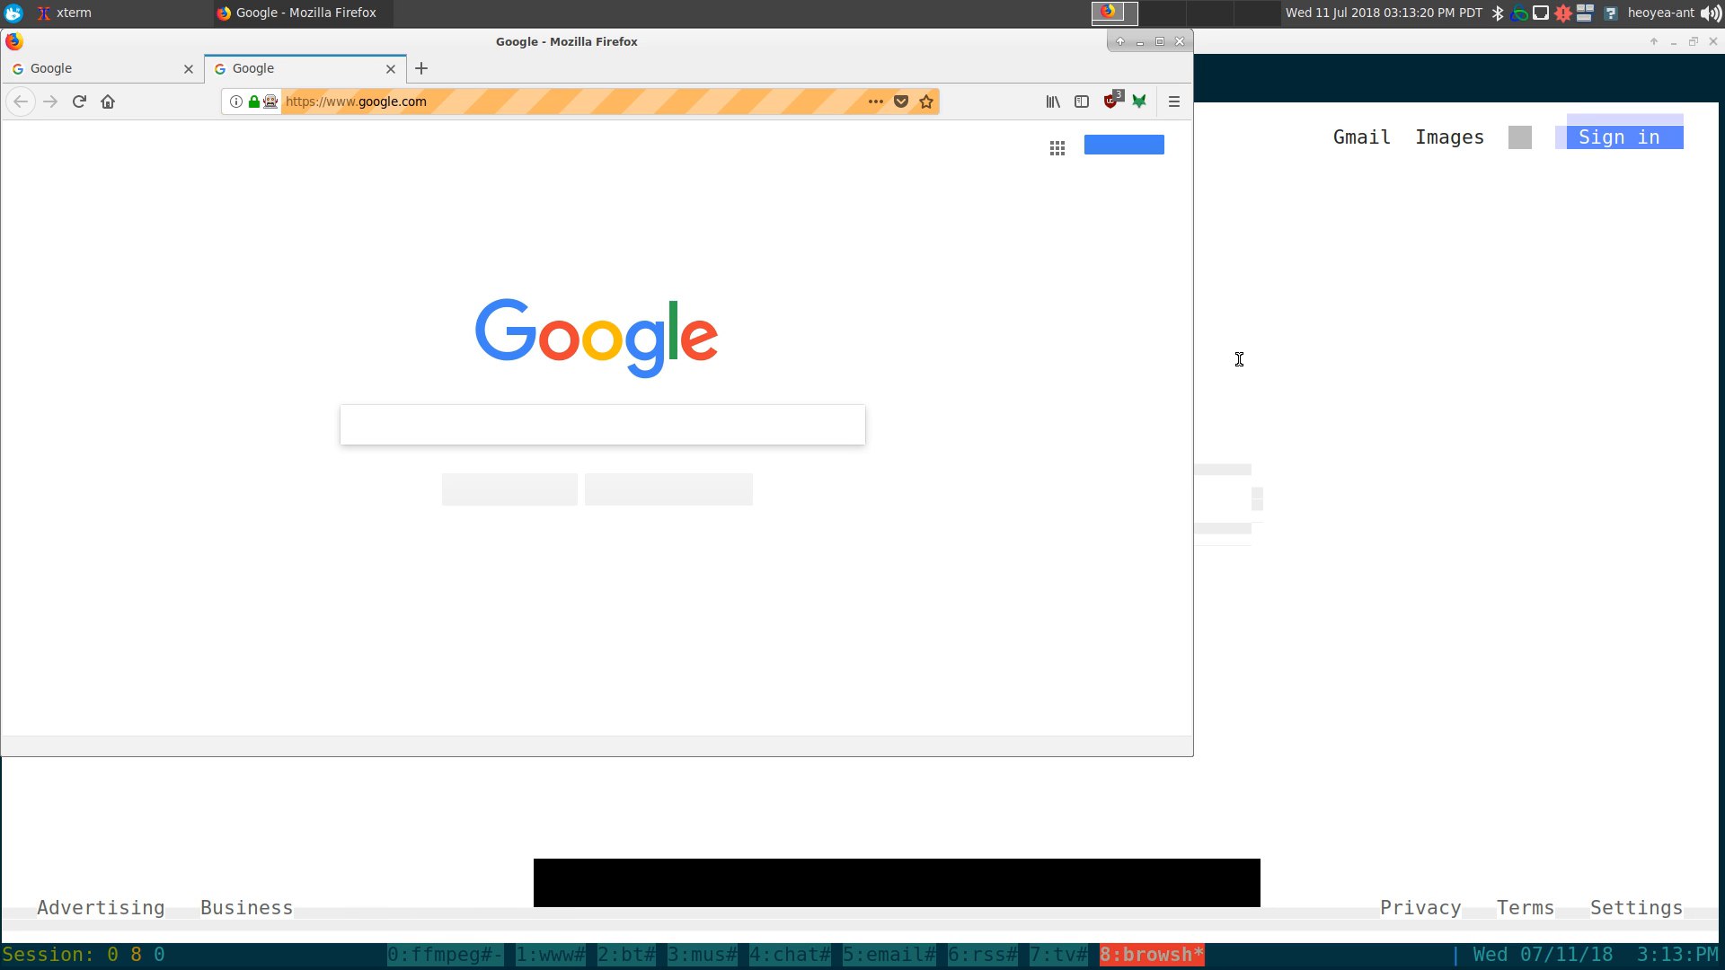
mouse_move(1174, 100)
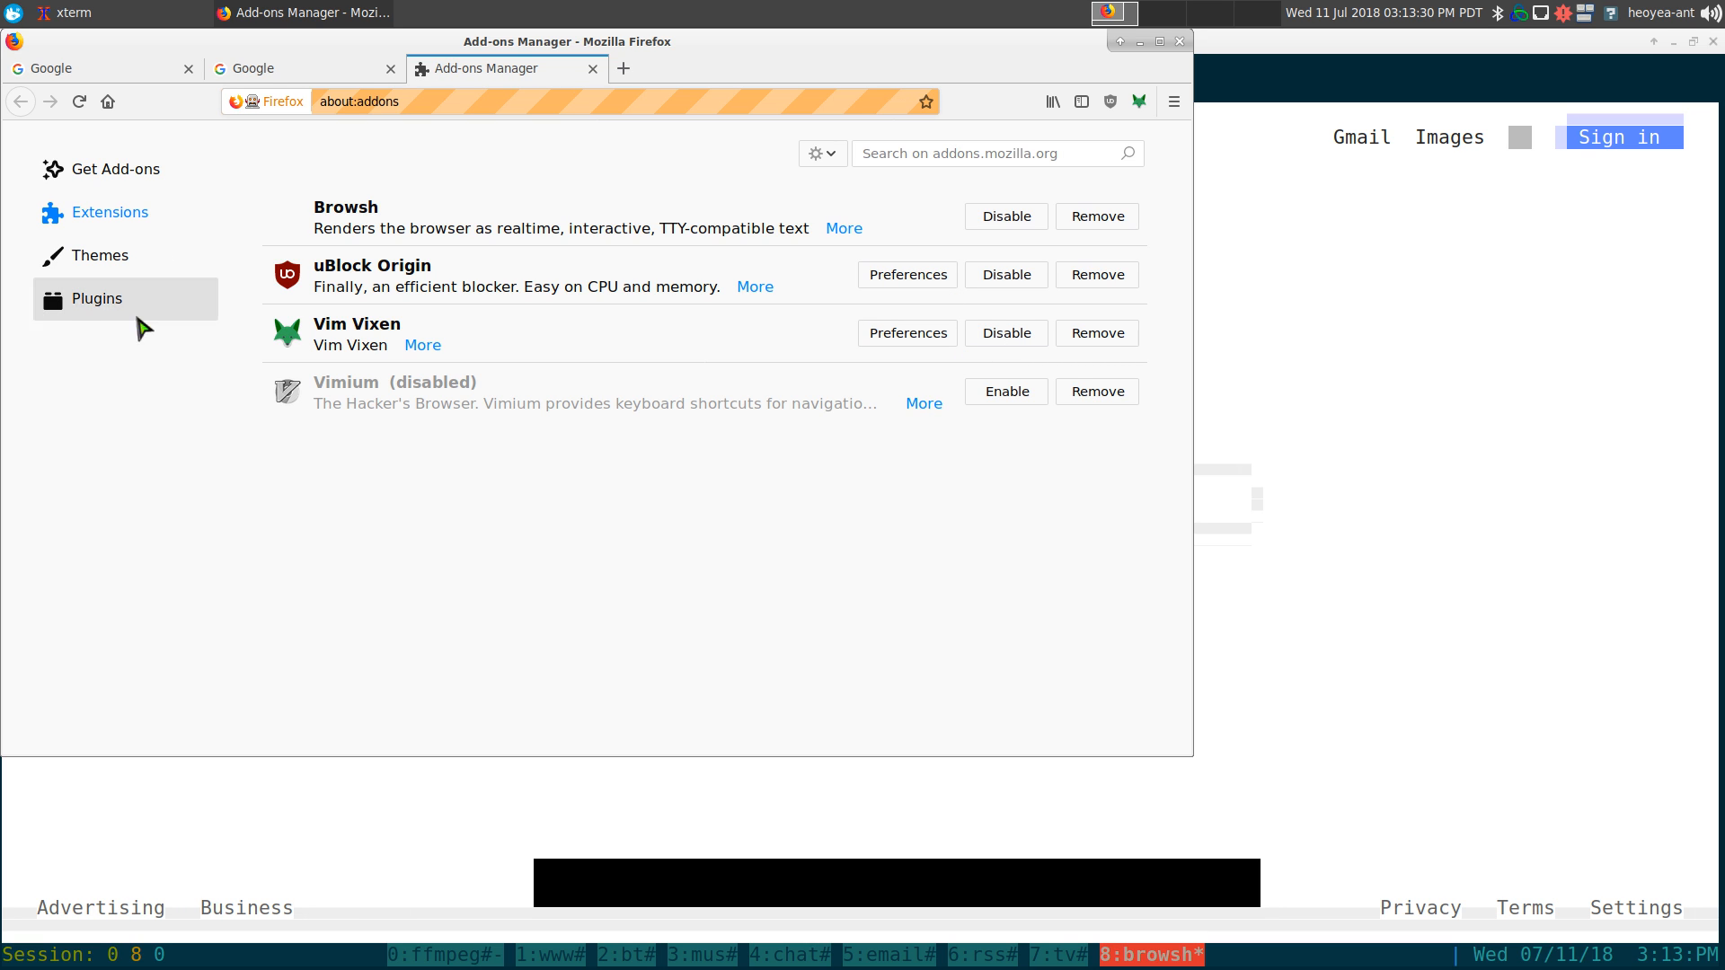
mouse_move(415, 452)
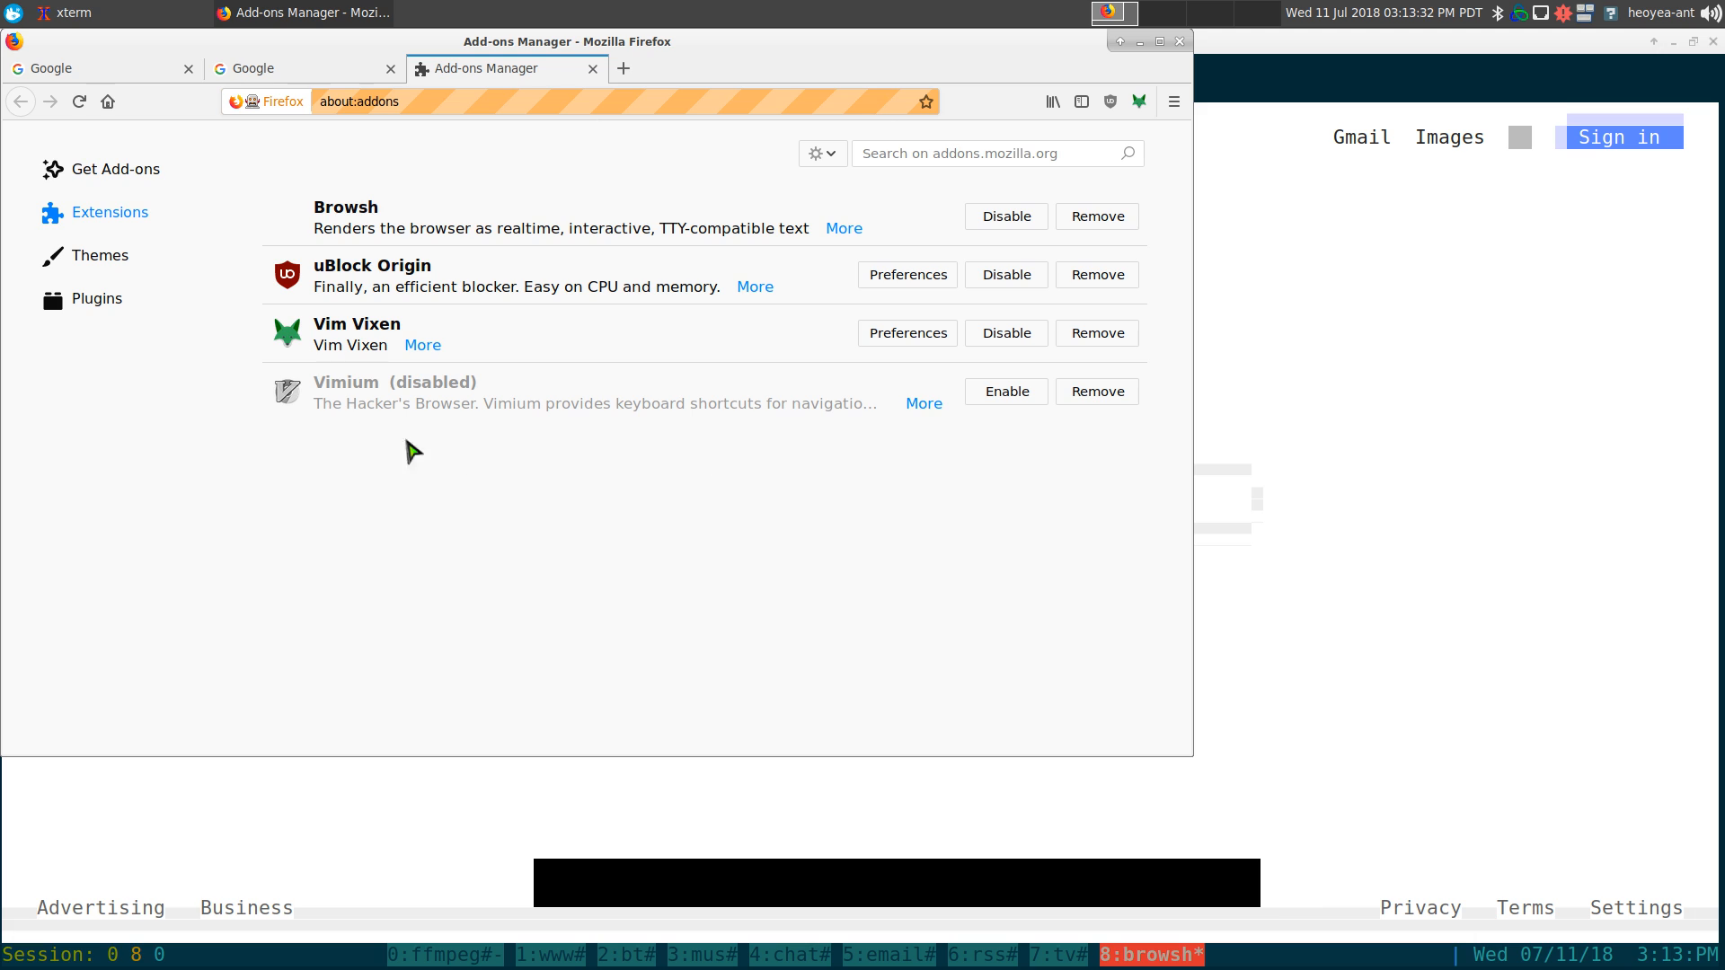
mouse_move(388, 341)
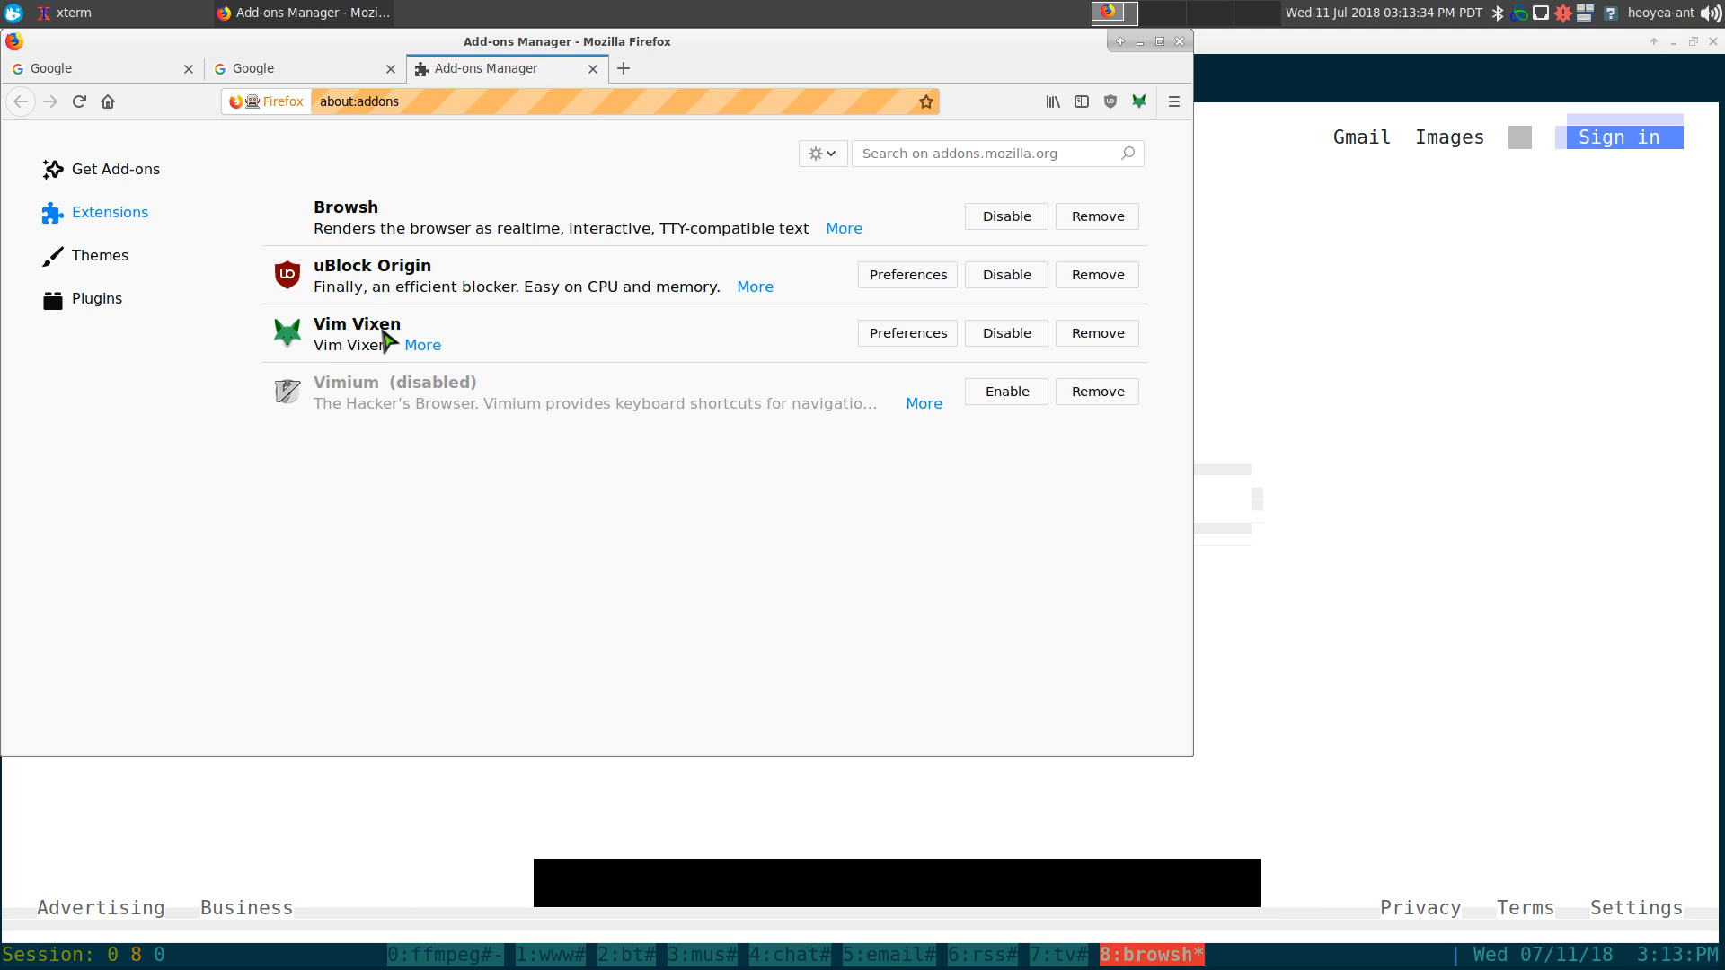
mouse_move(528, 342)
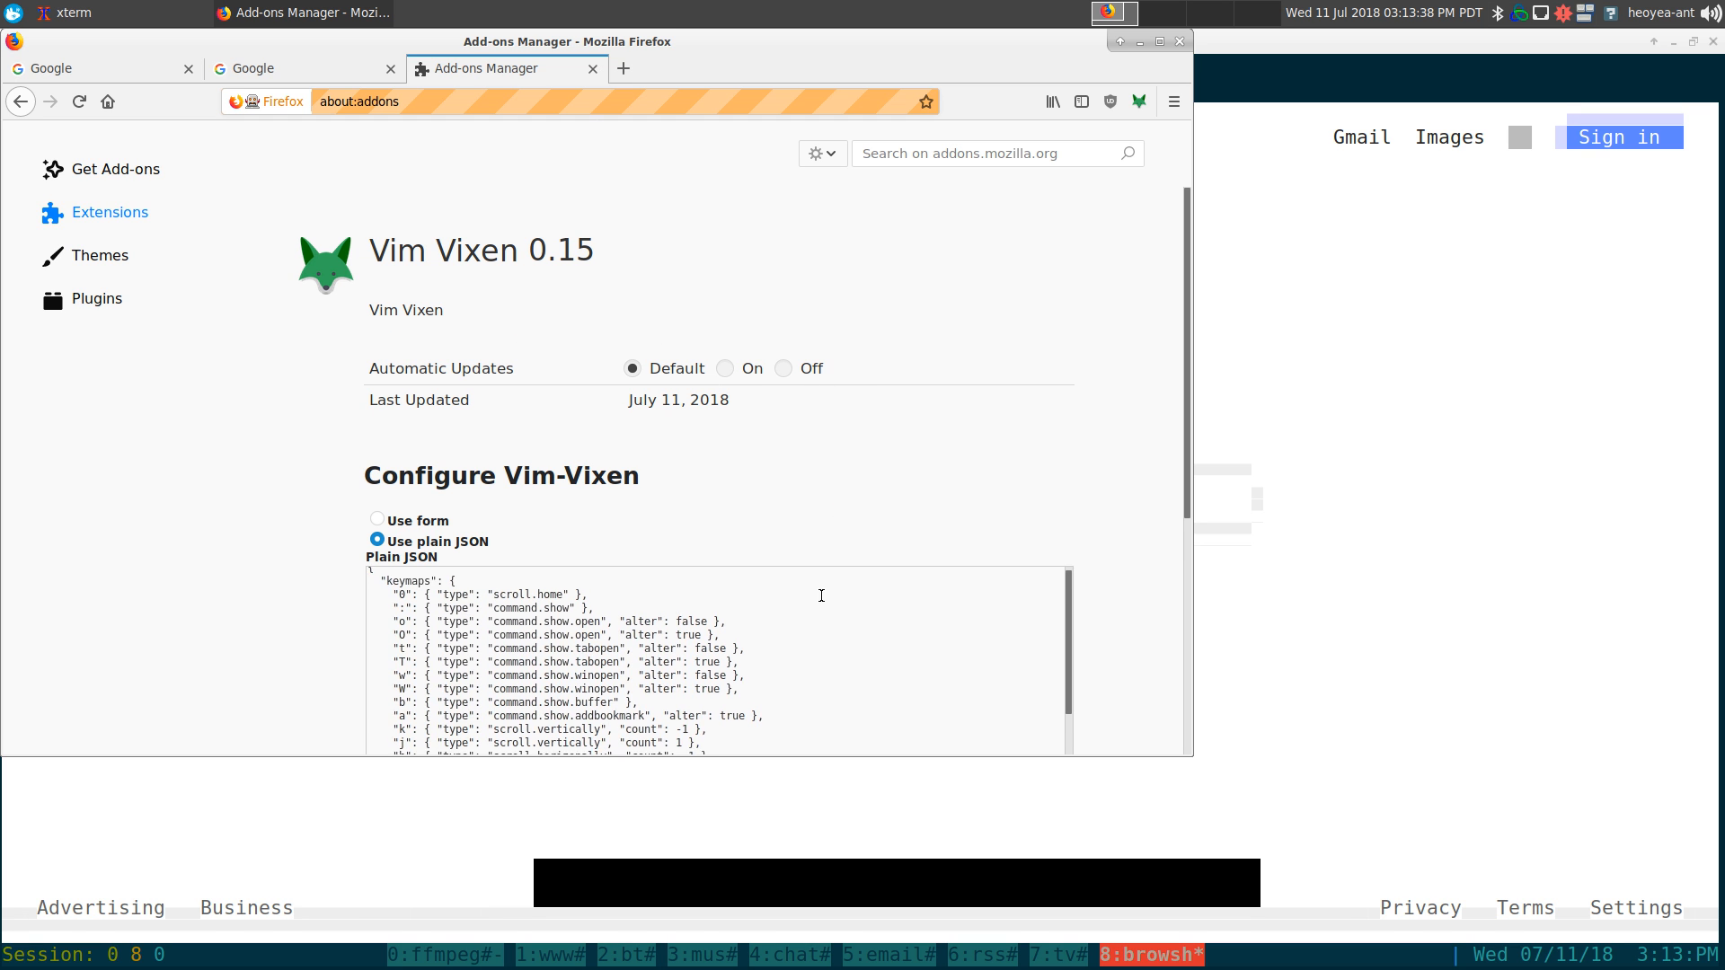
scroll("down", 3)
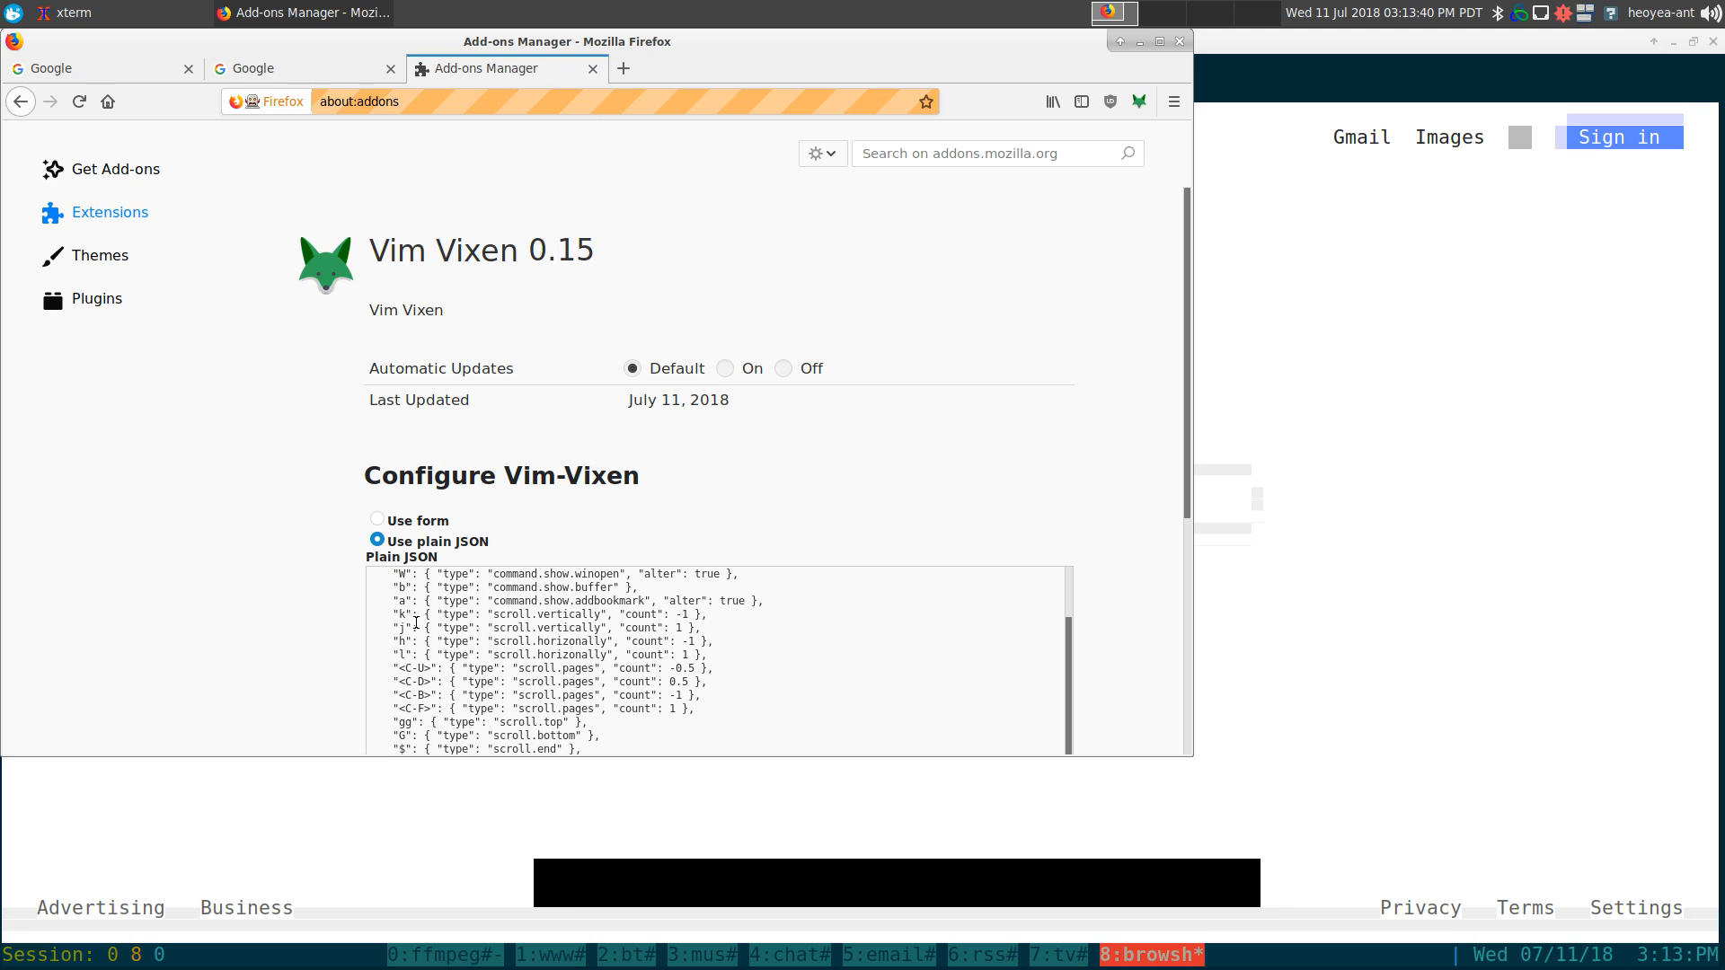
mouse_move(442, 647)
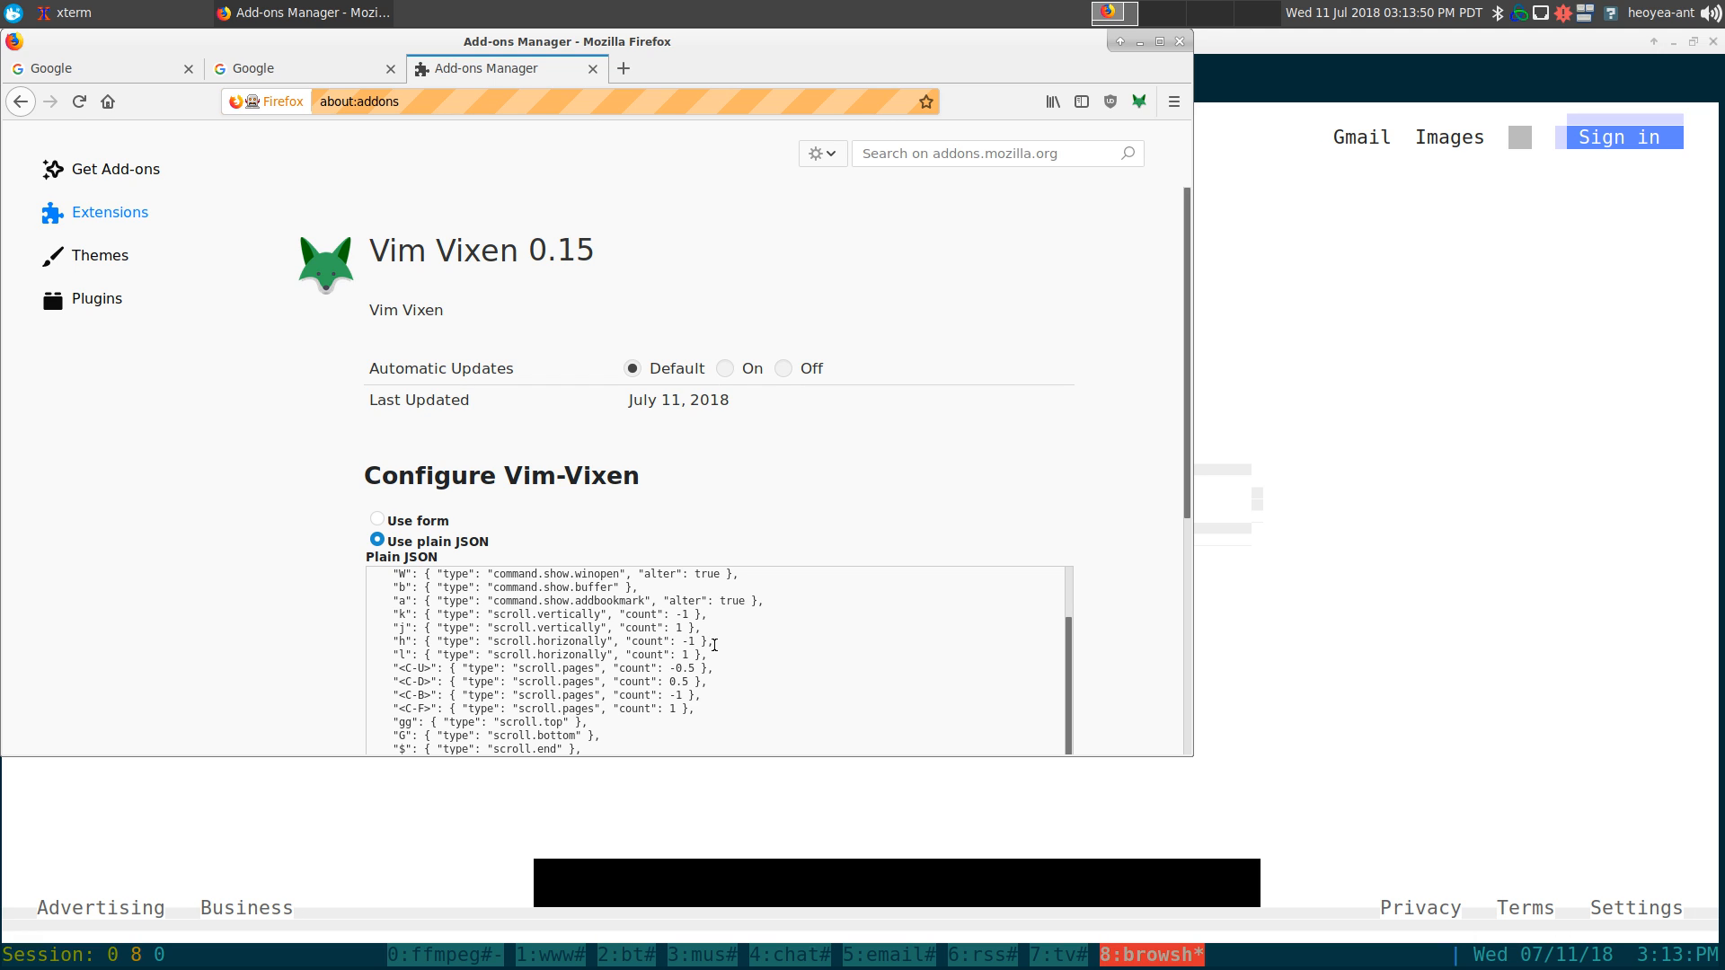
scroll("down", 3)
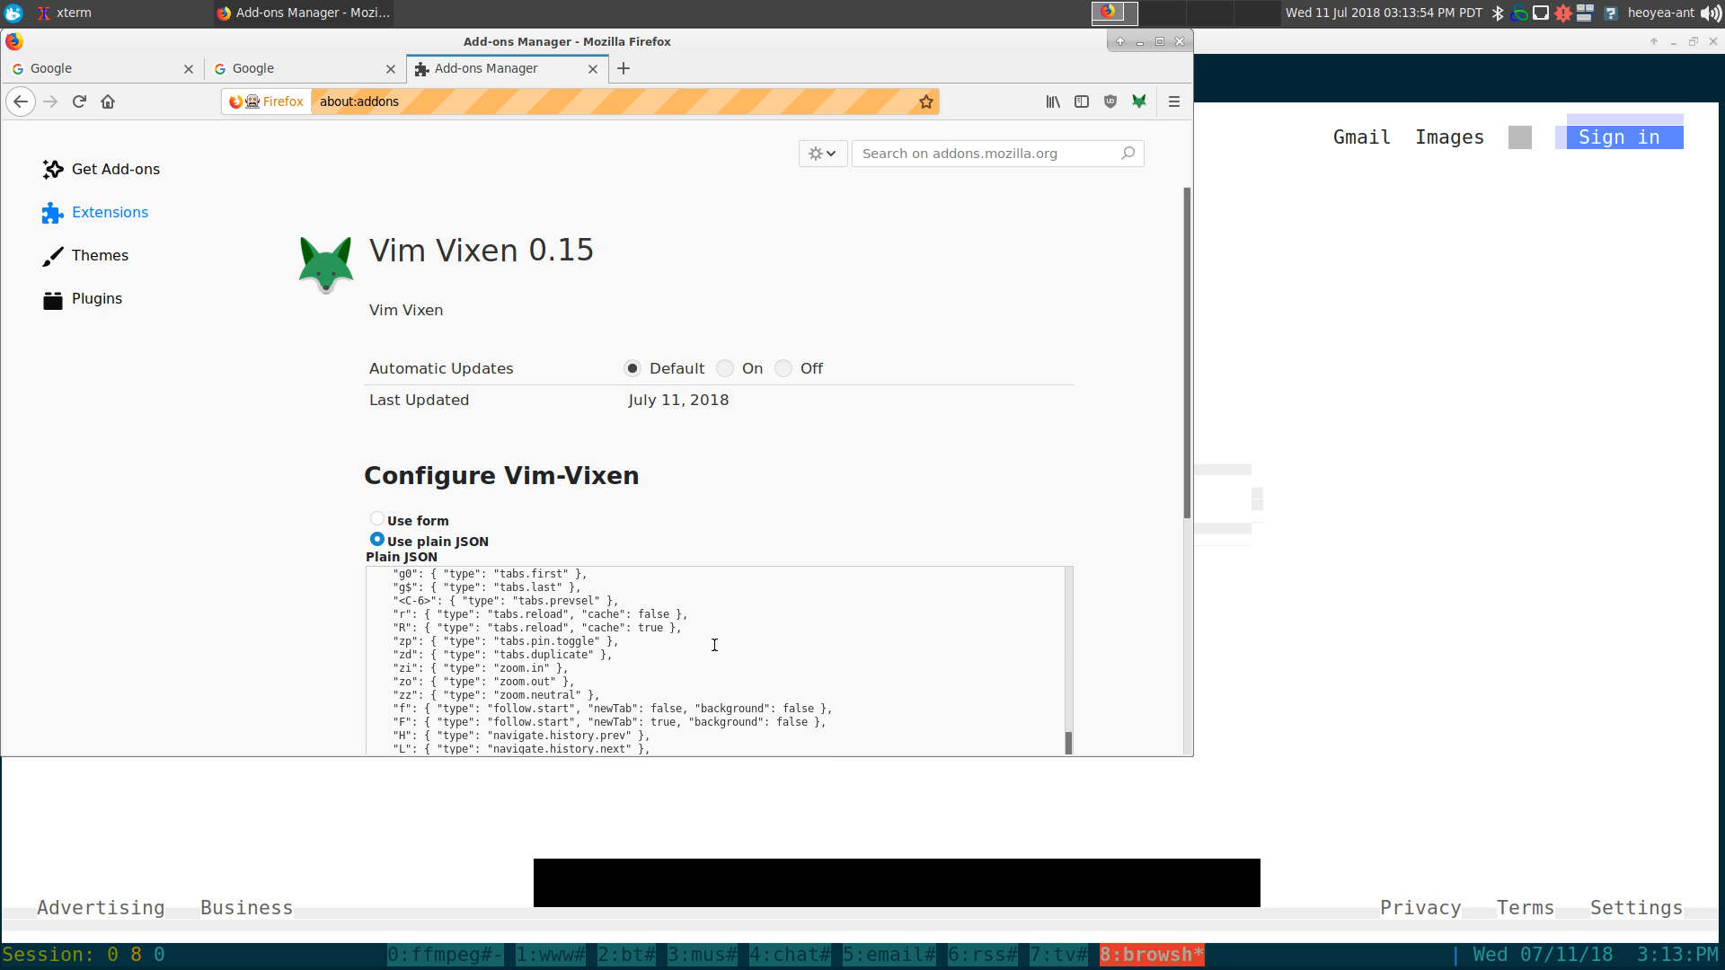
scroll("down", 3)
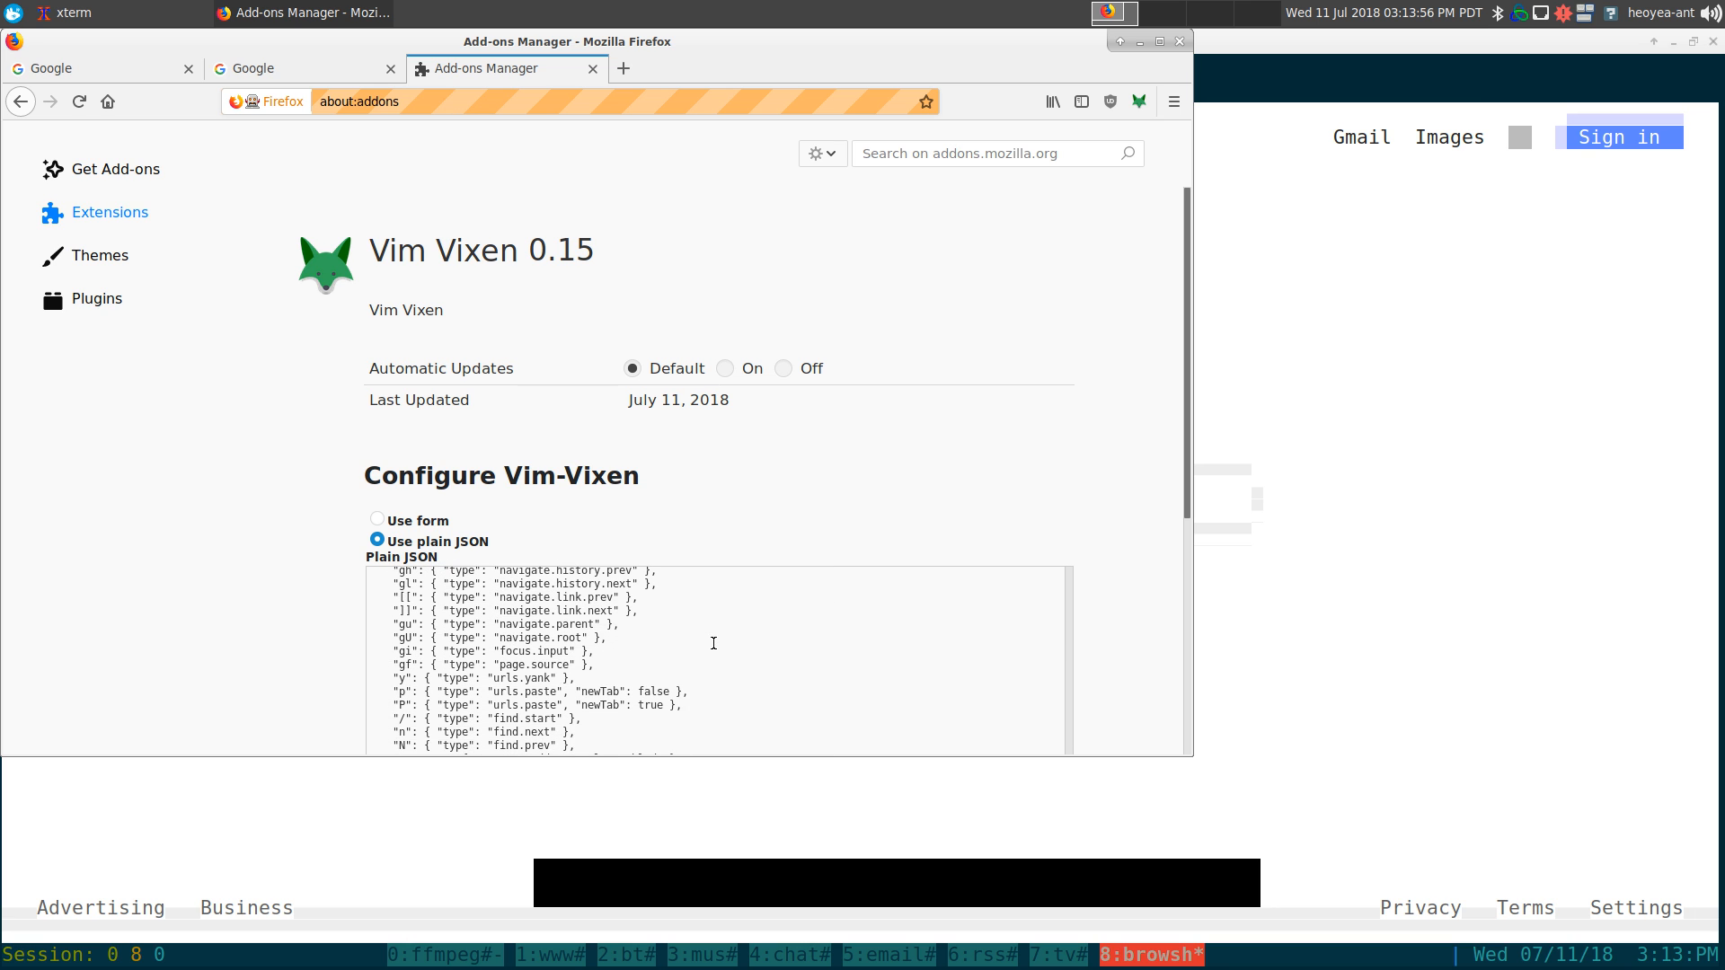
mouse_move(553, 665)
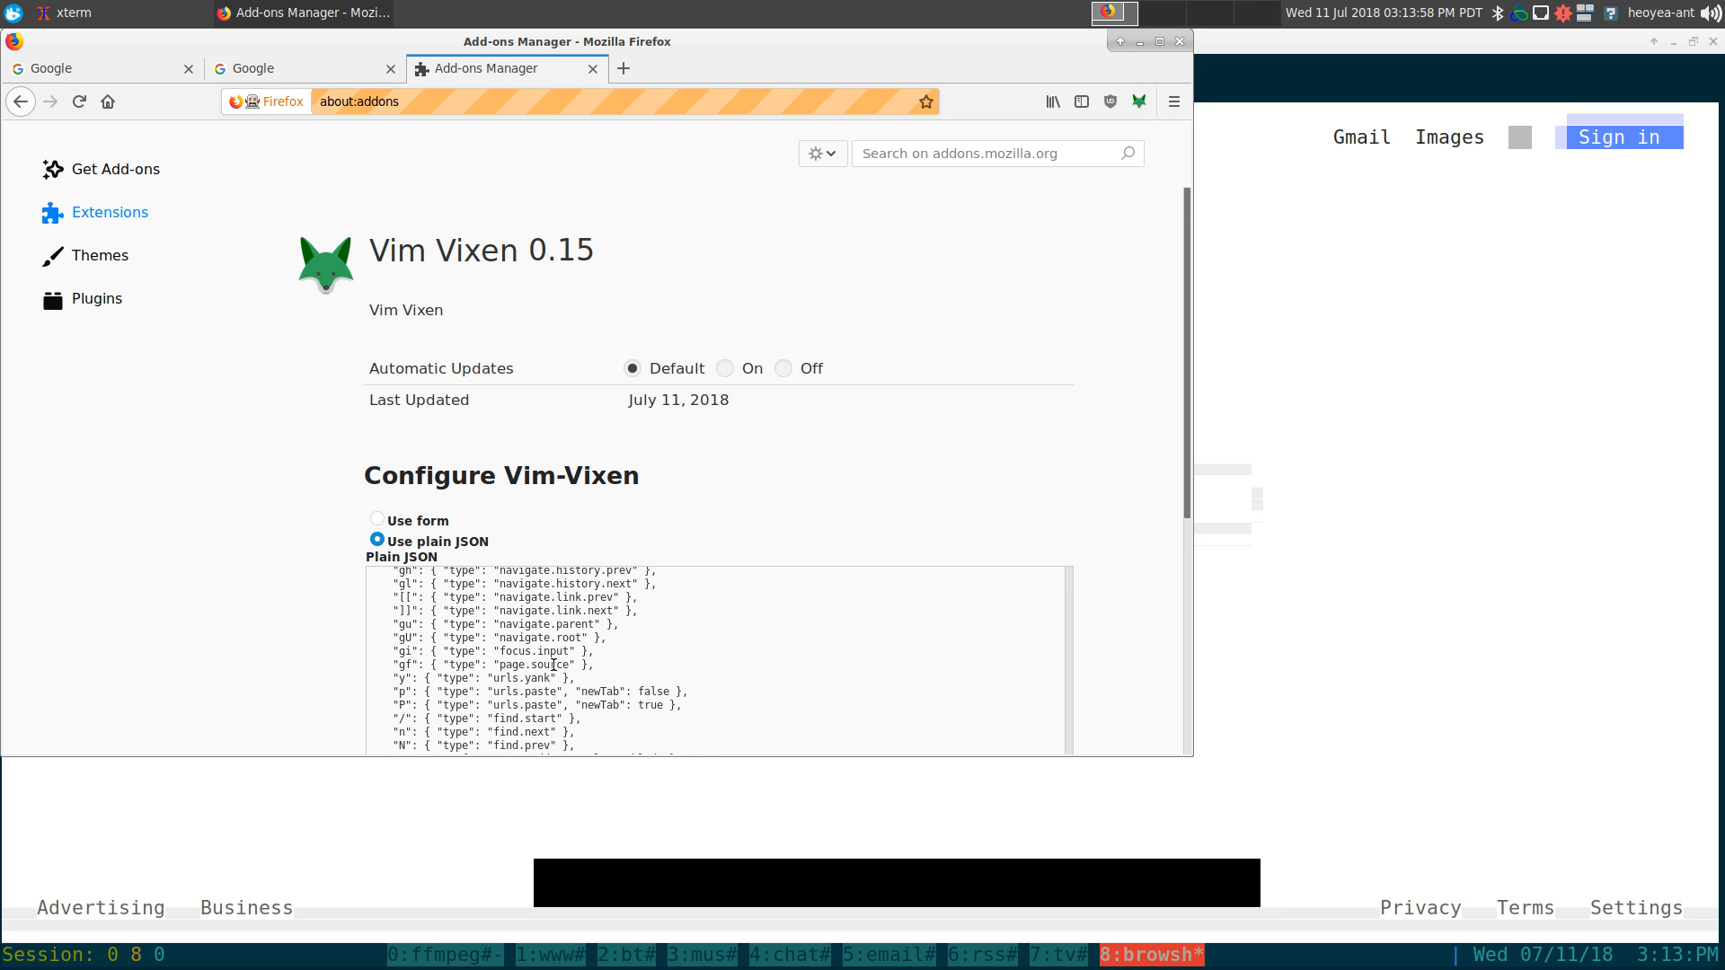
scroll("down", 3)
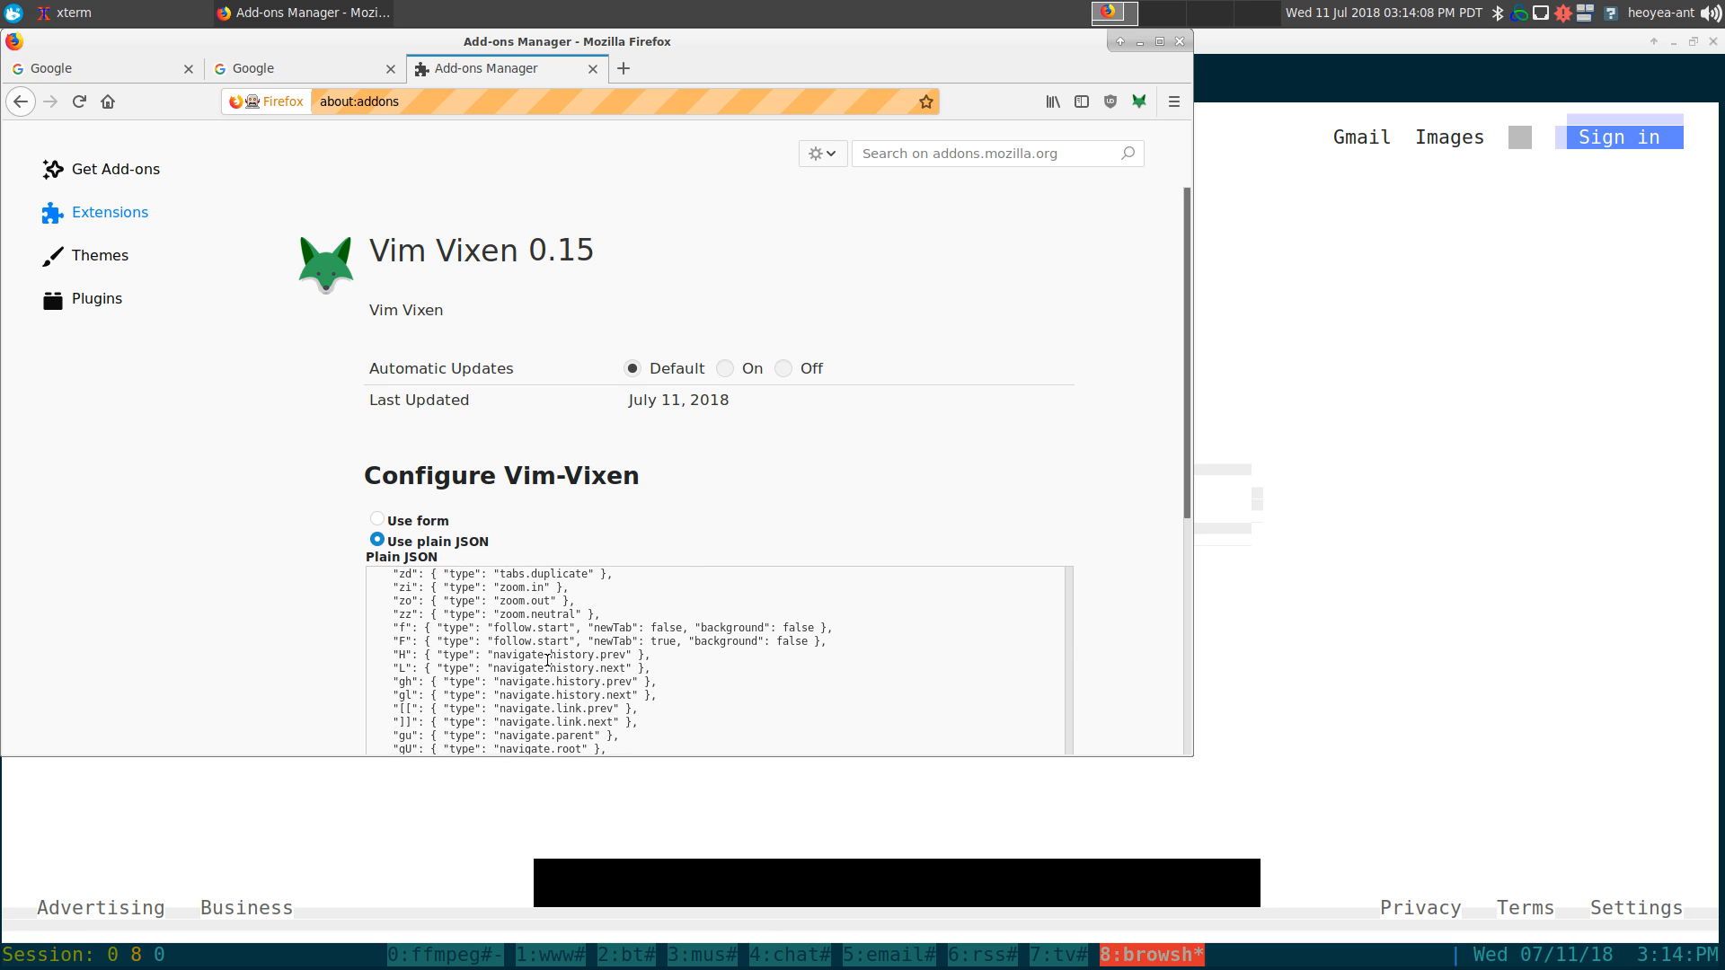
scroll("down", 3)
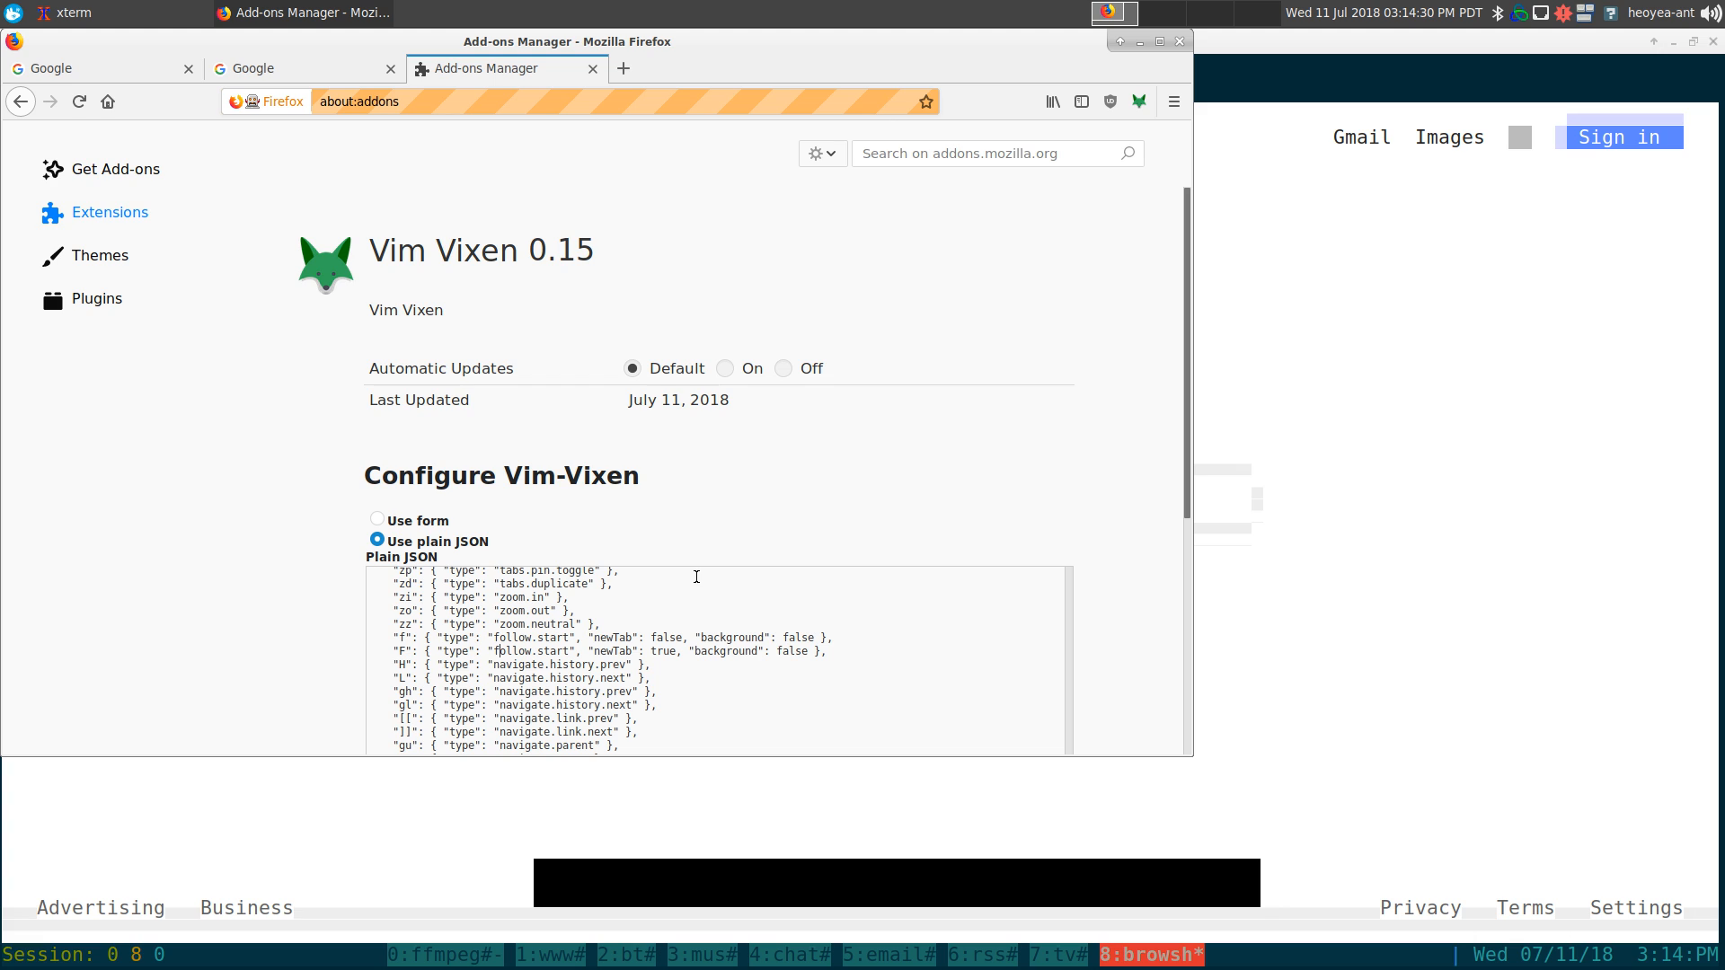
mouse_move(705, 528)
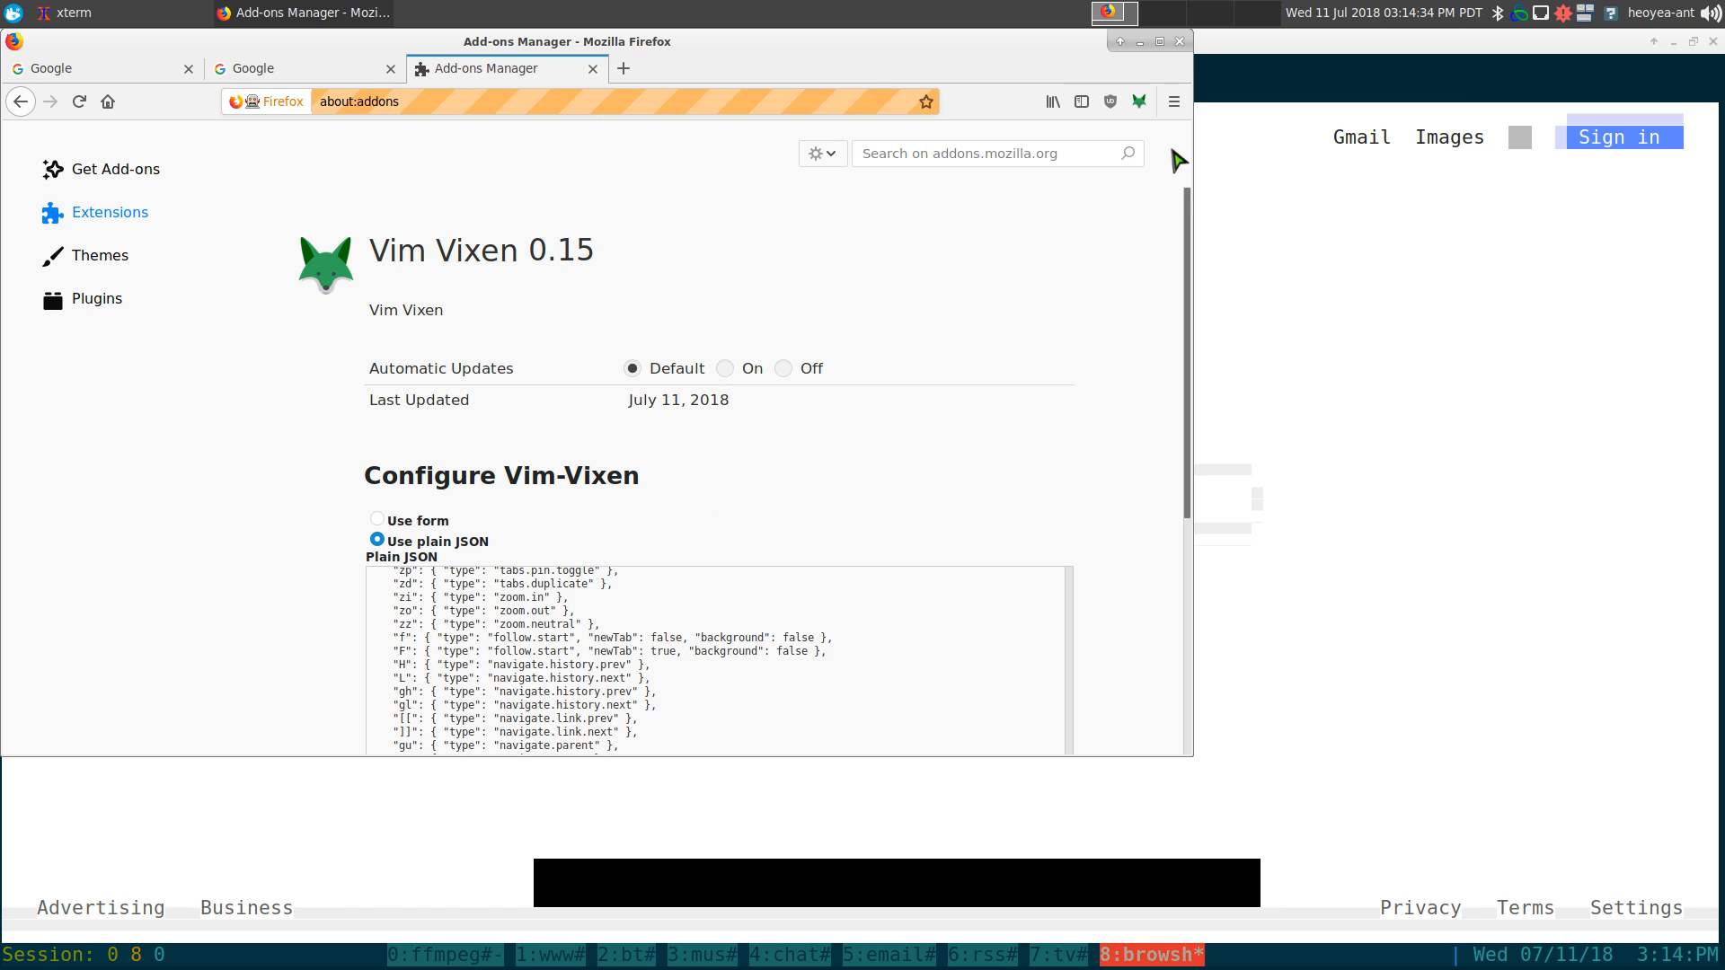
mouse_move(1173, 101)
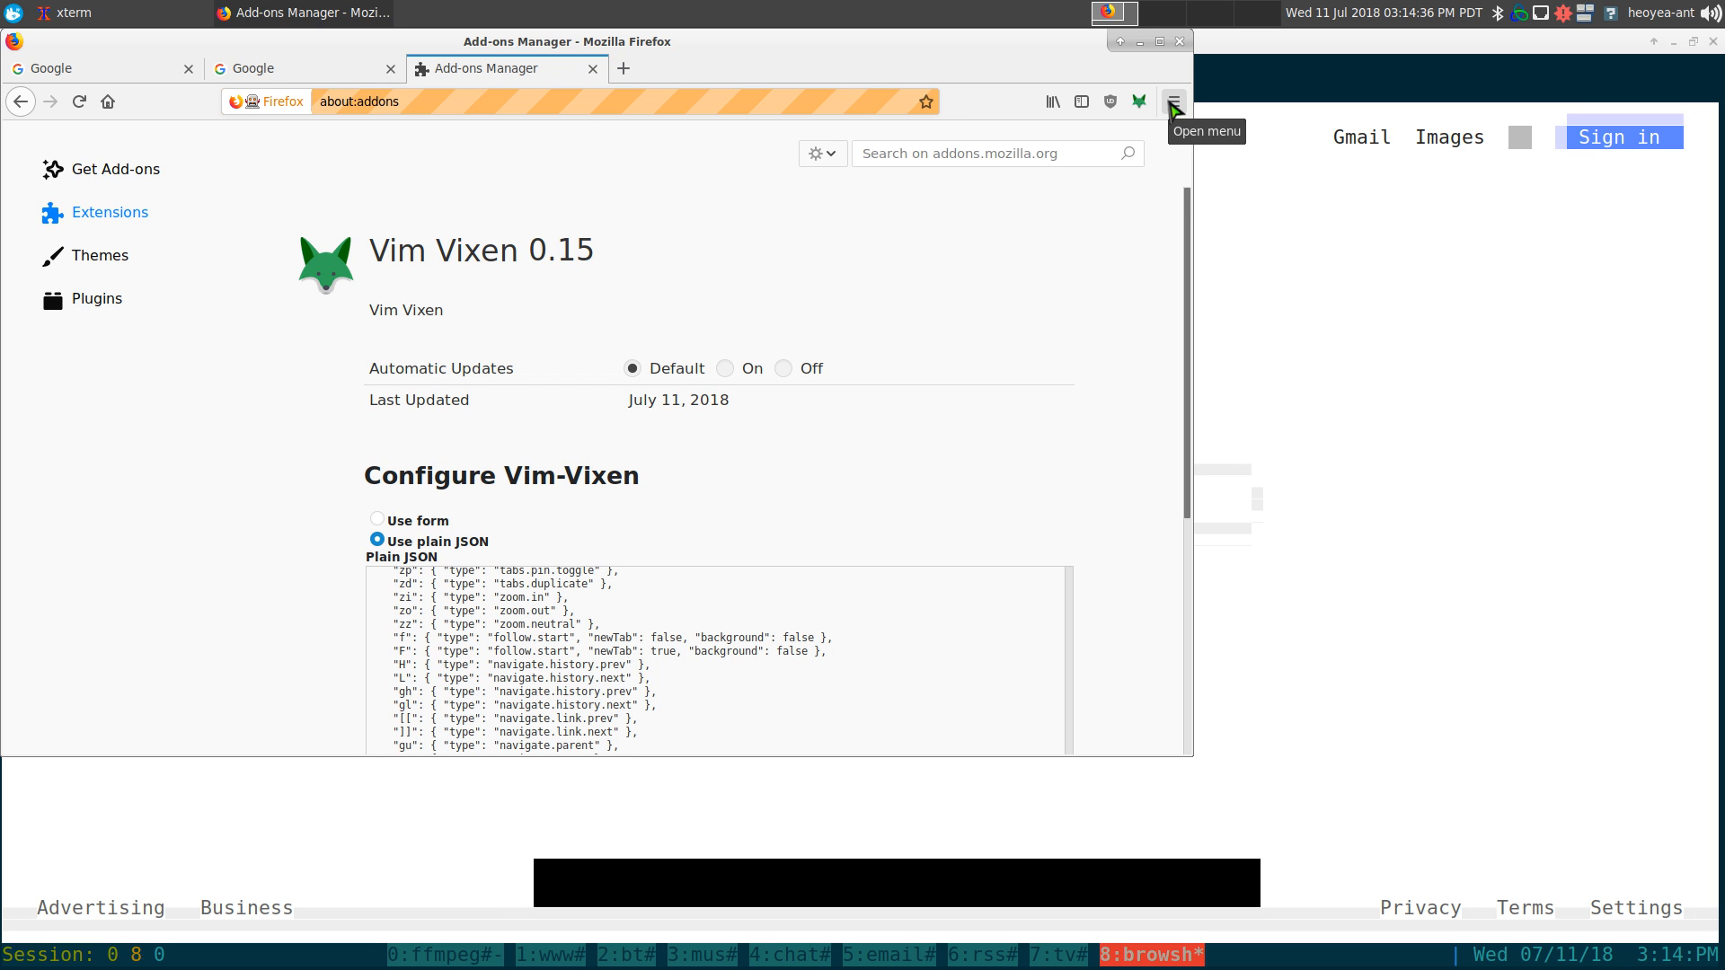
mouse_move(989, 364)
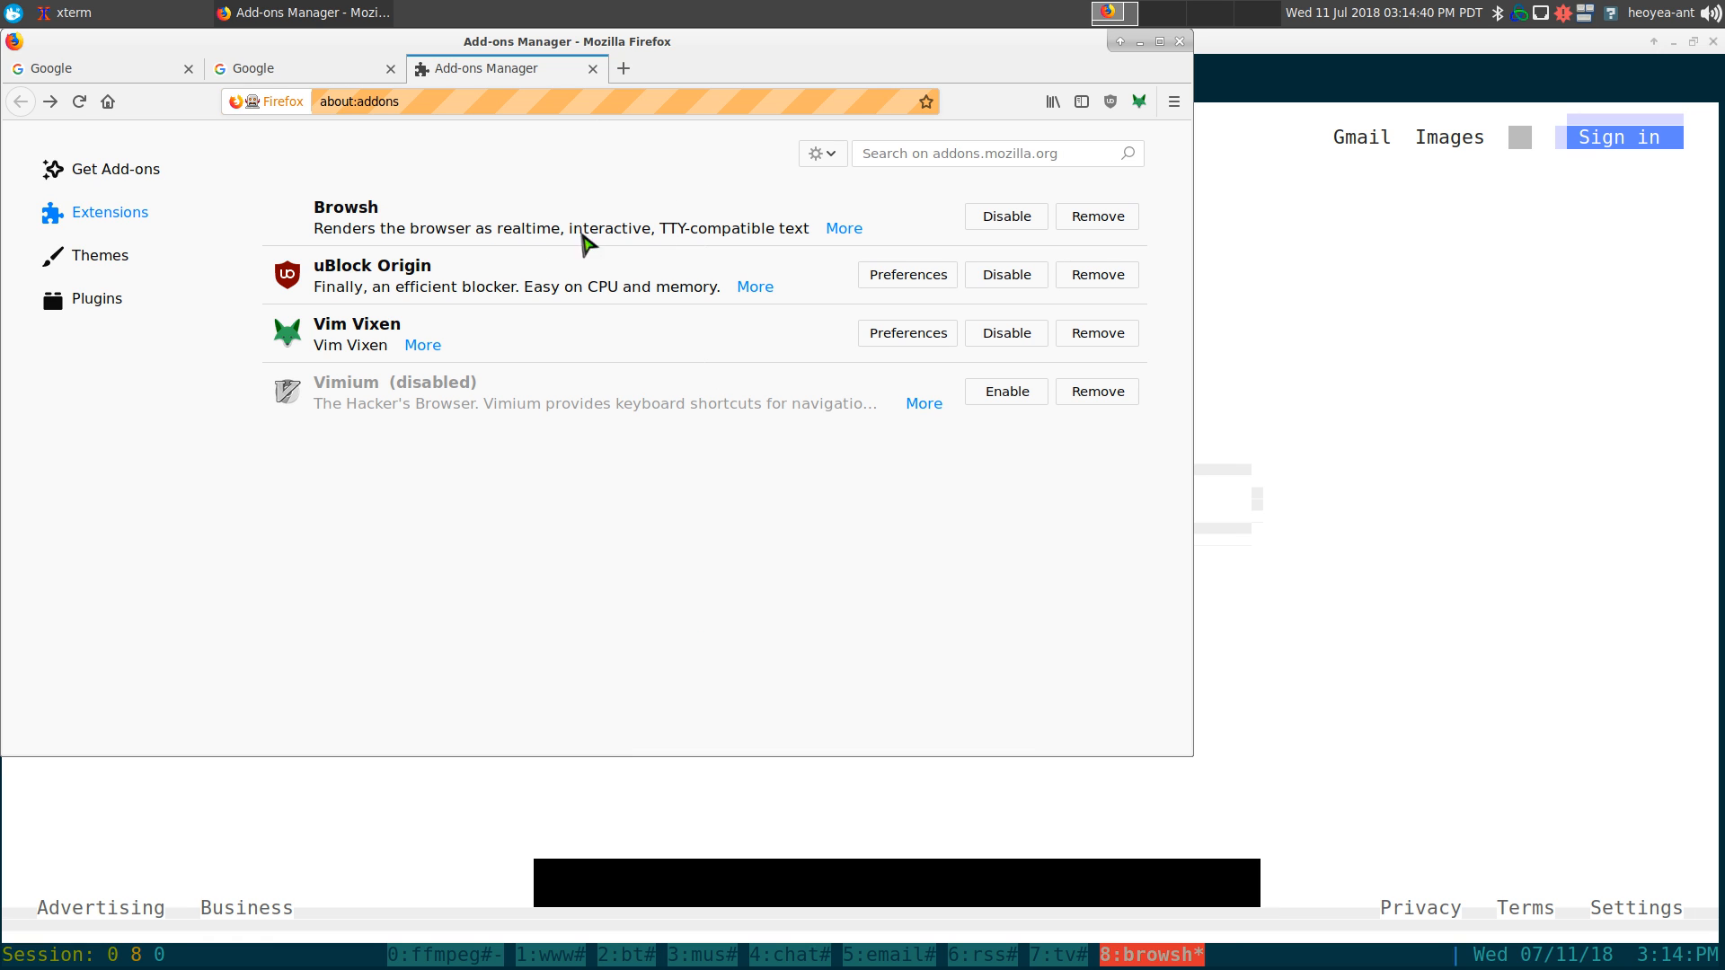
mouse_move(563, 464)
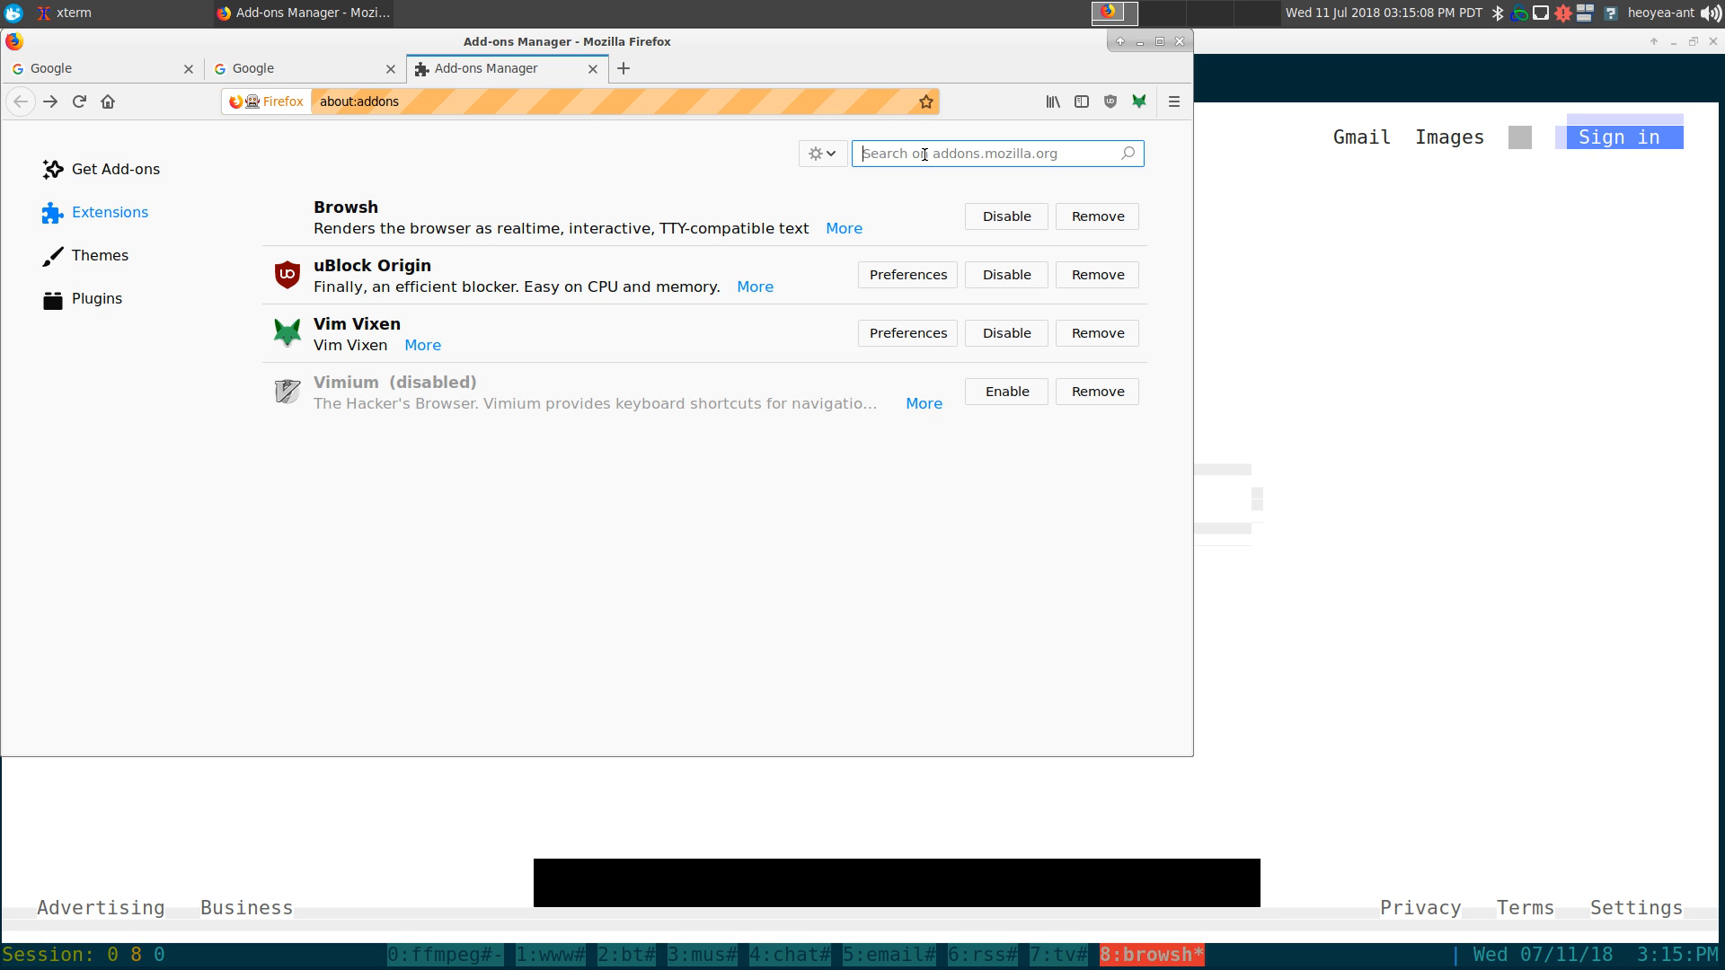
Search add-ons for 'ubloc', view the uBlock Origin listing, then close the Firefox window.
type("ublock")
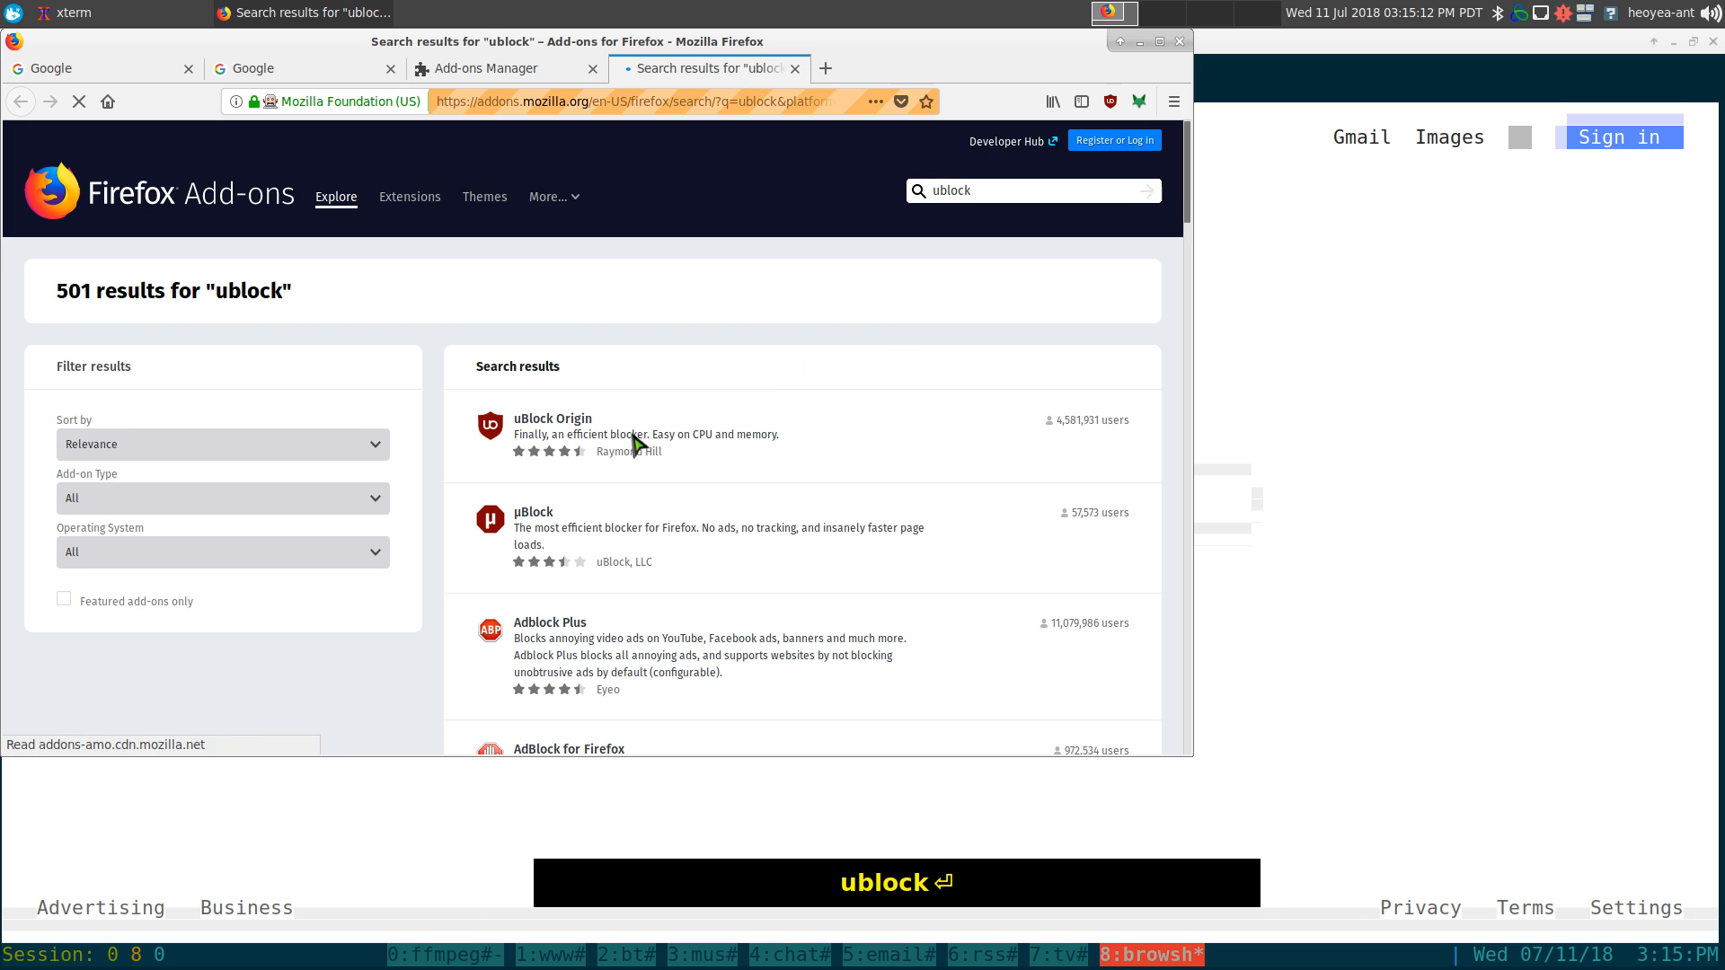
left_click(552, 418)
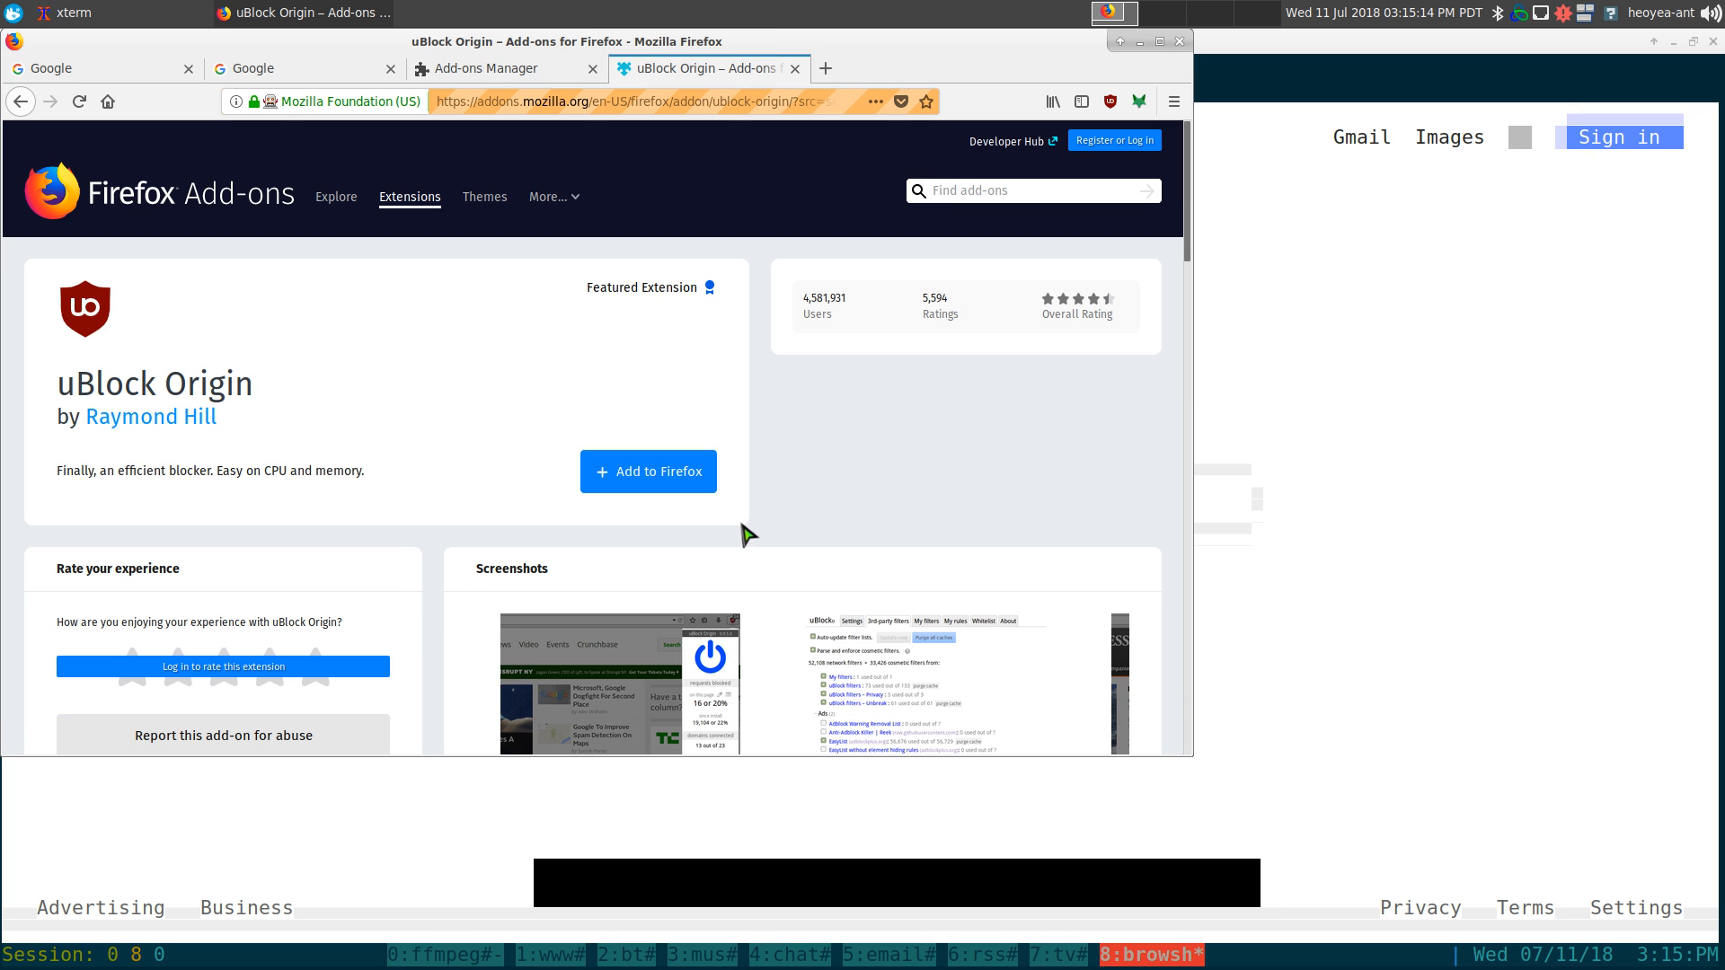
mouse_move(870, 305)
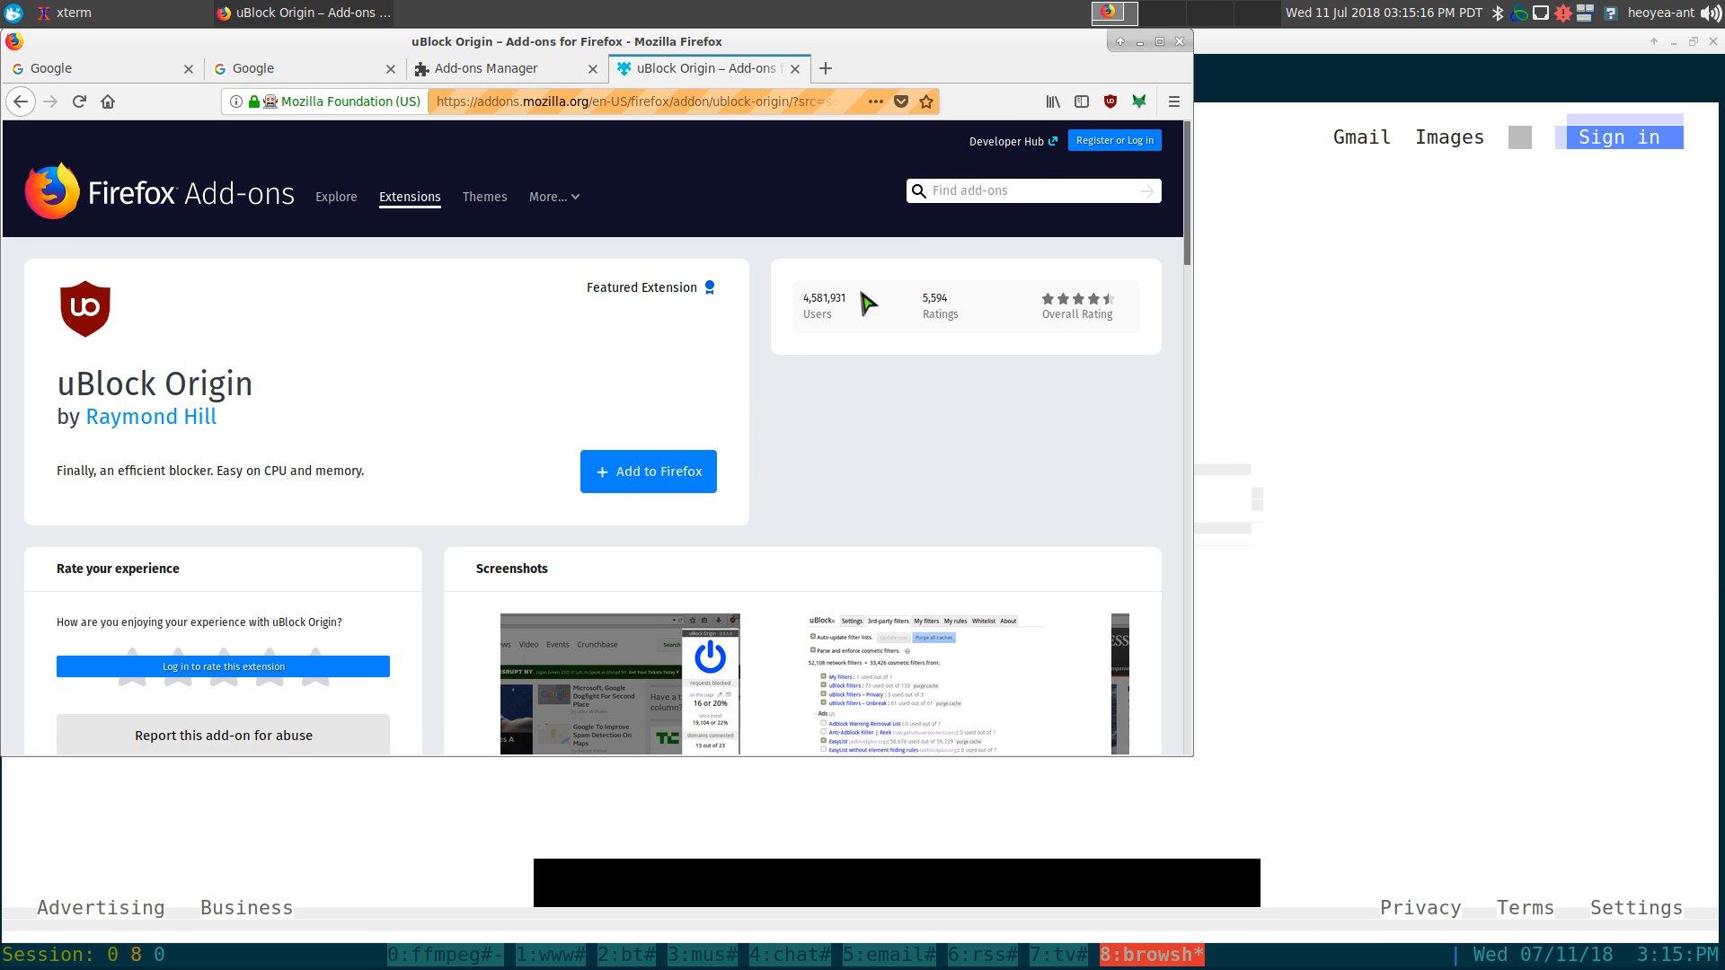
mouse_move(972, 507)
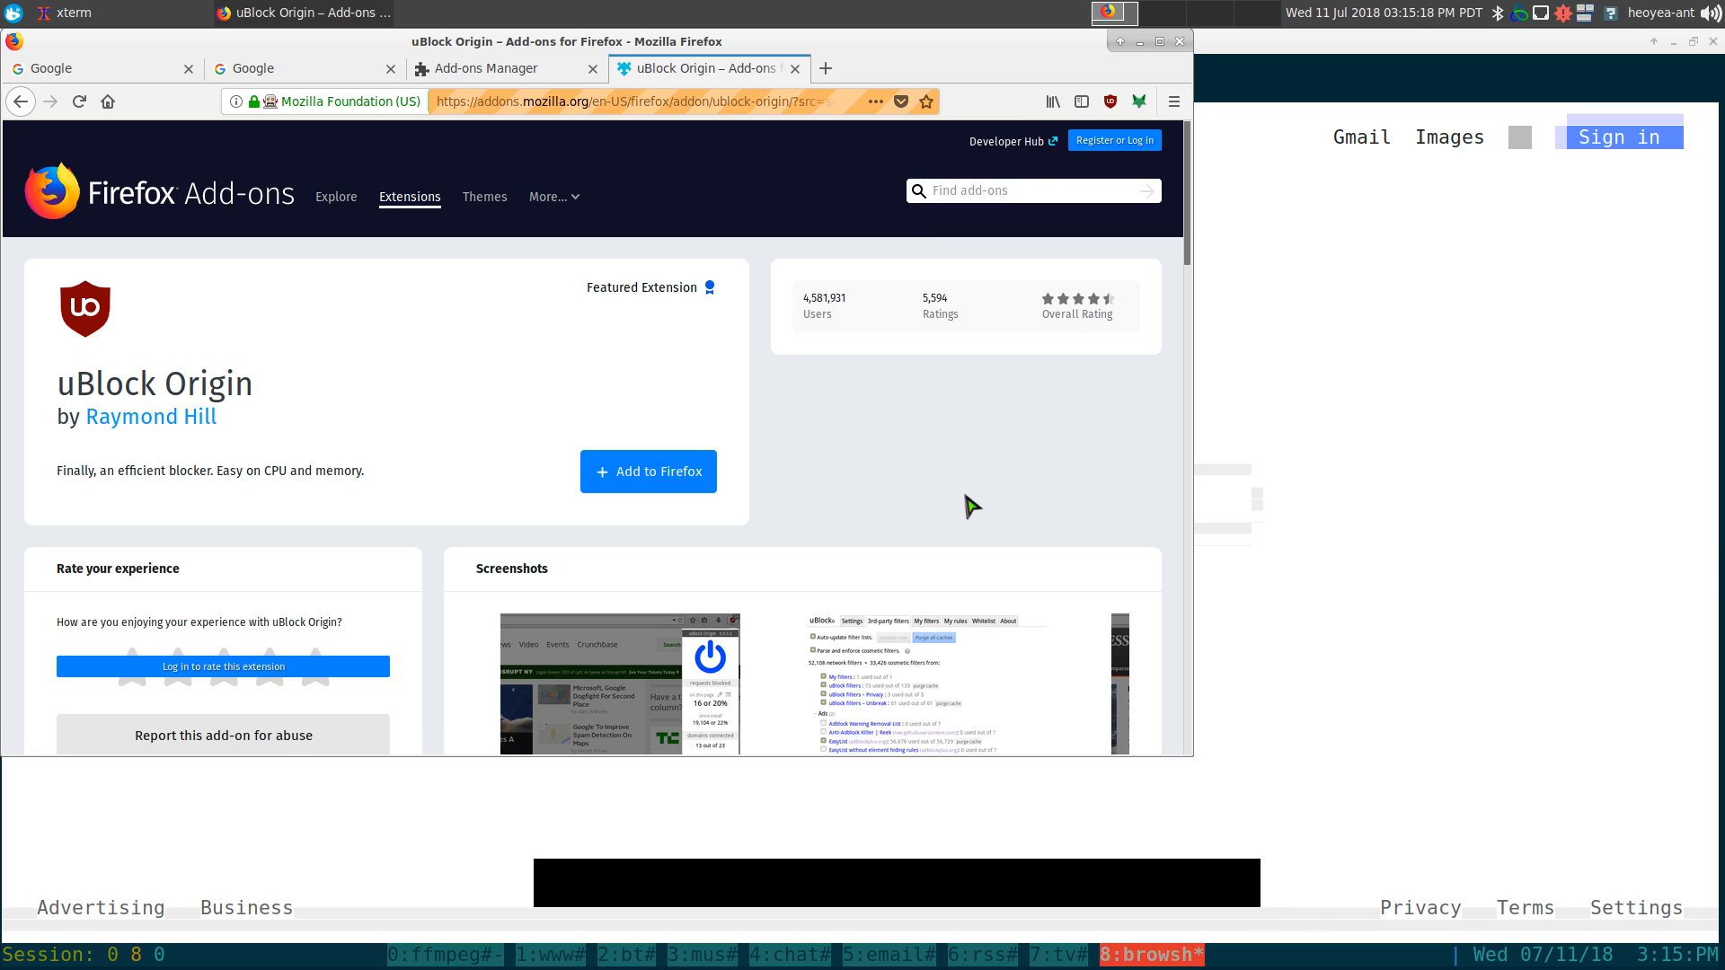
mouse_move(966, 521)
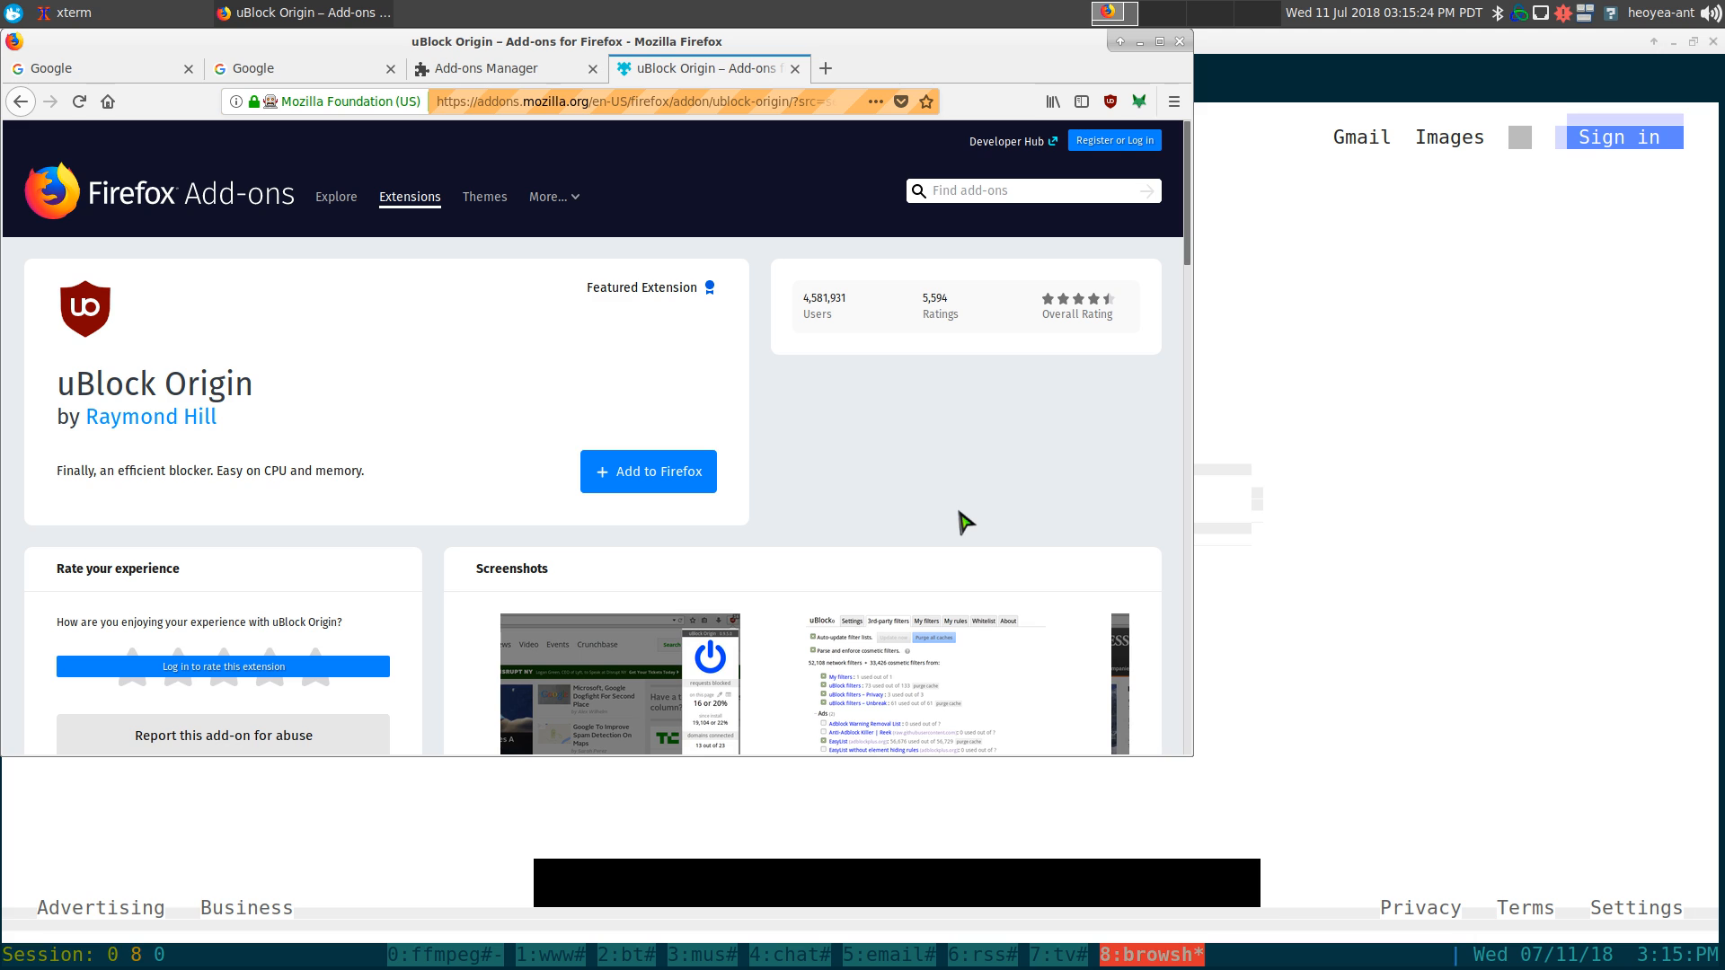
mouse_move(1145, 302)
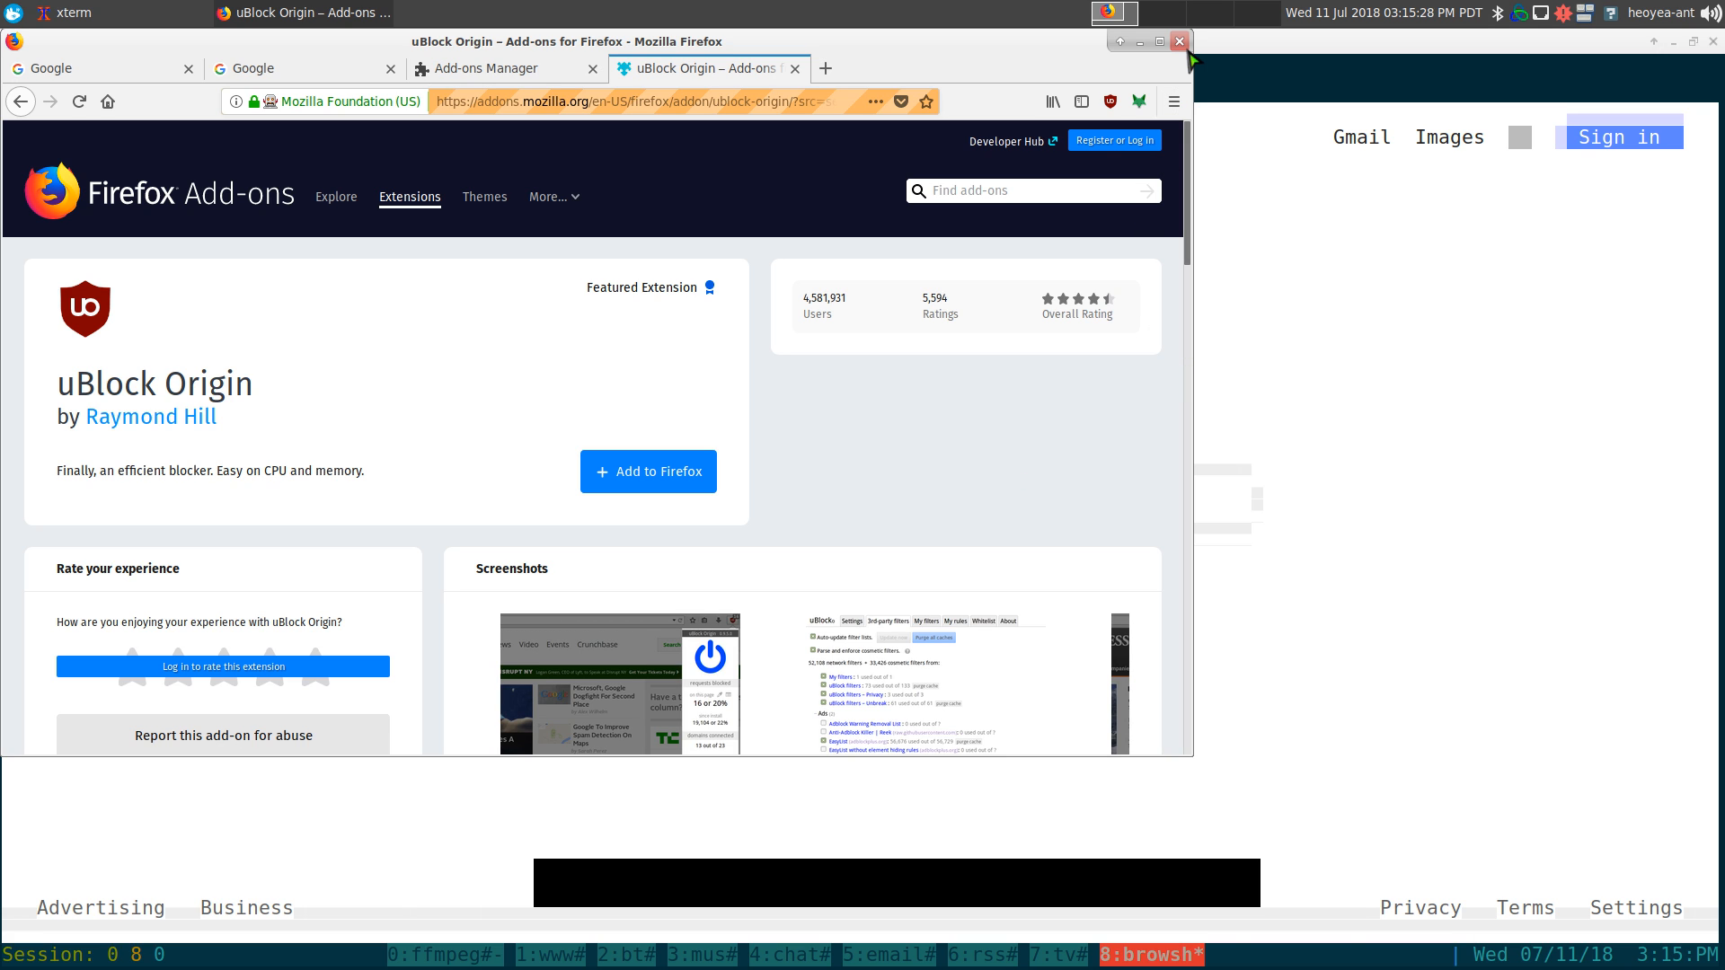
left_click(1174, 100)
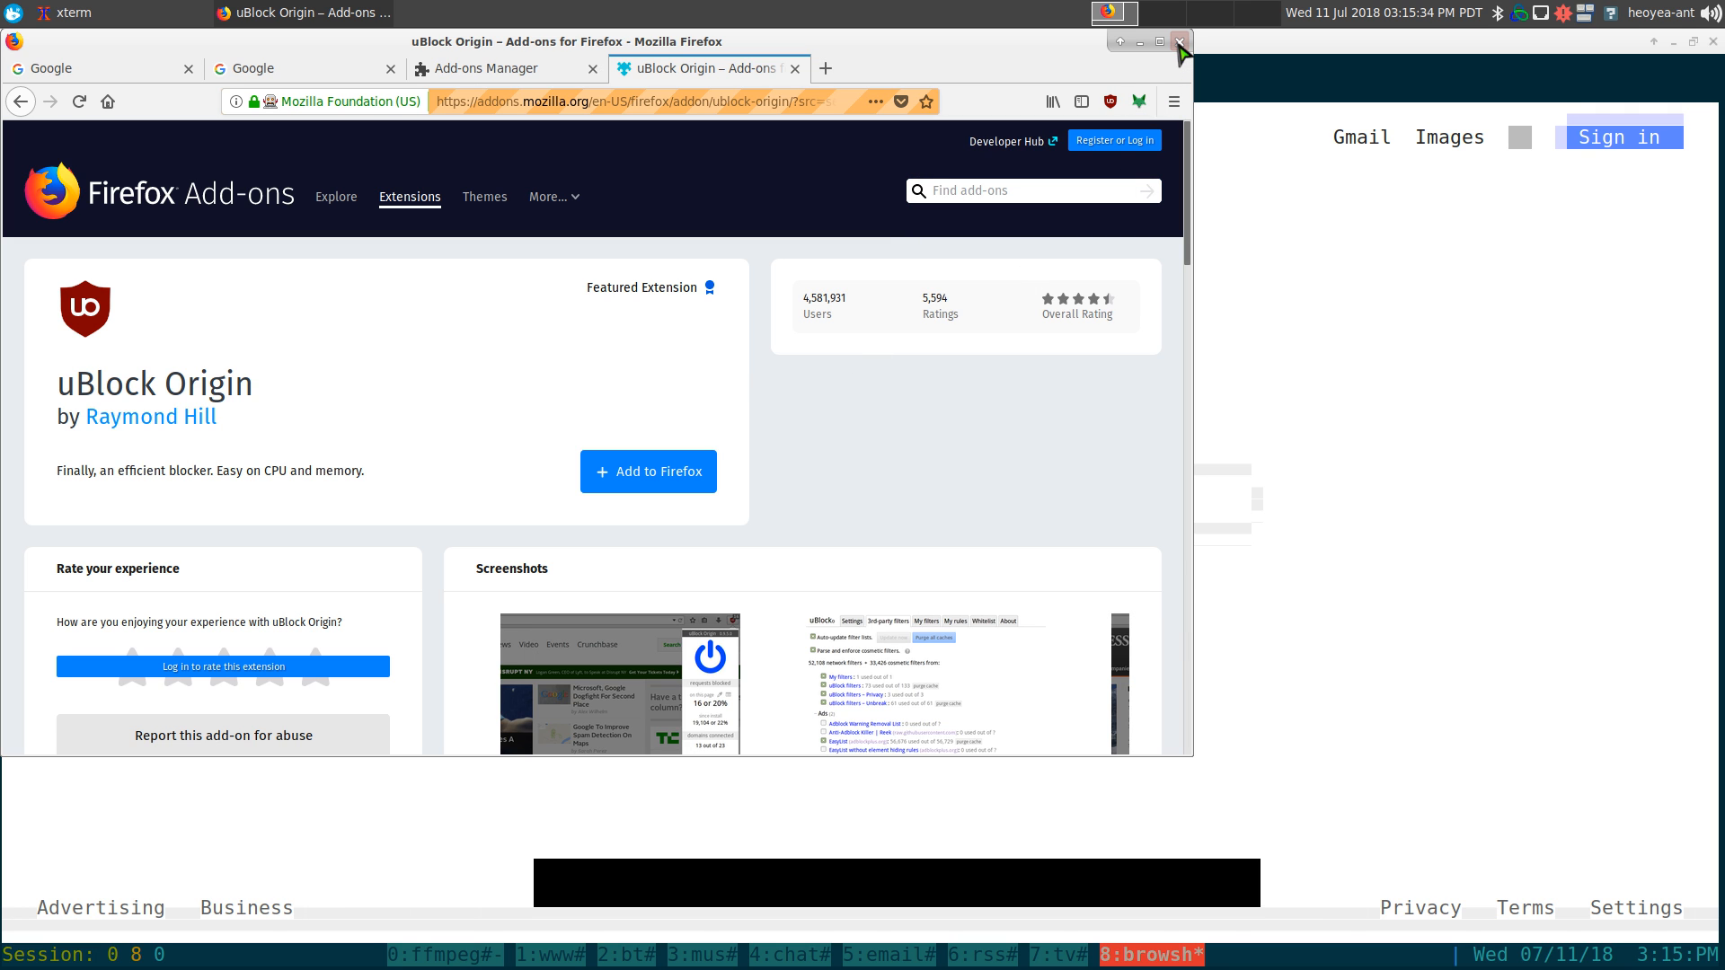
left_click(1181, 41)
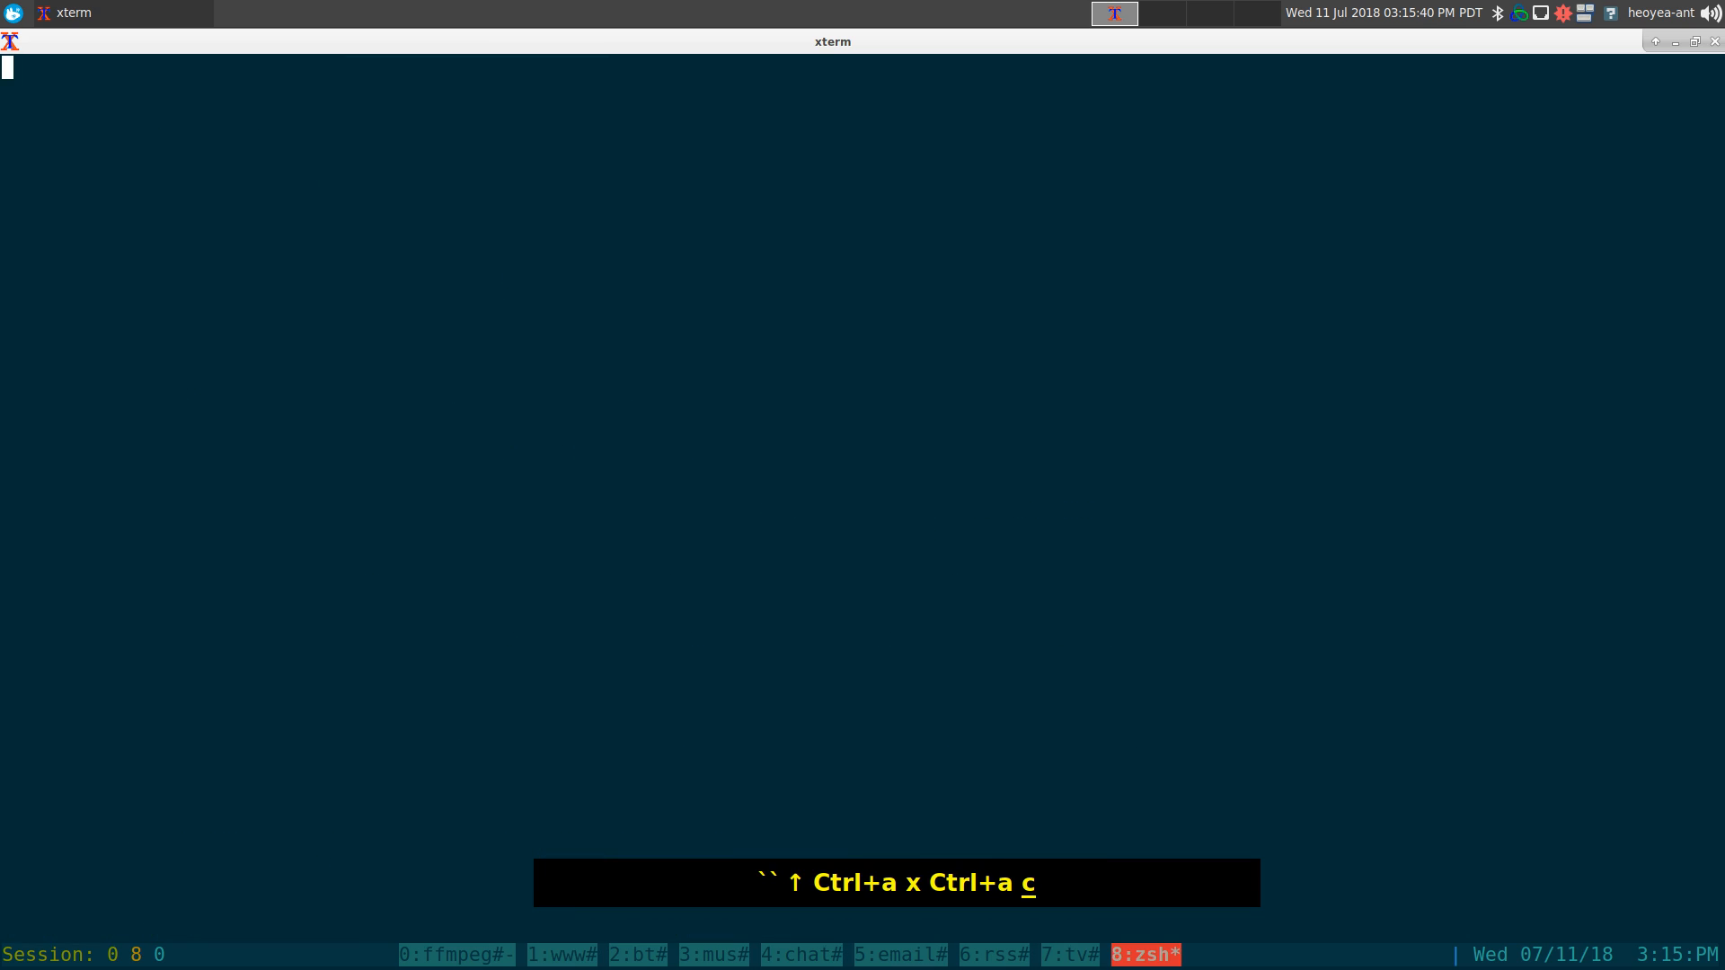
Start Browsh in the terminal, landing on the Google home page.
type("browsh")
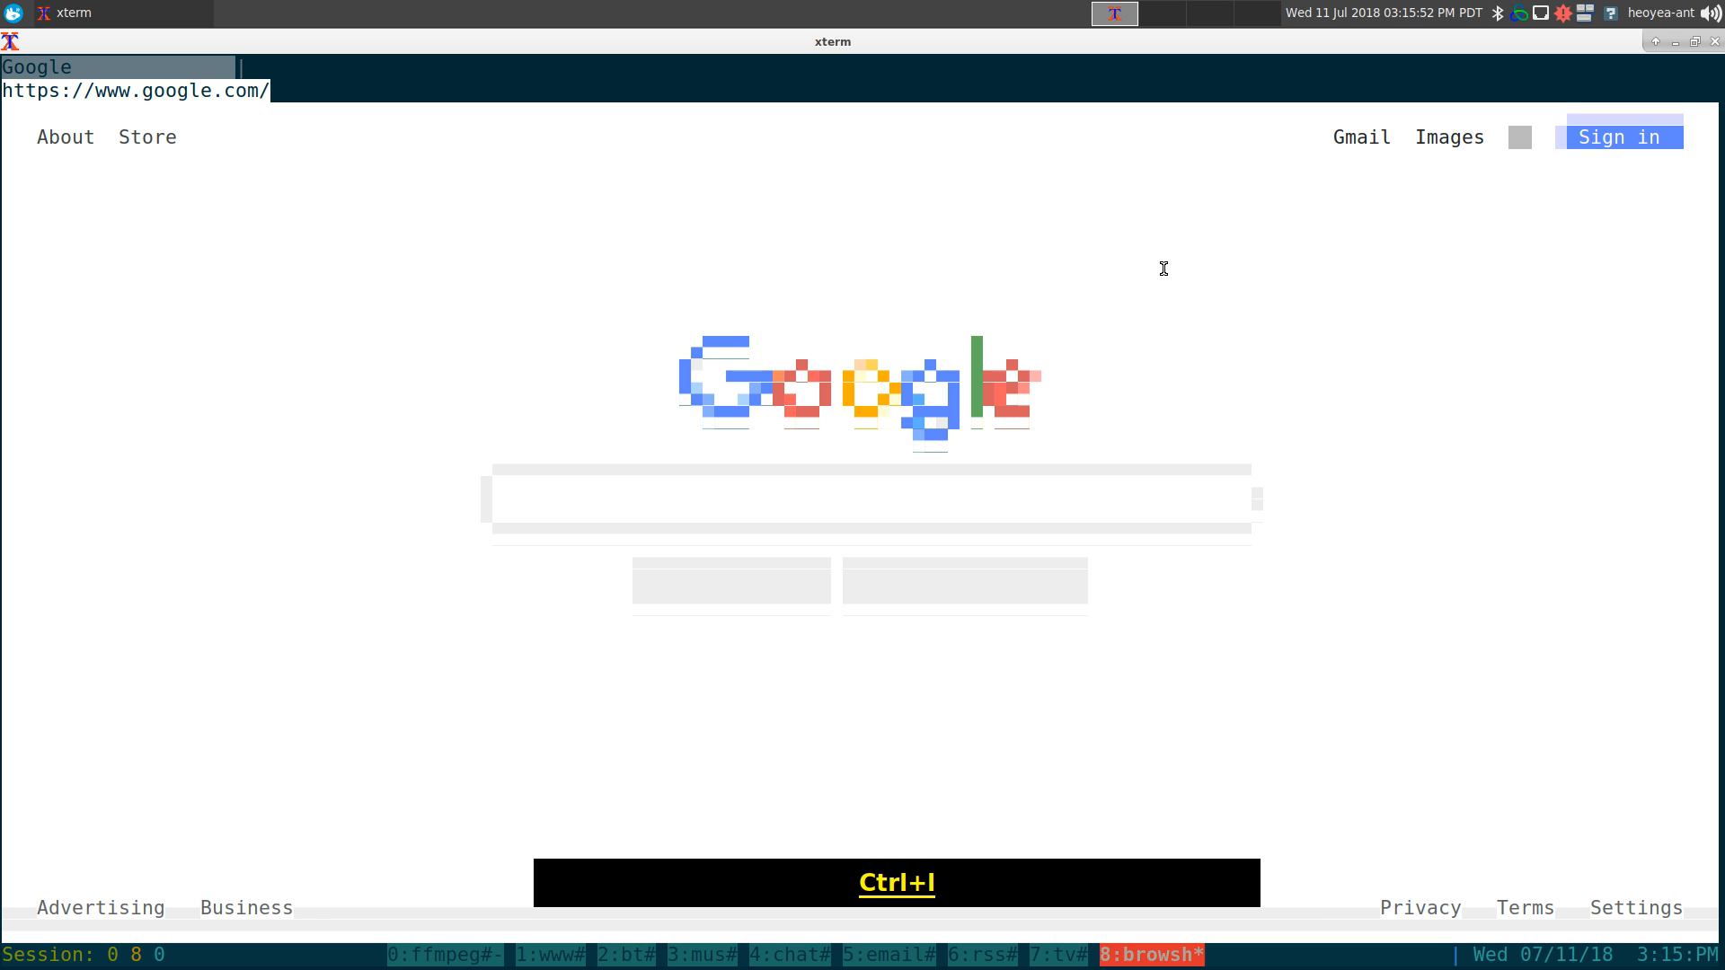
Search Google for 'gotbletu' and show Vim Vixen lettered link hints over the results.
type("gotbletu")
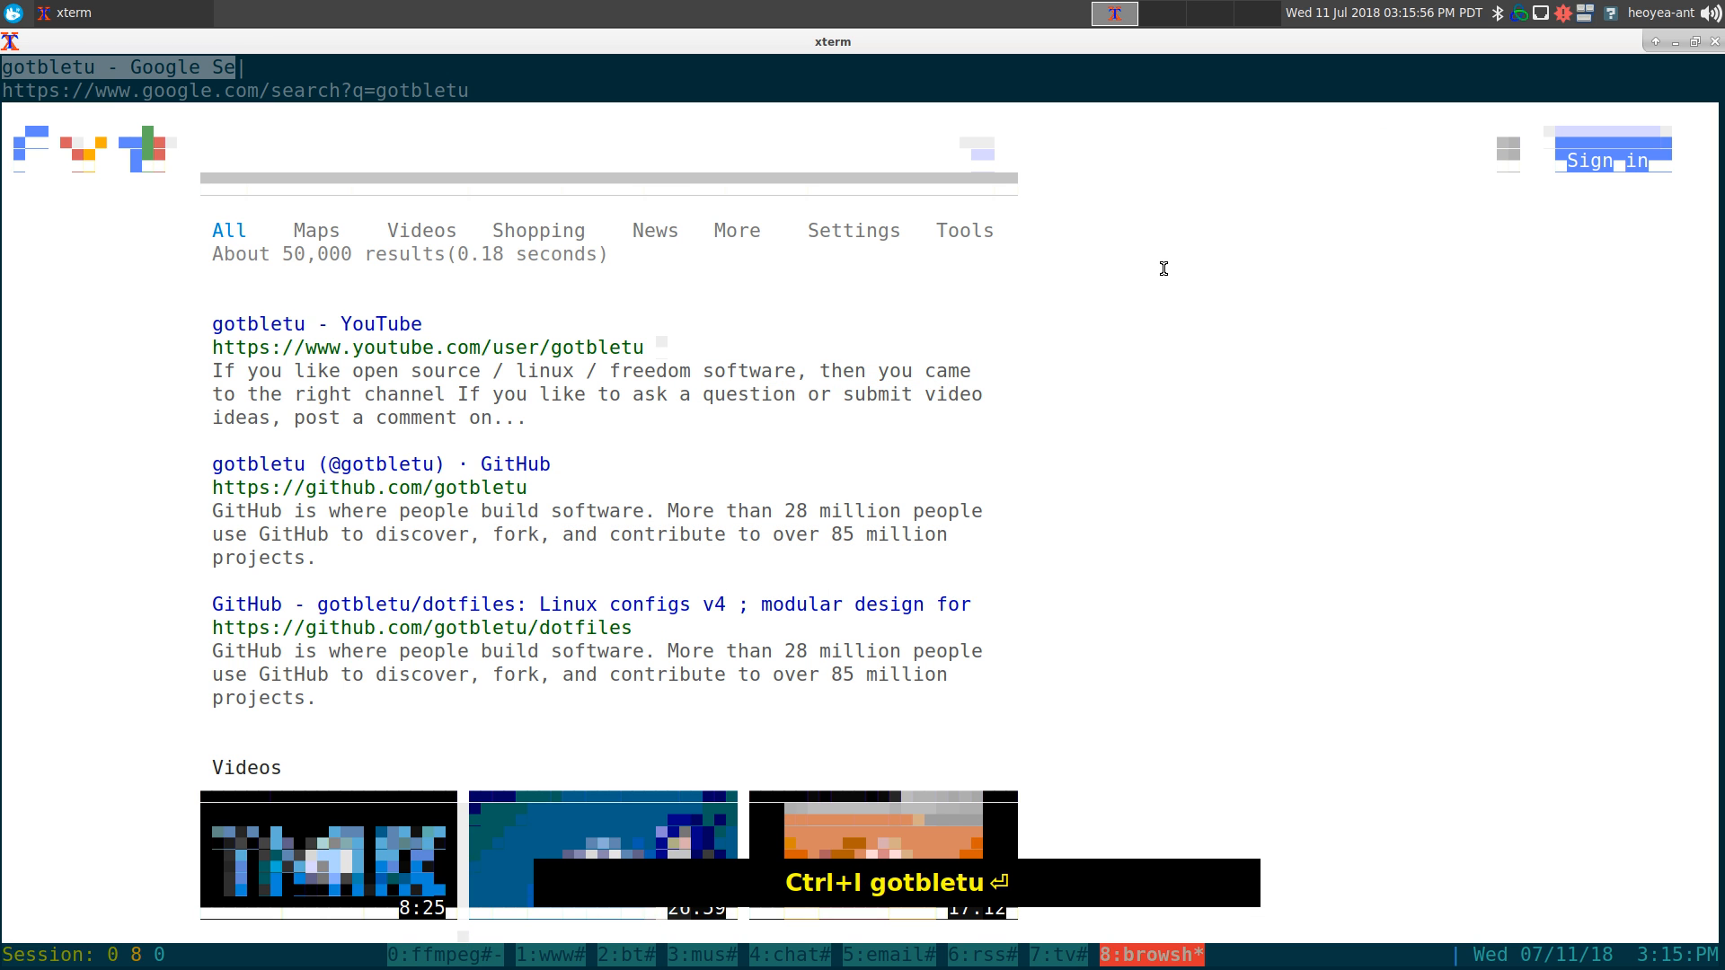
scroll("down", 3)
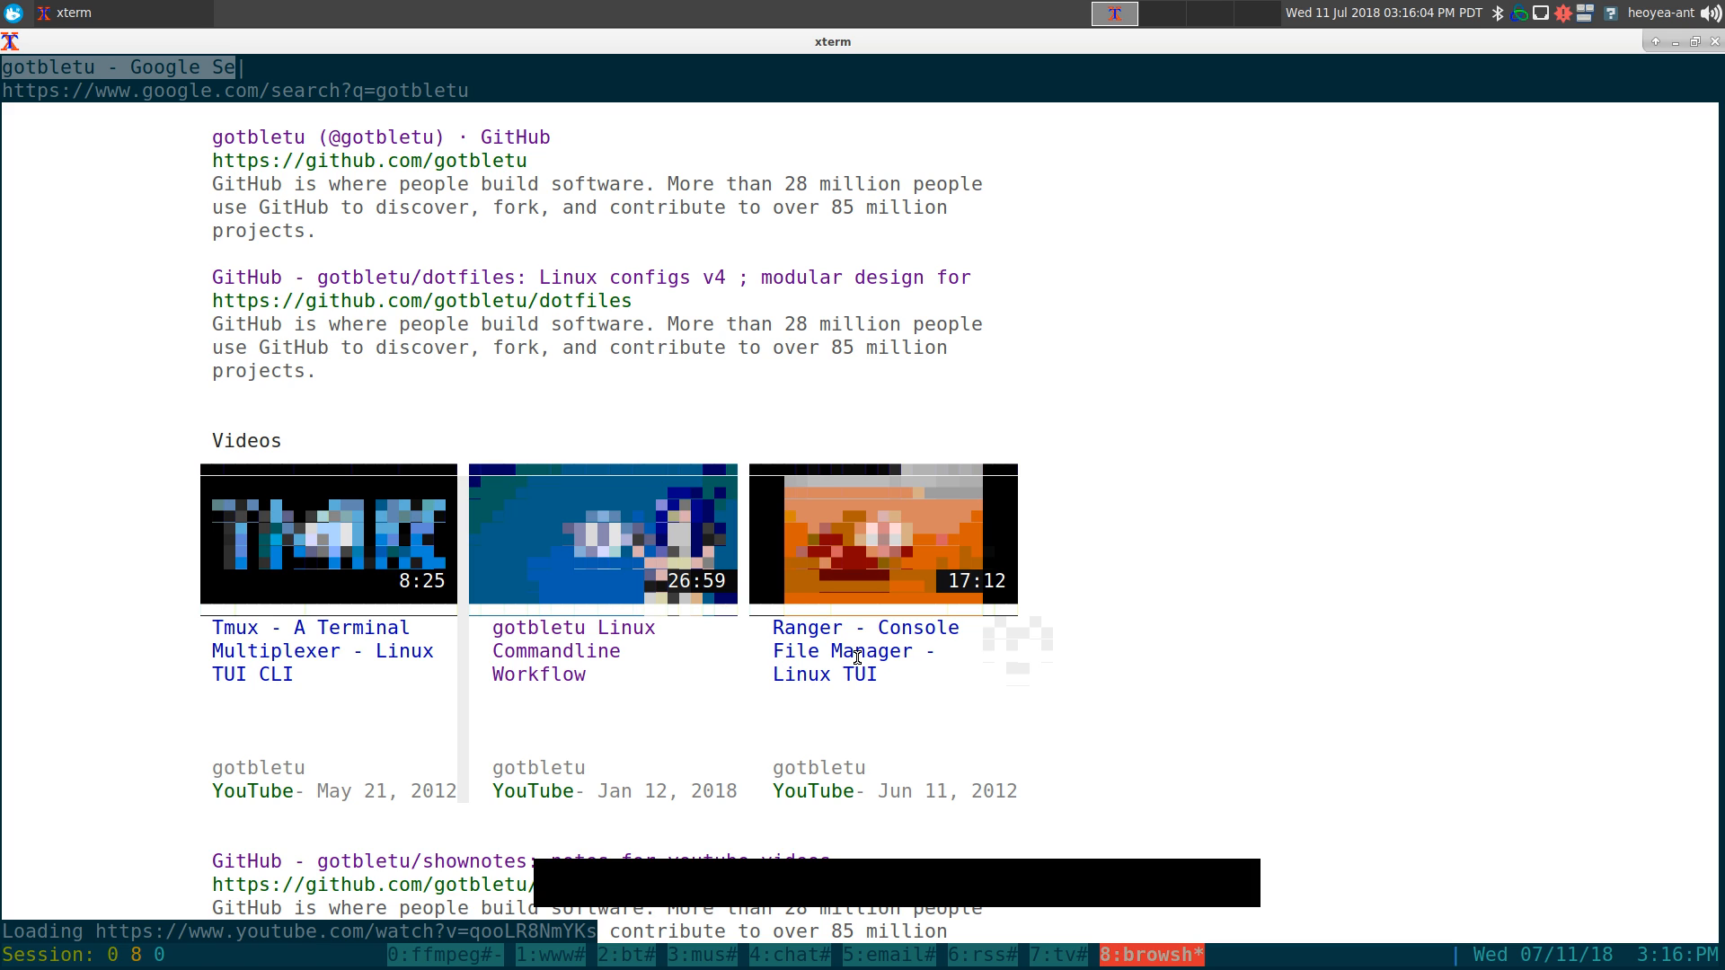
left_click(865, 651)
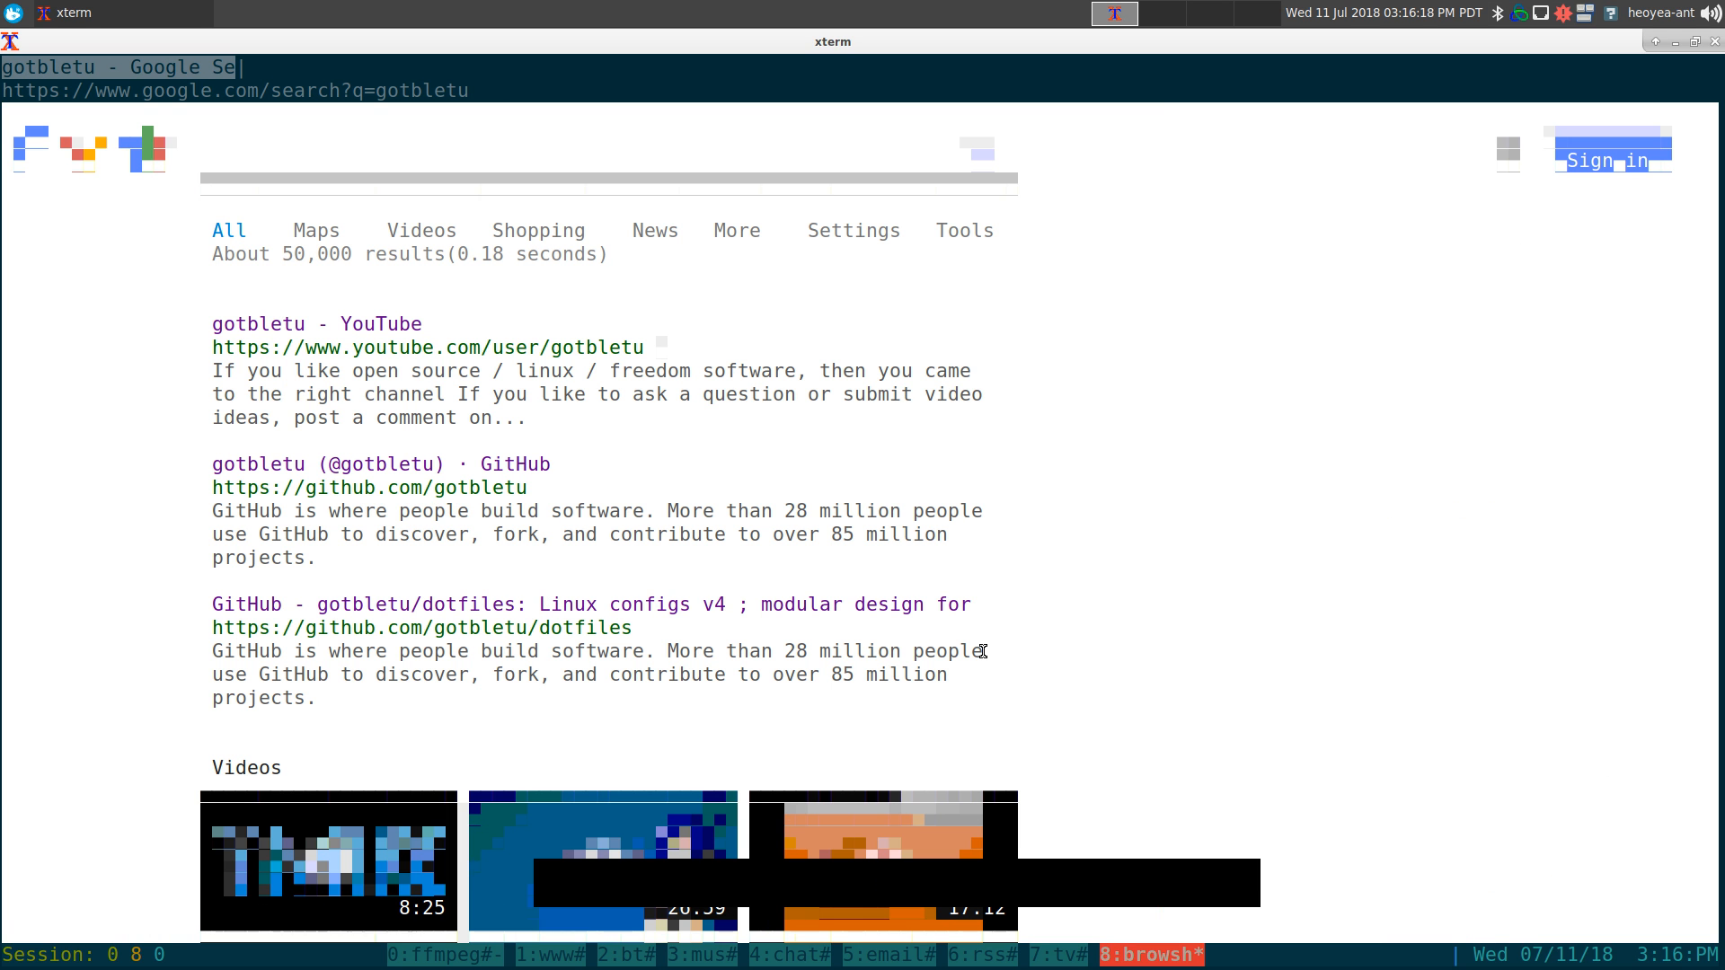
key("f")
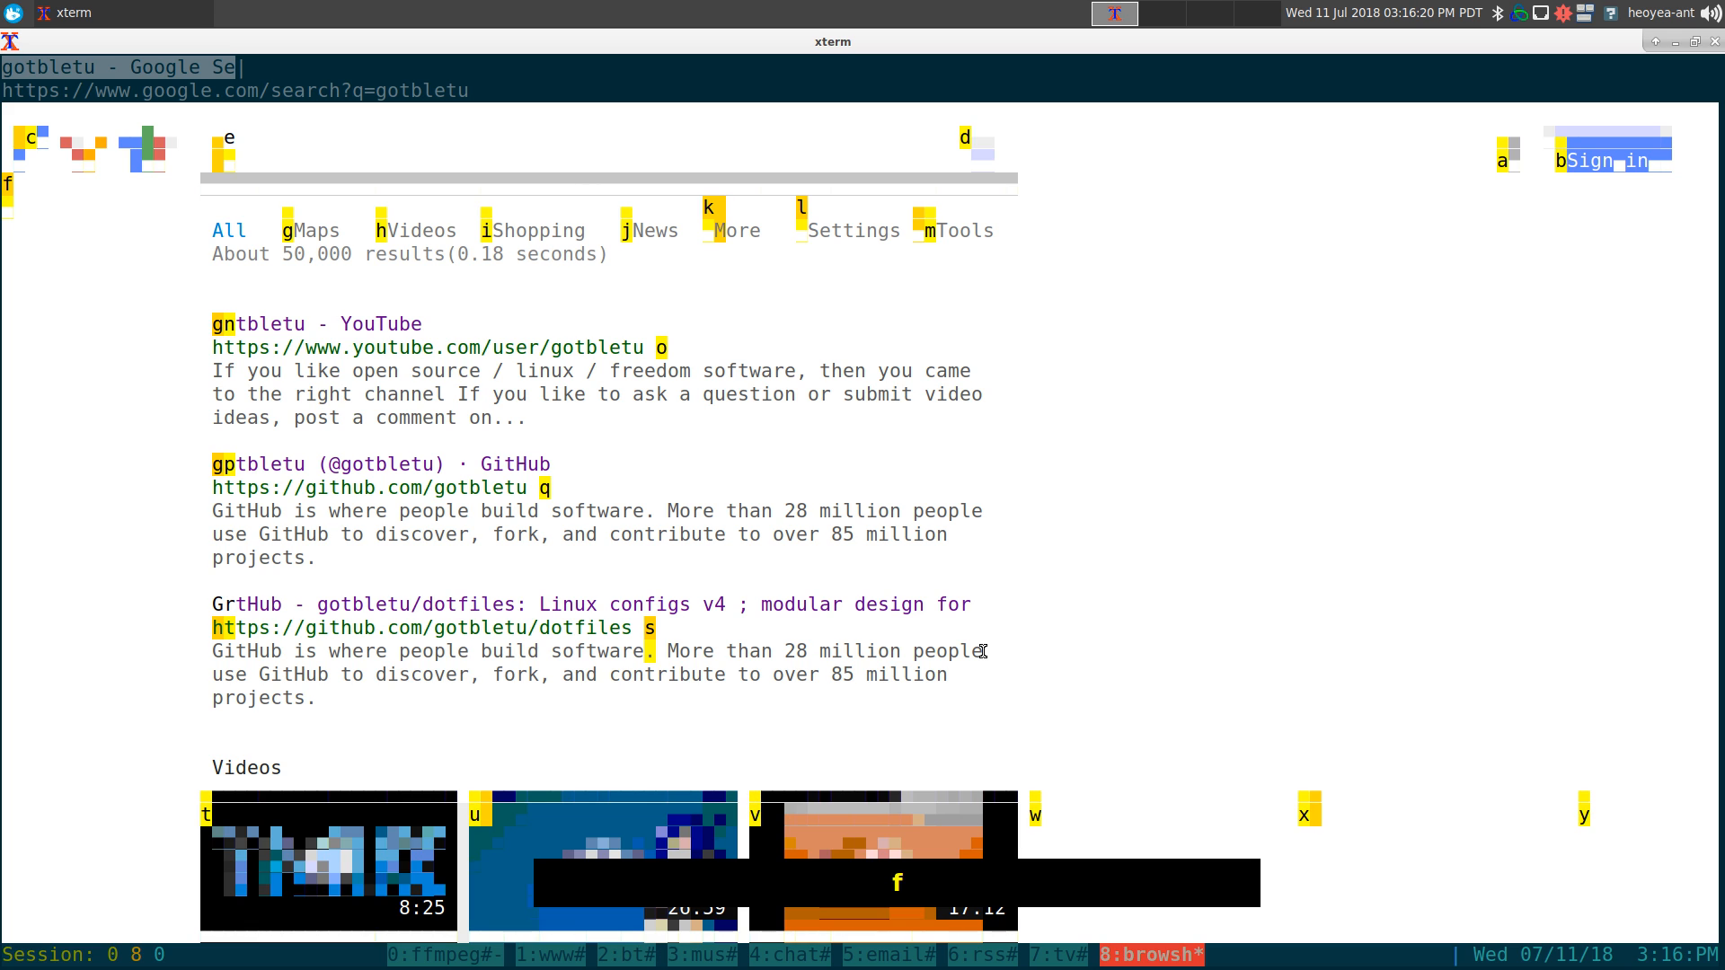